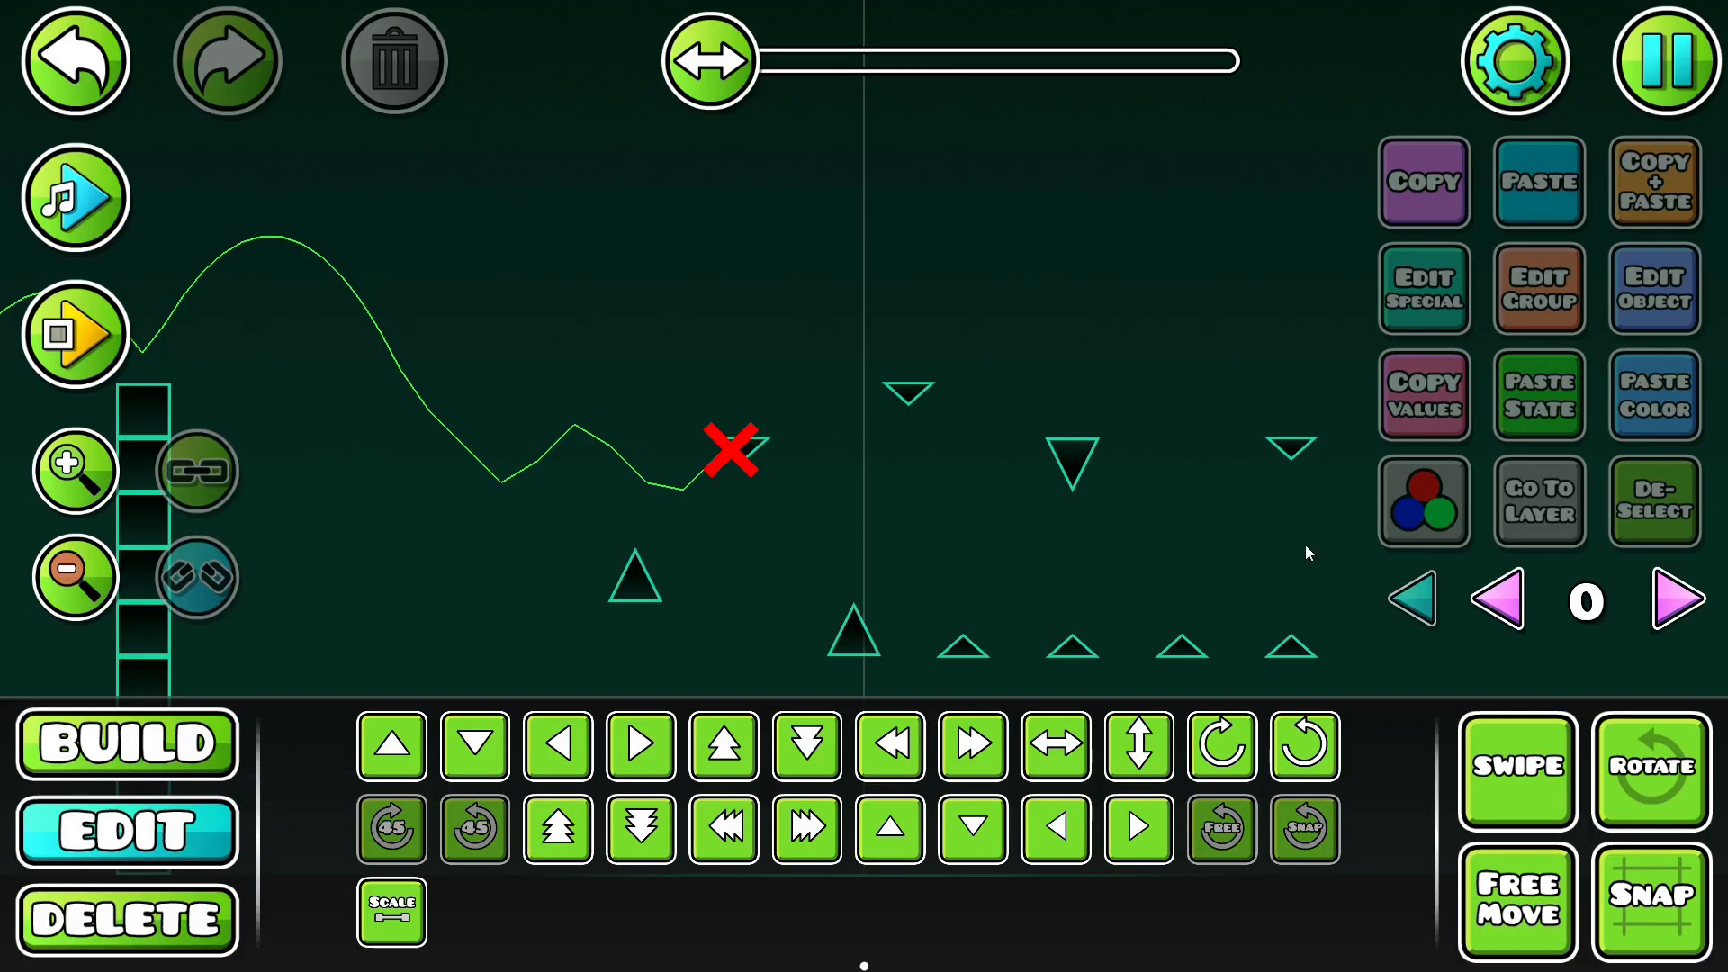
Step: Switch the editor to the Build tab so the palette of placeable objects shows
{"action": "left_click", "coordinate": [75, 334]}
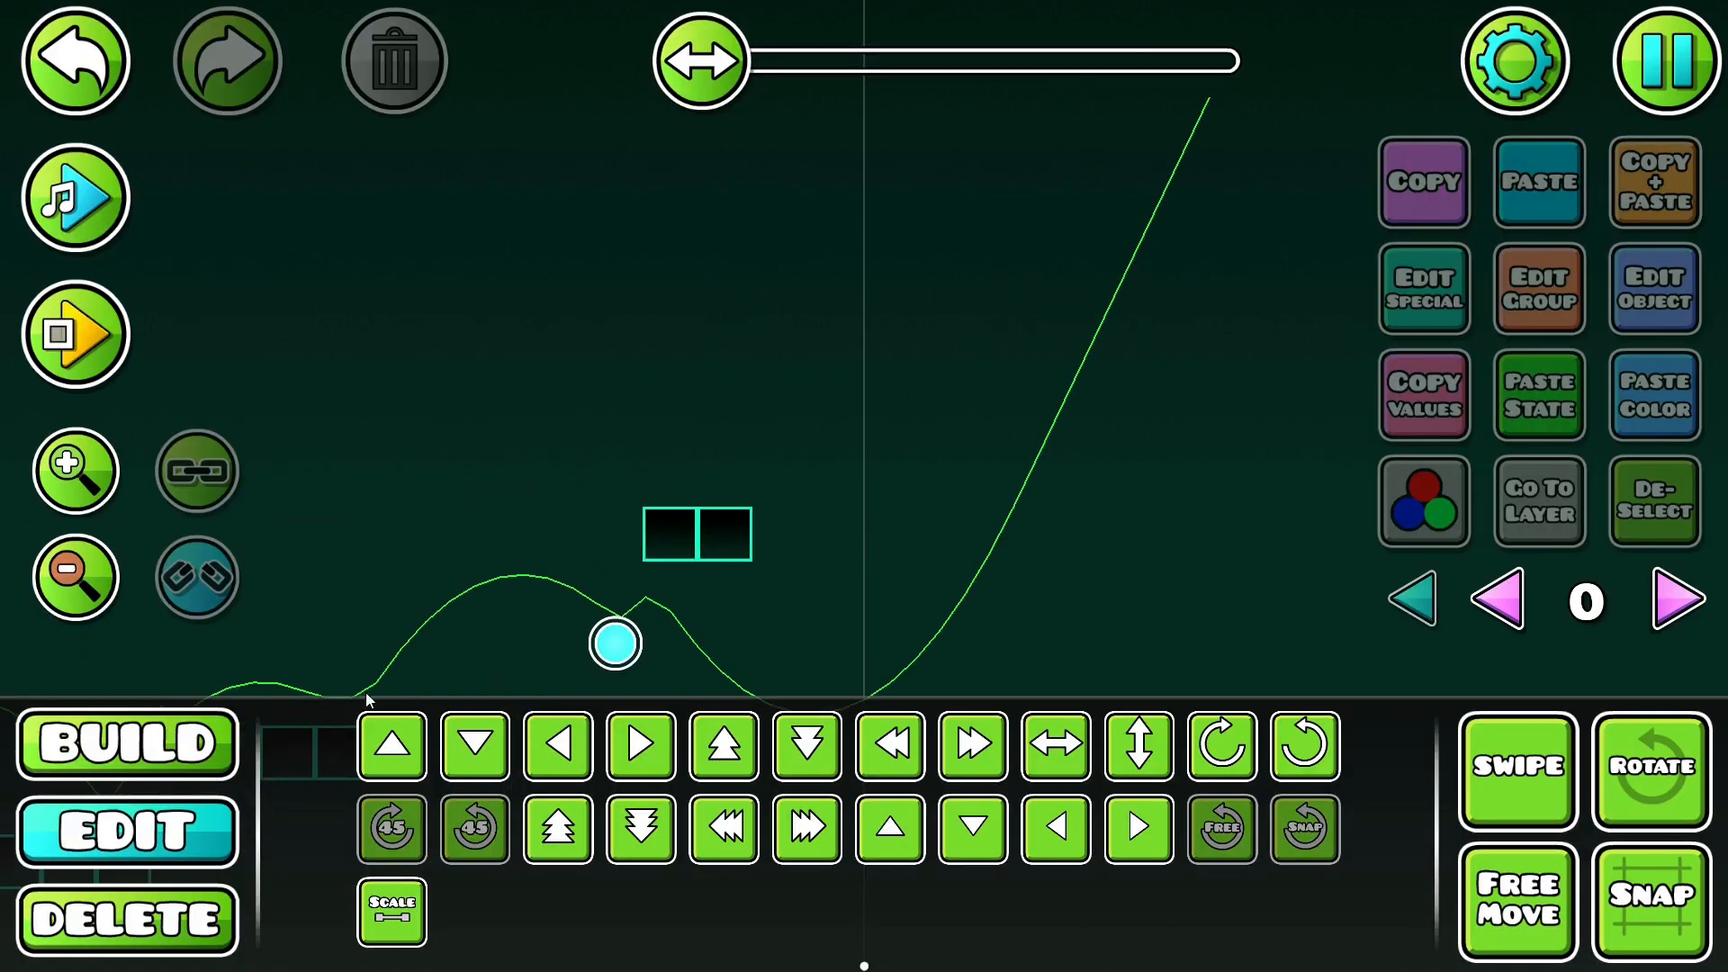
{"action": "left_click", "coordinate": [126, 743]}
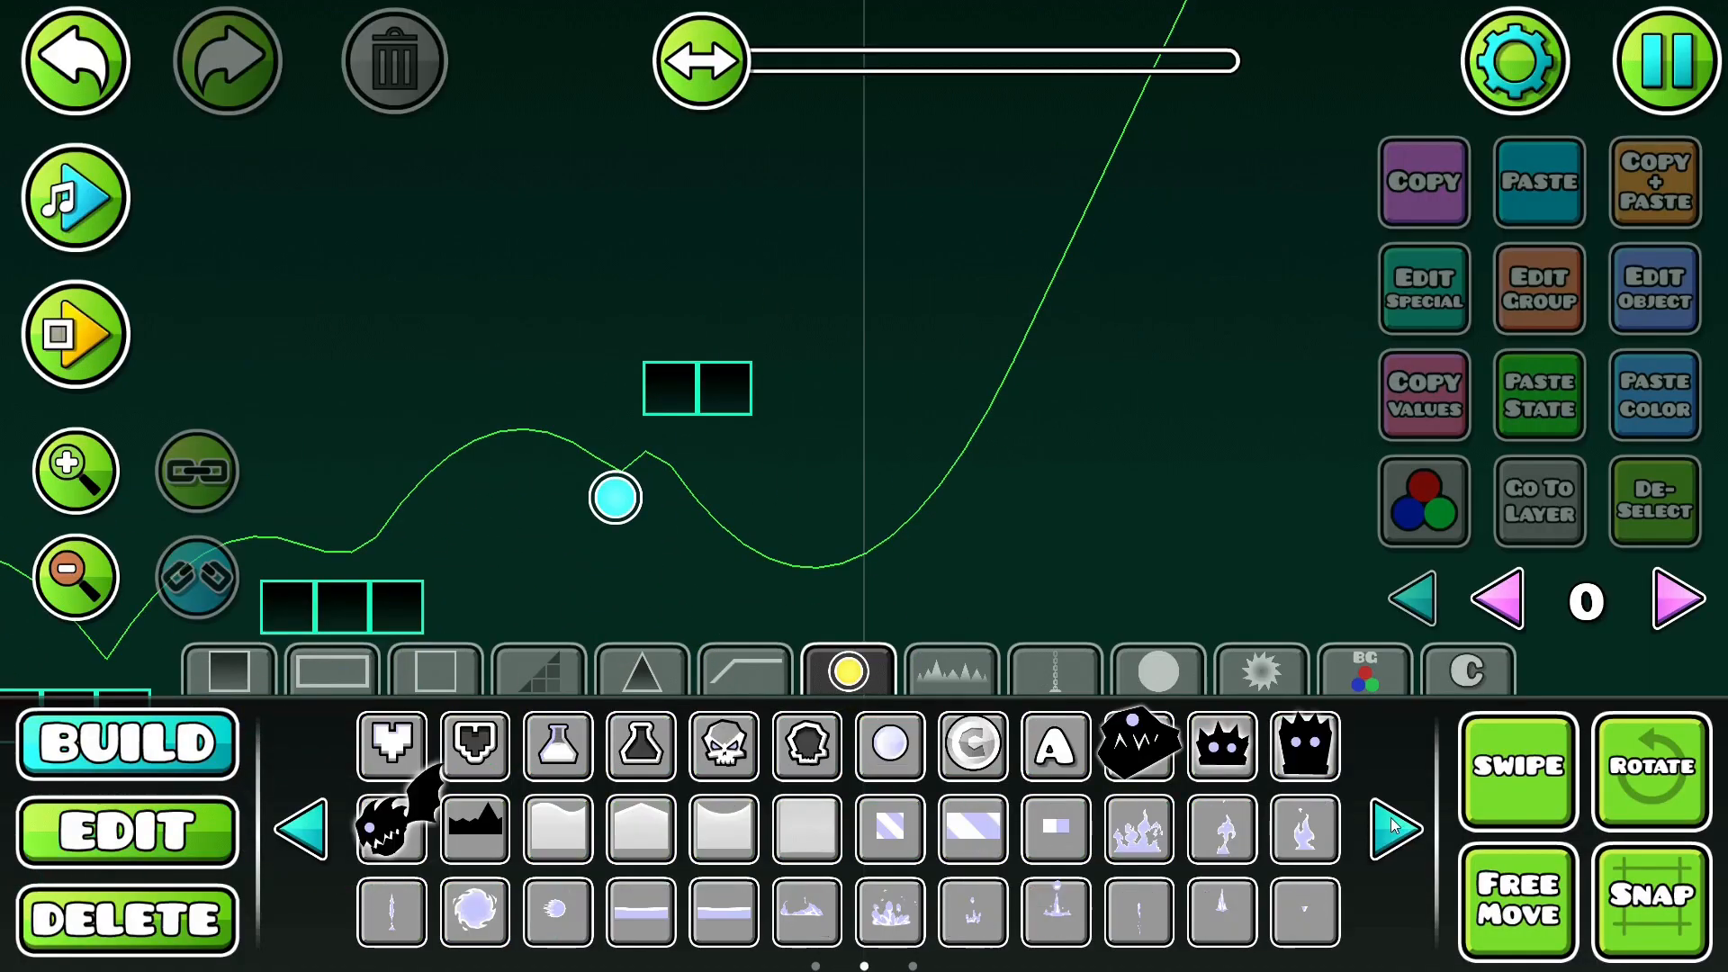
{"action": "left_click", "coordinate": [76, 335]}
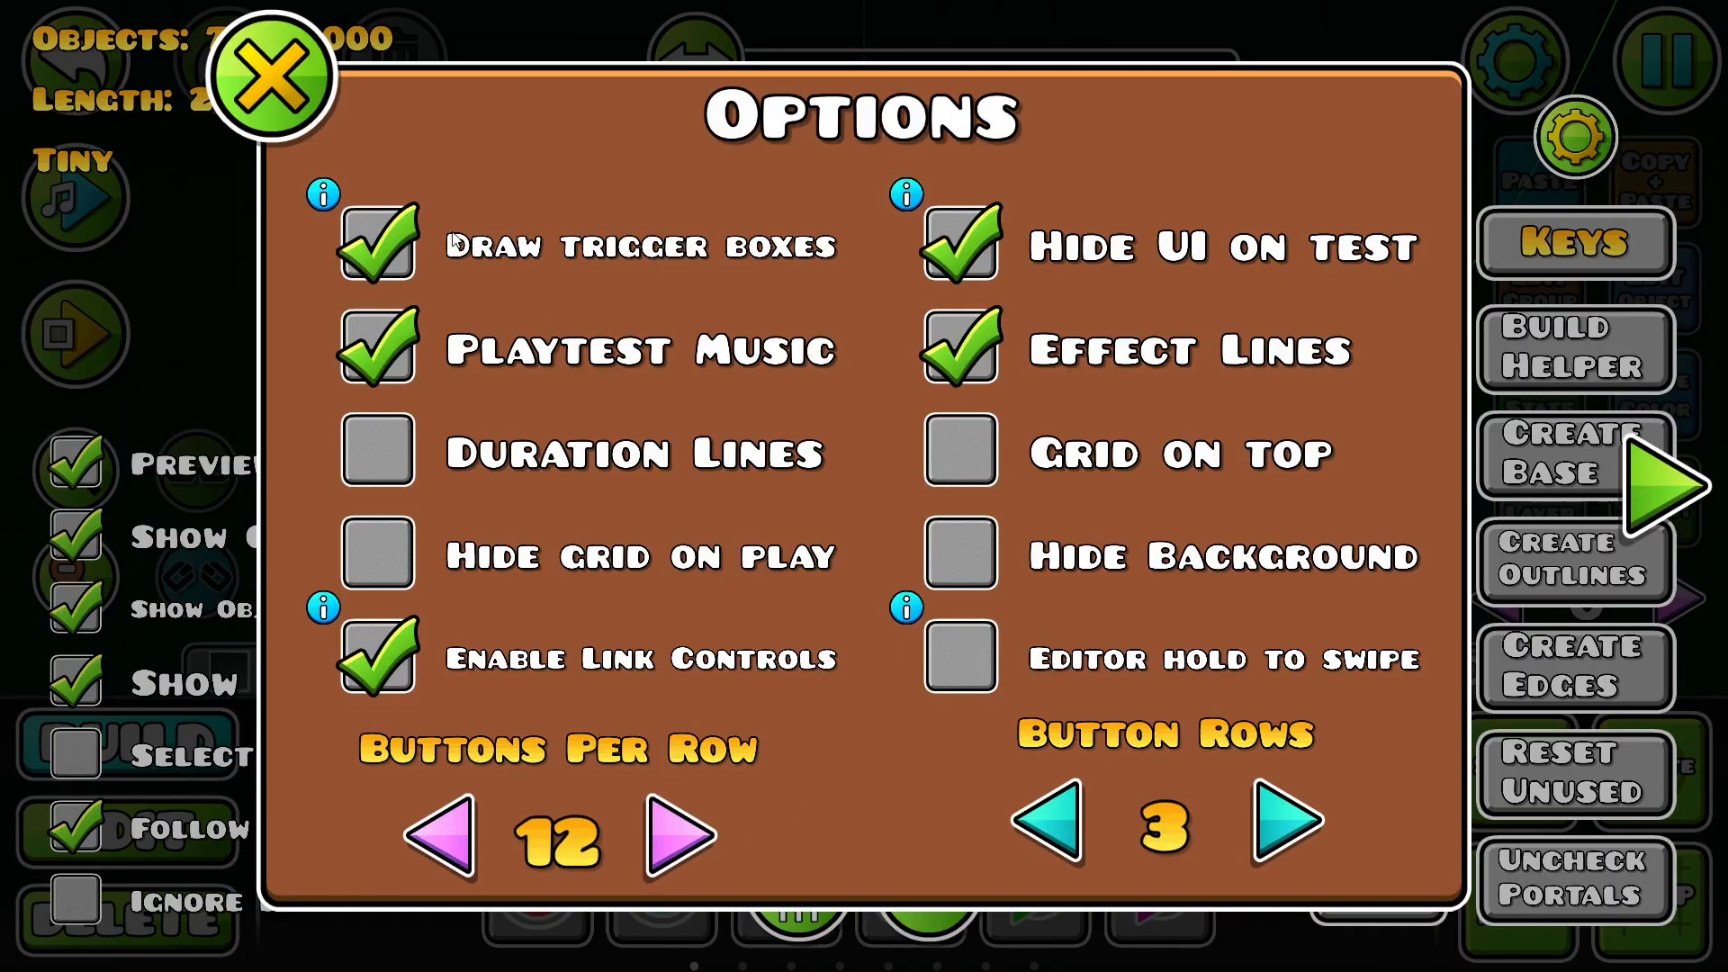
Step: Enable Swipe cycle mode on the second page of the editor options and return to the level
{"action": "left_click", "coordinate": [270, 78]}
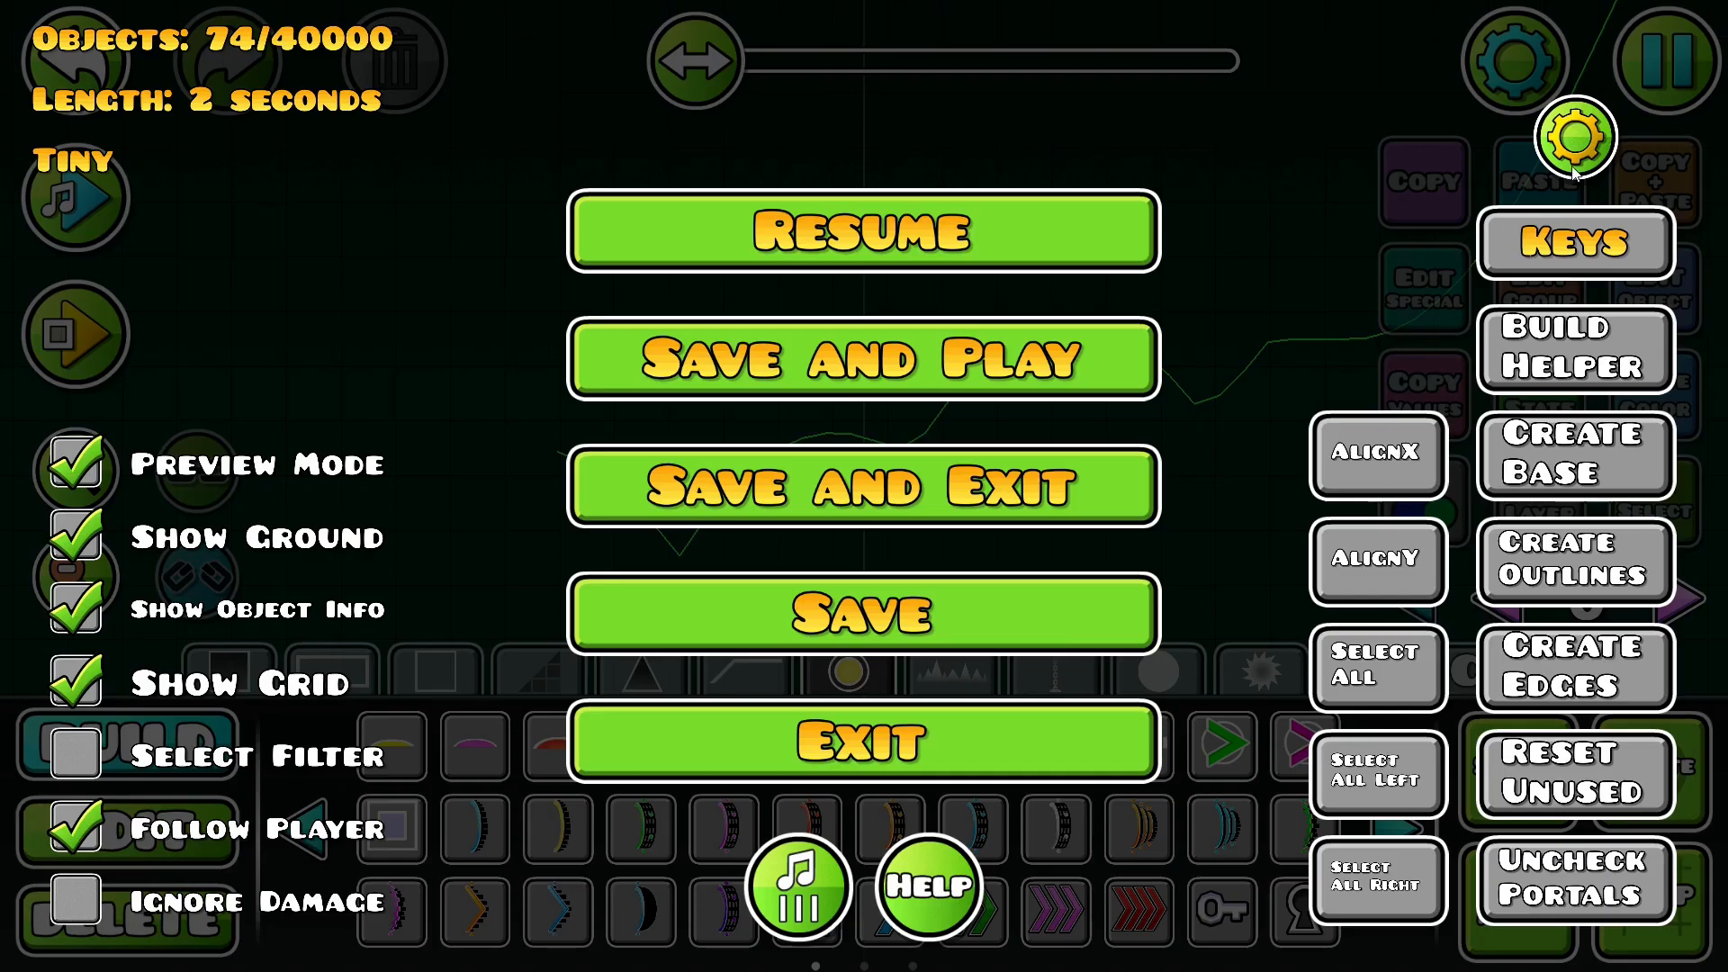
{"action": "left_click", "coordinate": [1577, 139]}
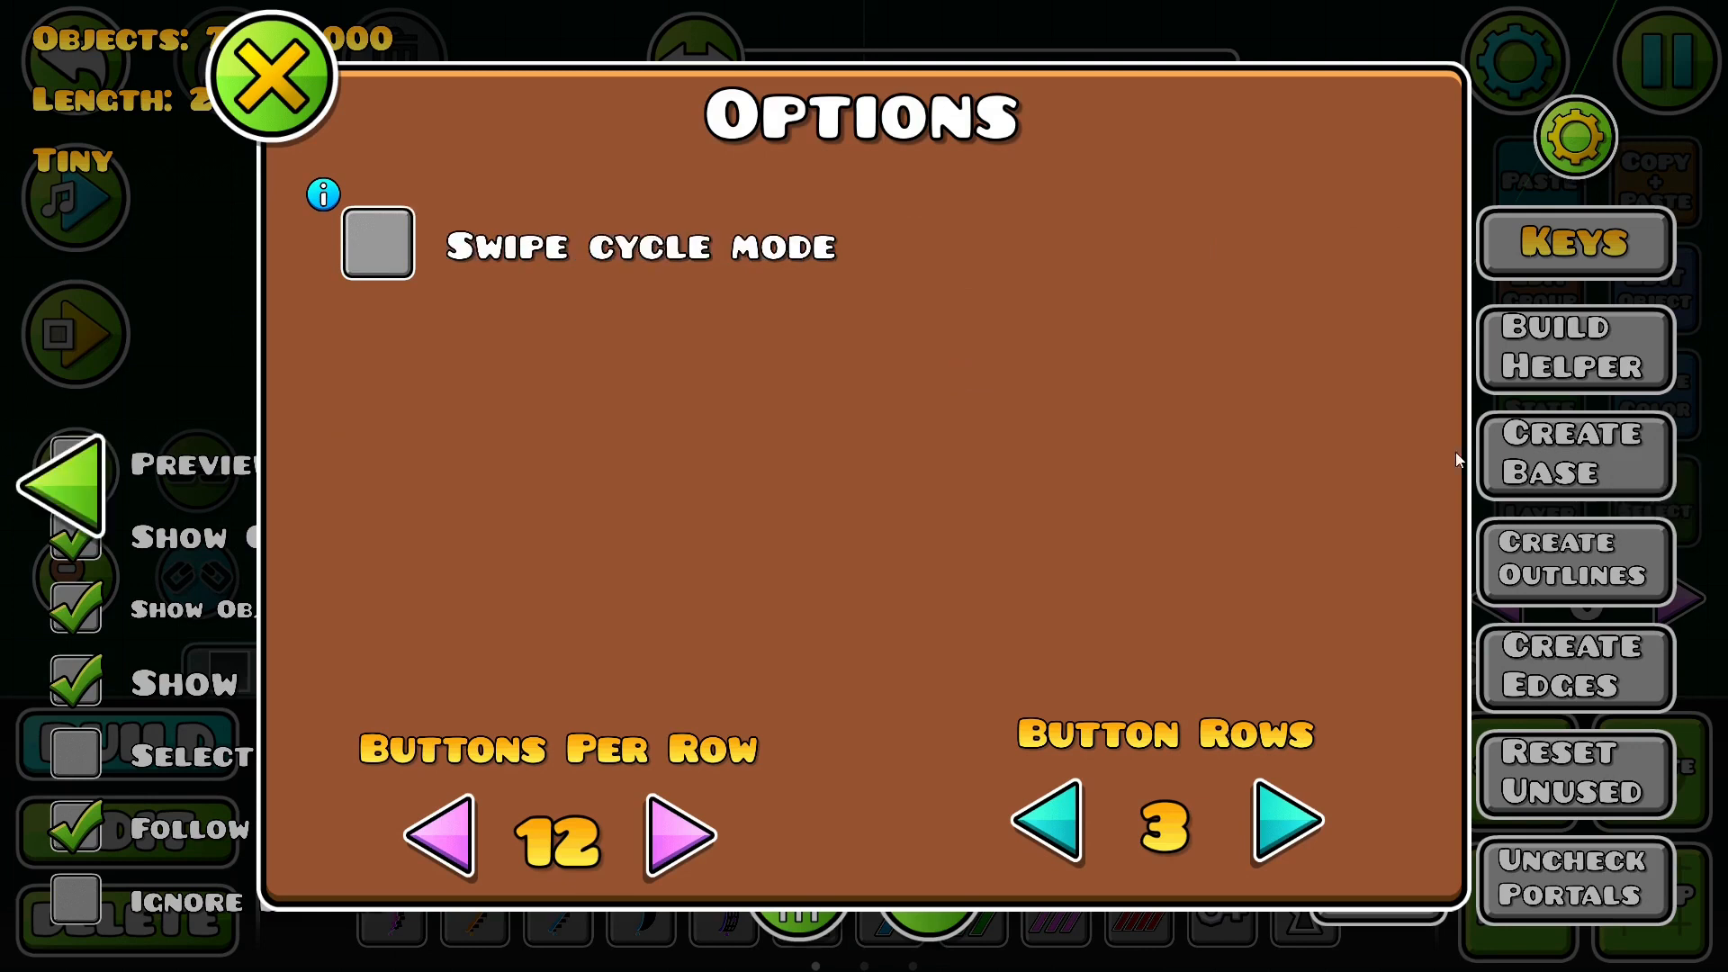
{"action": "left_click", "coordinate": [376, 243]}
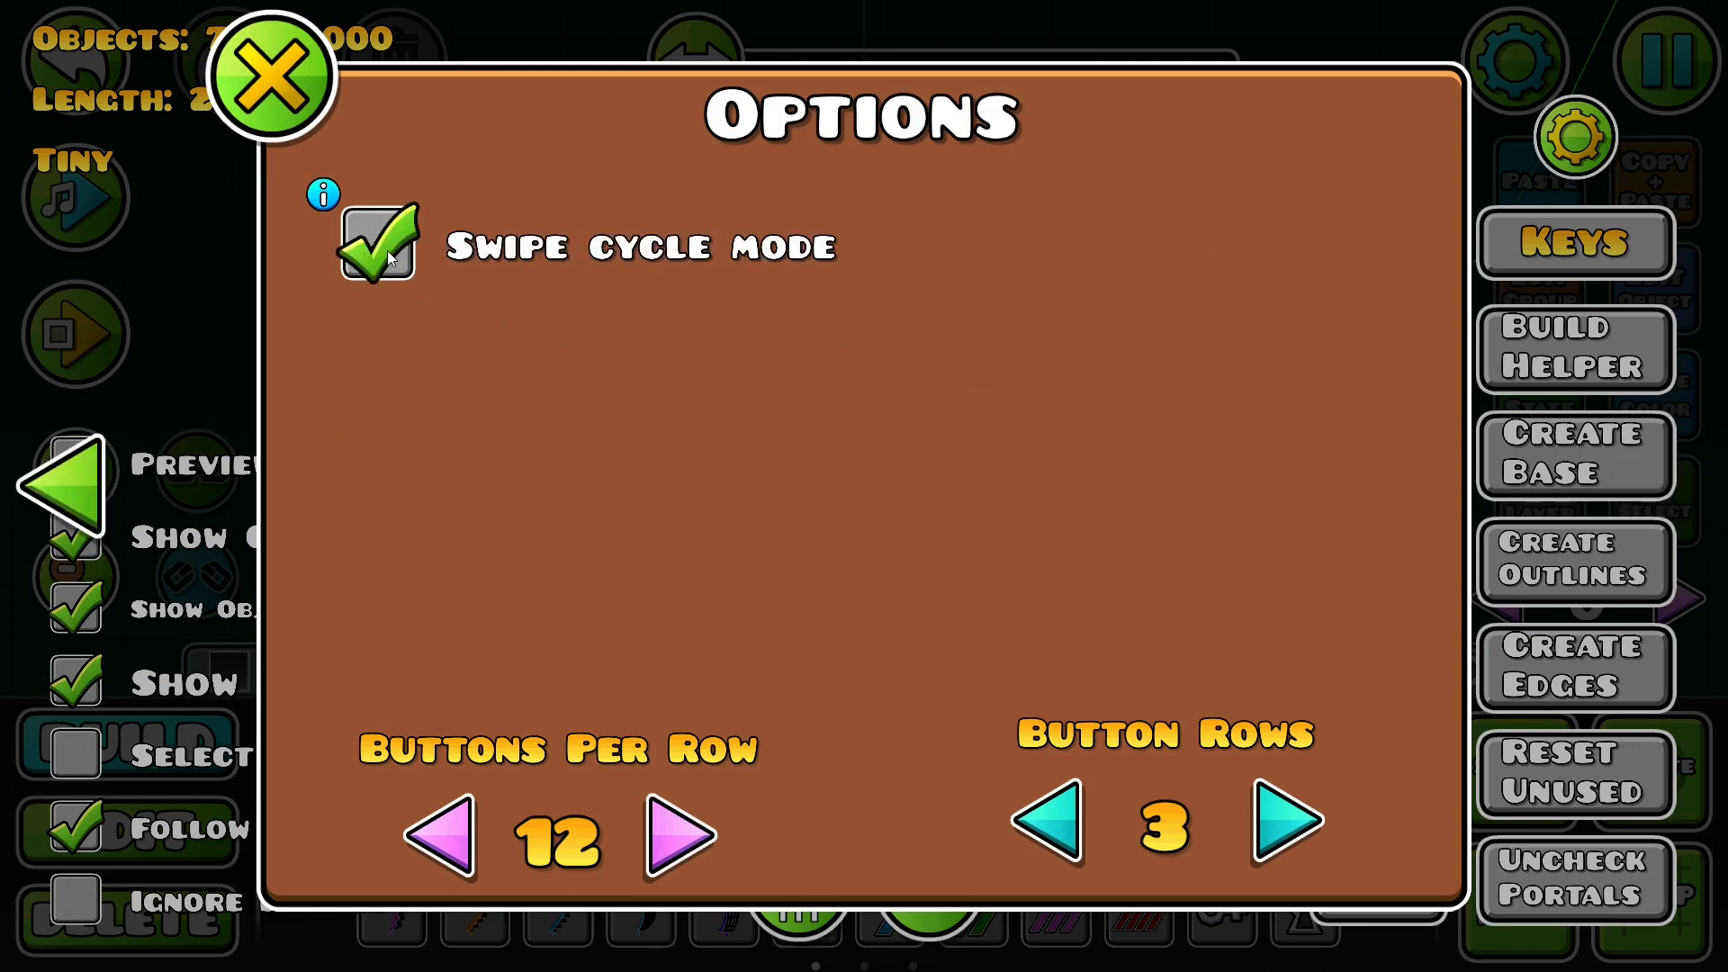
{"action": "left_click", "coordinate": [272, 81]}
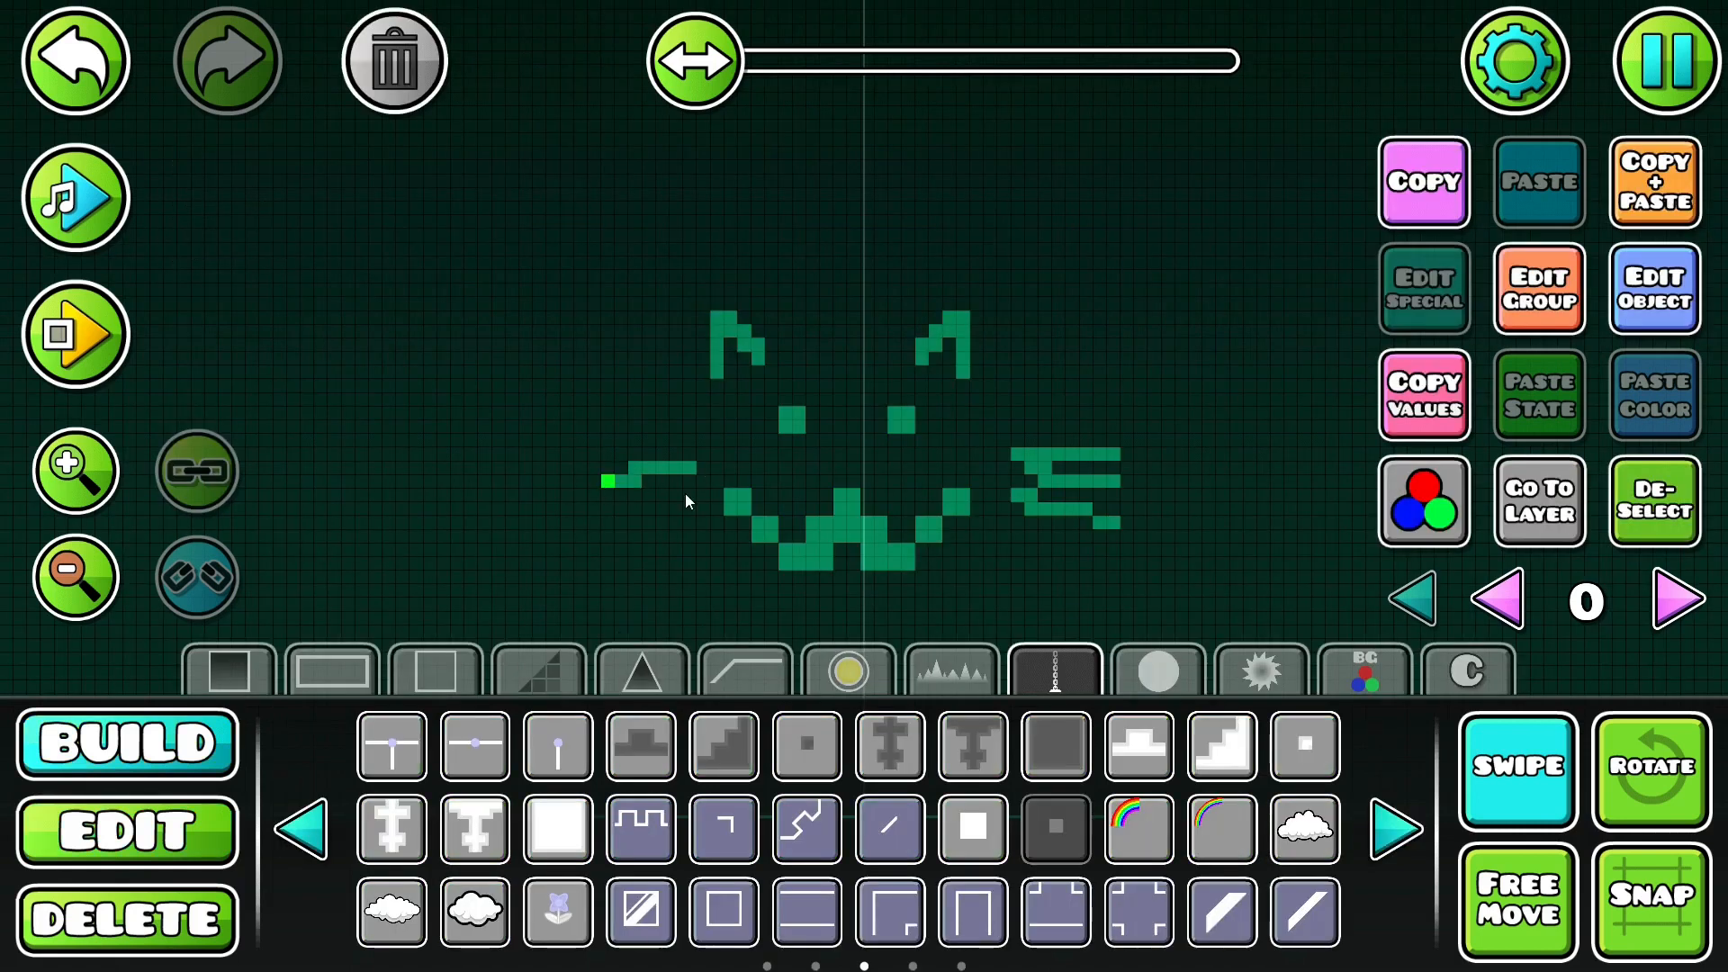
Step: Switch to Delete then Edit mode and swipe-cycle through the stacked red, green and purple squares
{"action": "left_click", "coordinate": [127, 920]}
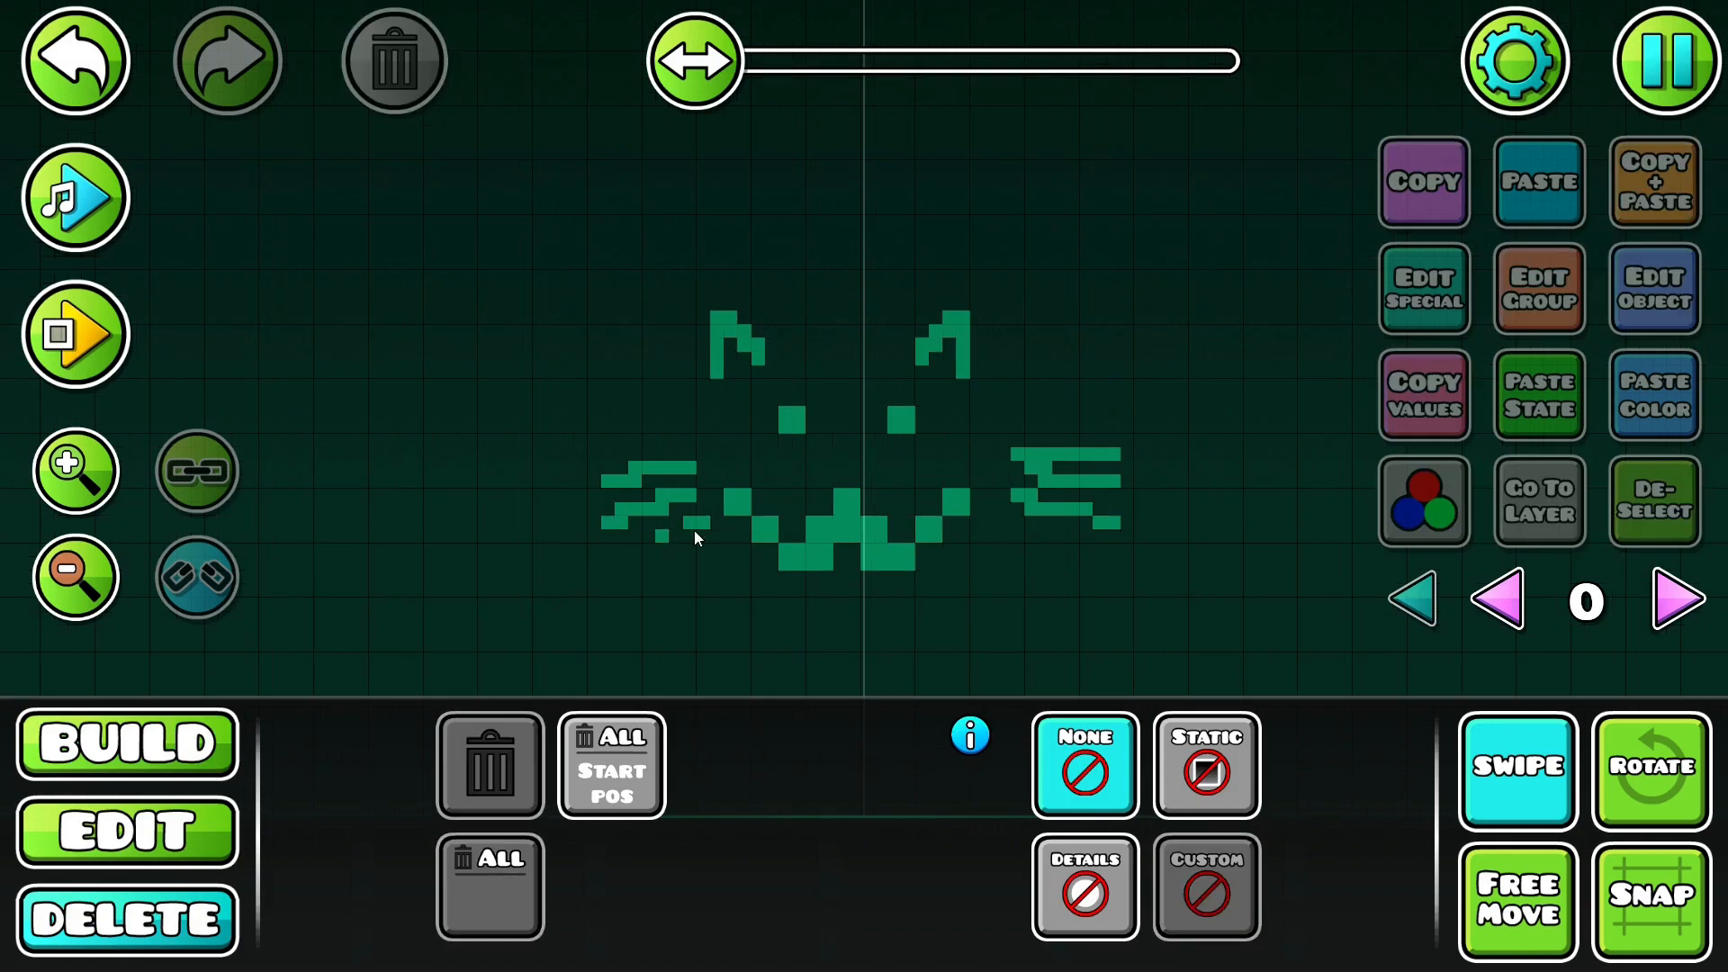
{"action": "left_click", "coordinate": [1516, 769]}
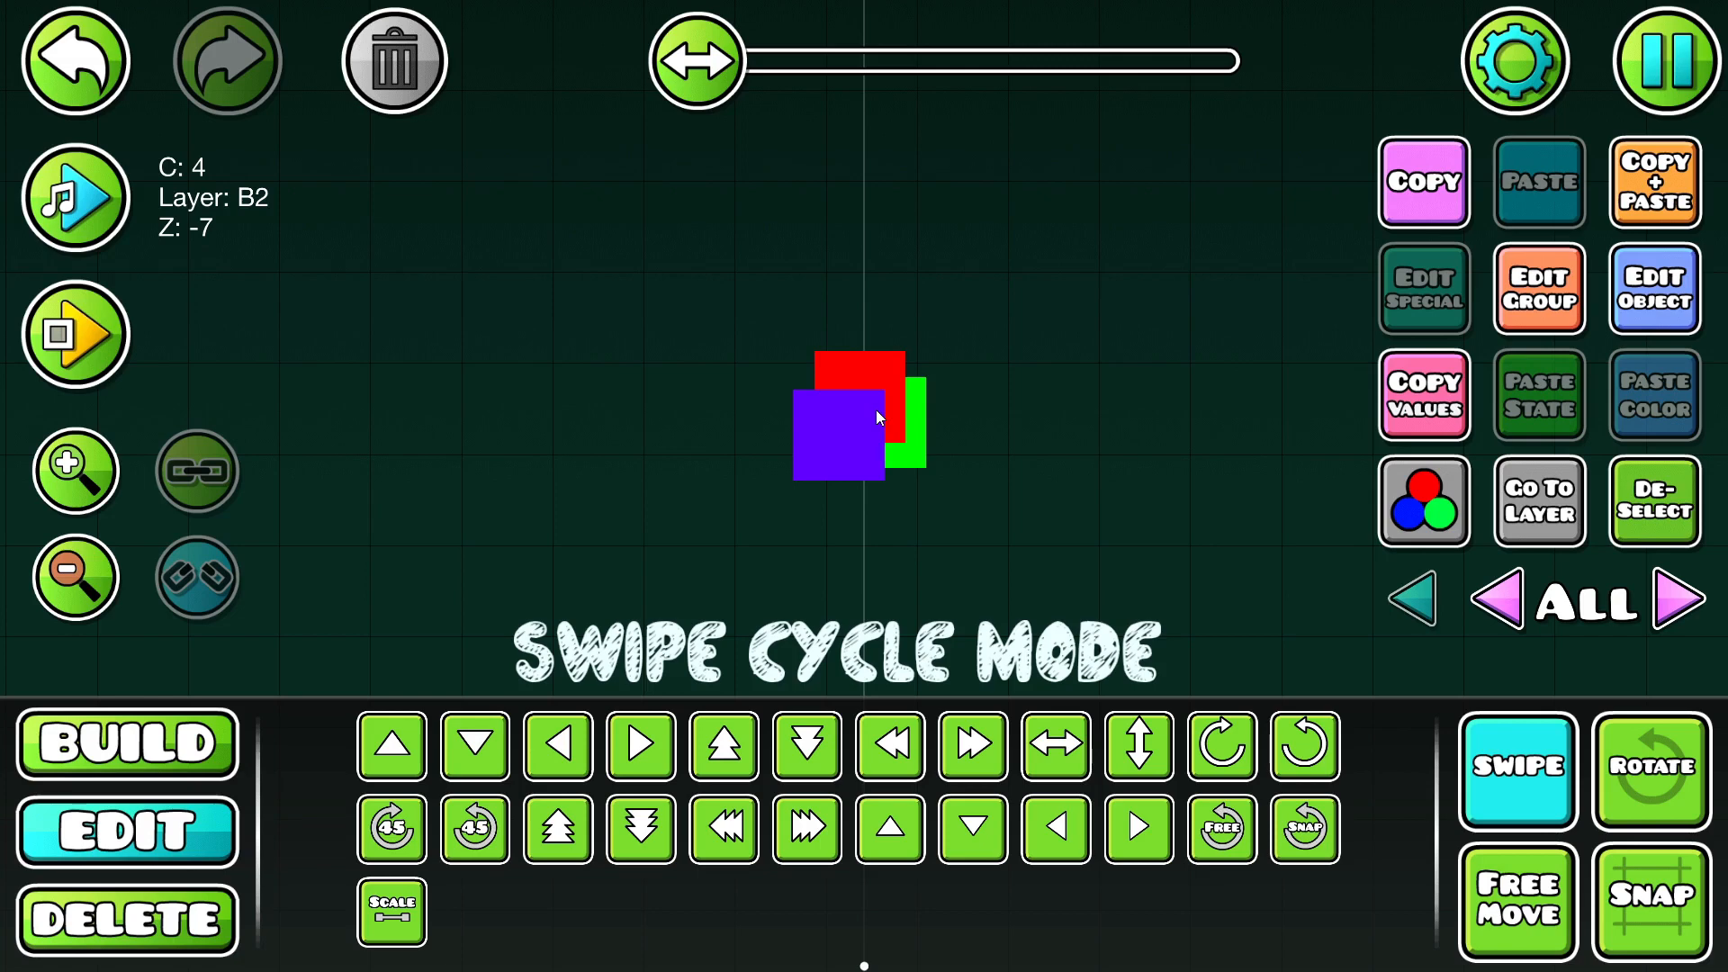
{"action": "mouse_move", "coordinate": [1581, 799]}
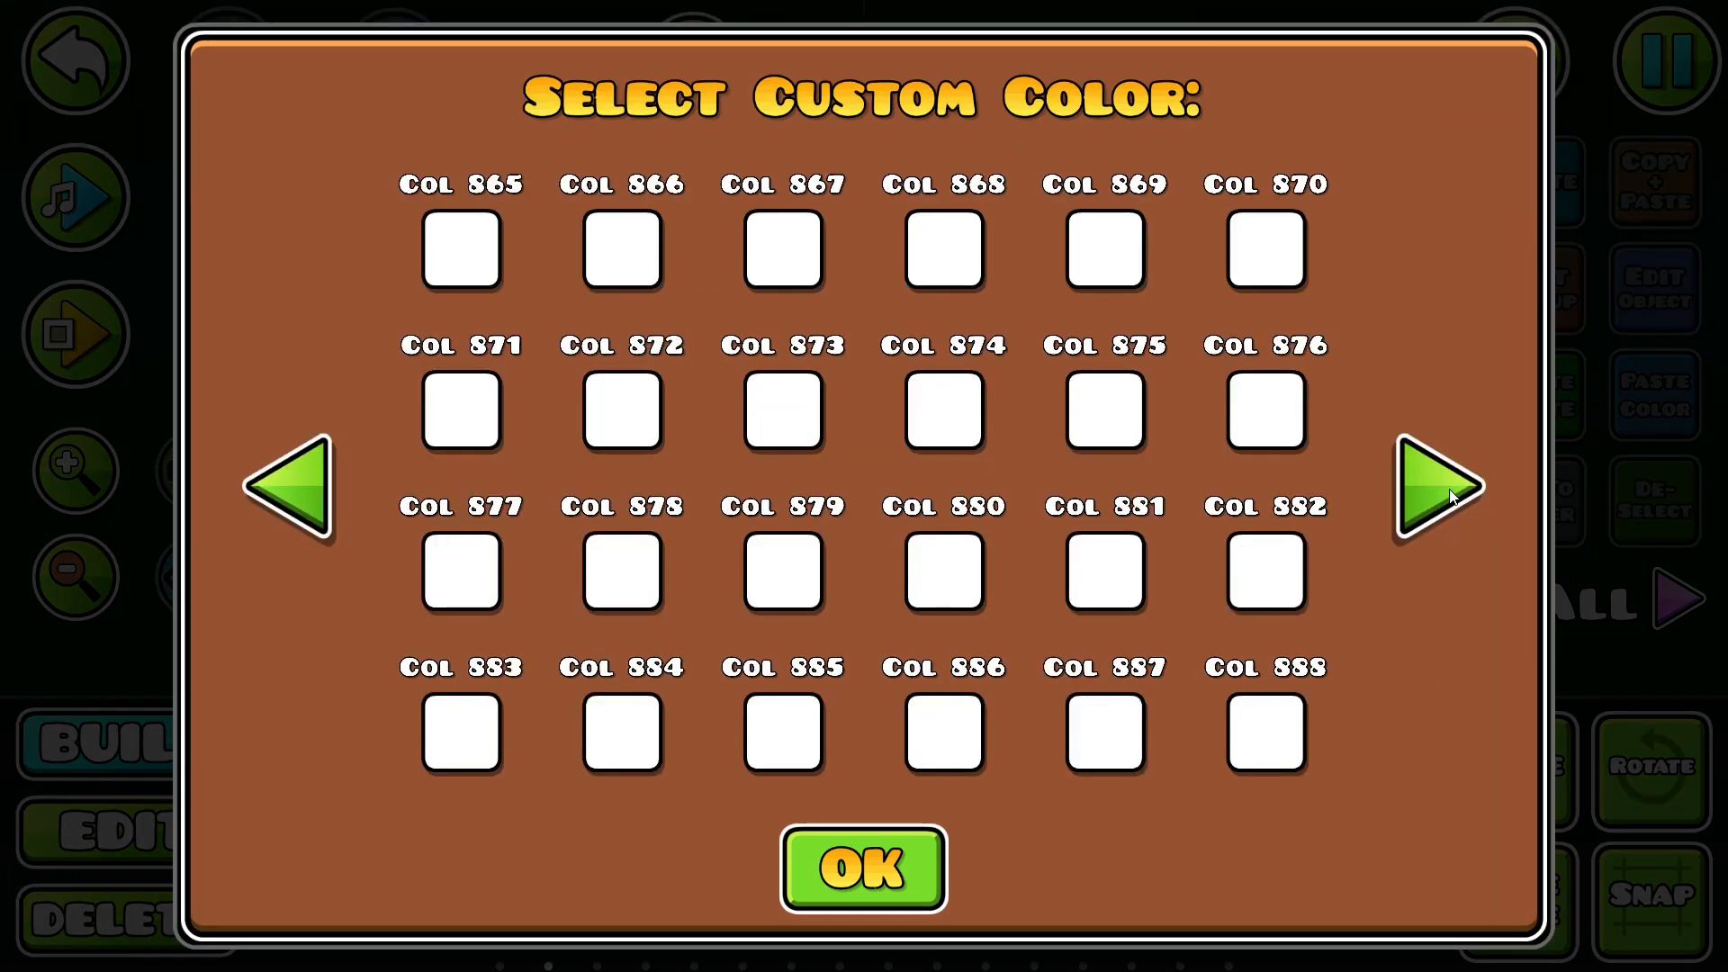
Step: Assign the square's detail colour to channel 5 and confirm its picked colour
{"action": "left_click", "coordinate": [1427, 490]}
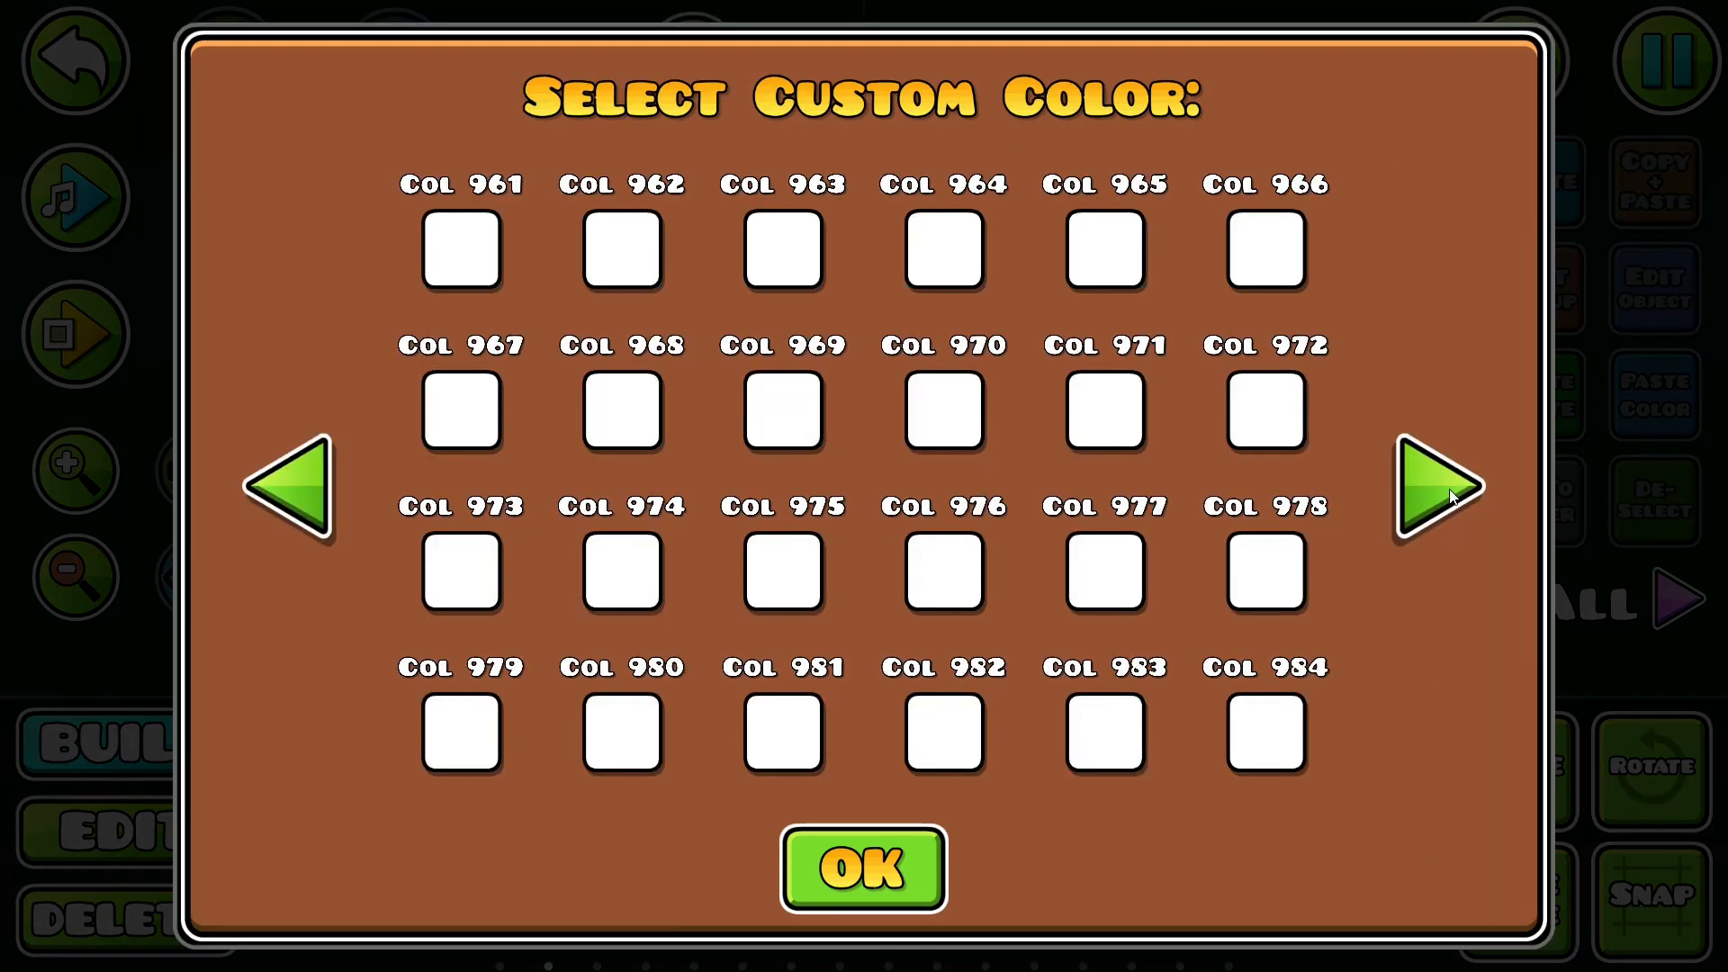
{"action": "left_click", "coordinate": [1428, 489]}
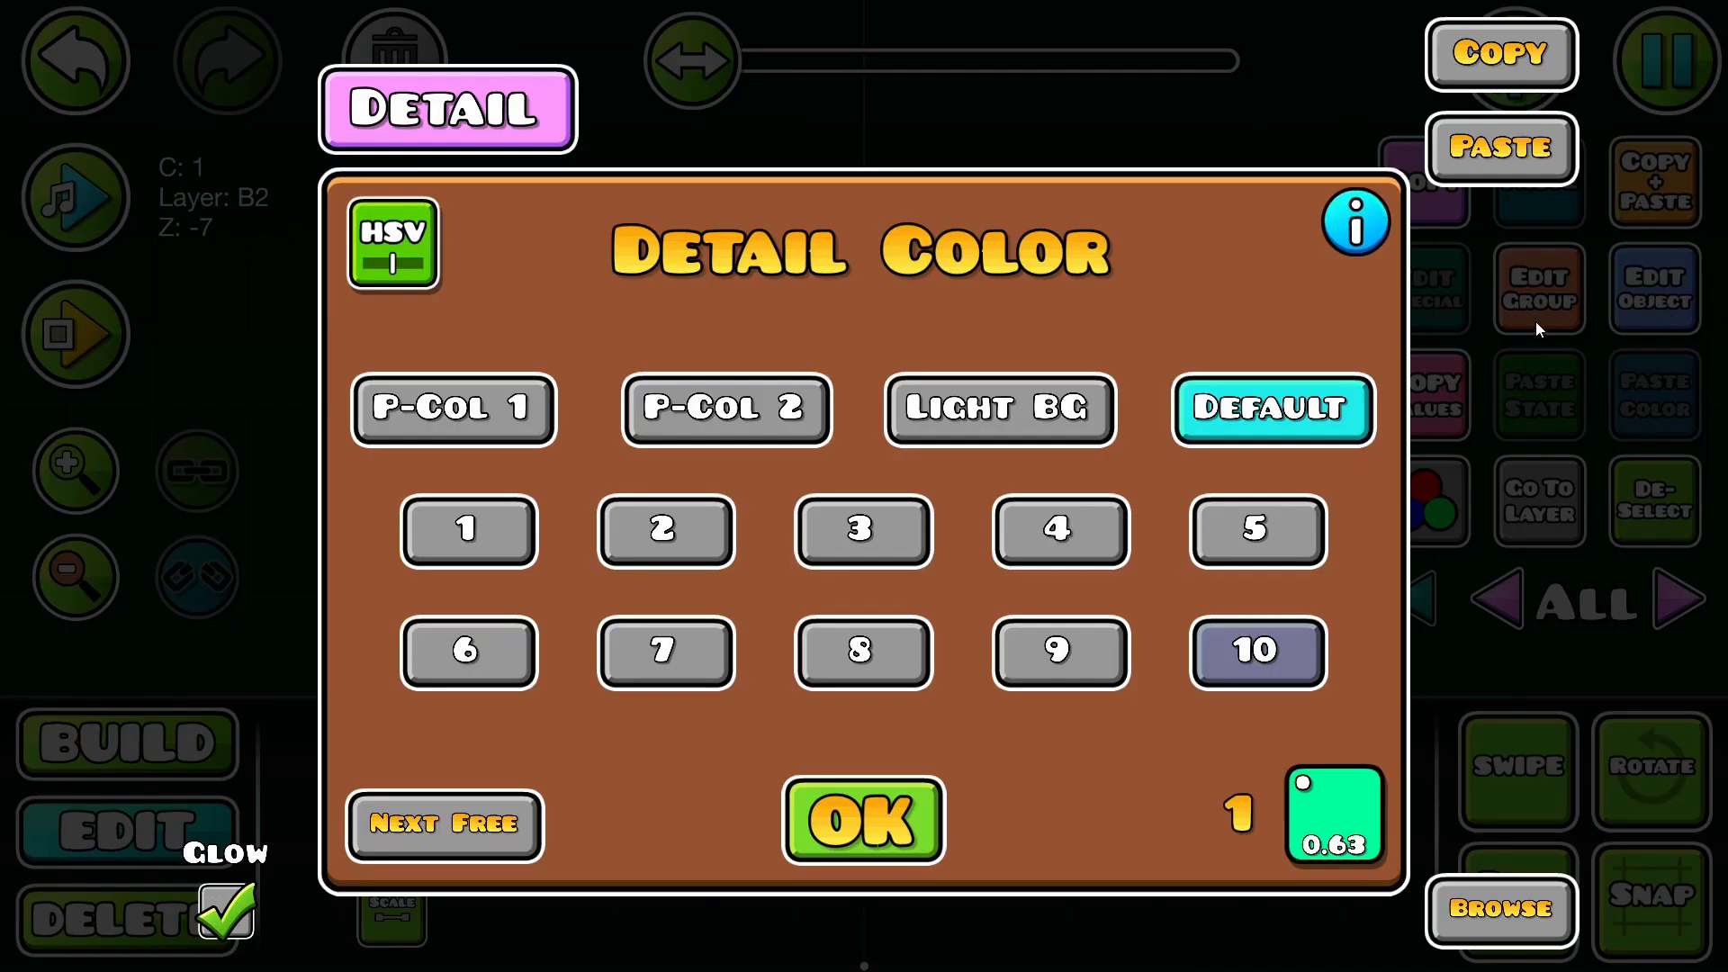
{"action": "left_click", "coordinate": [1256, 530]}
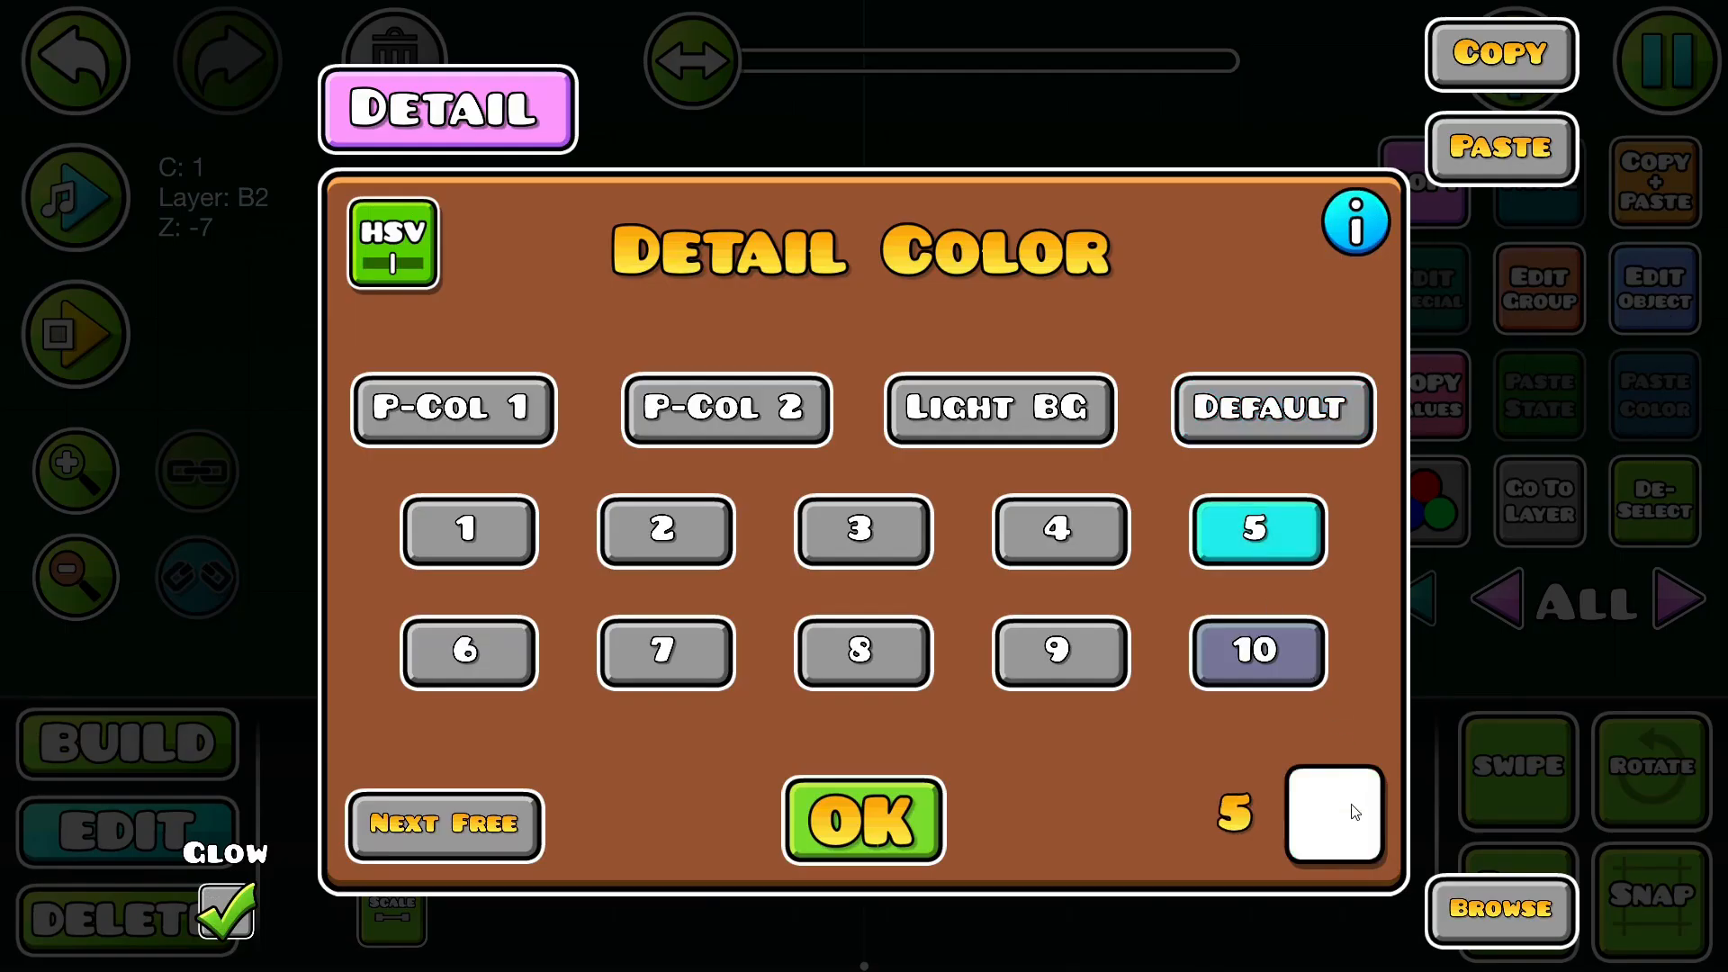
{"action": "left_click", "coordinate": [1334, 813]}
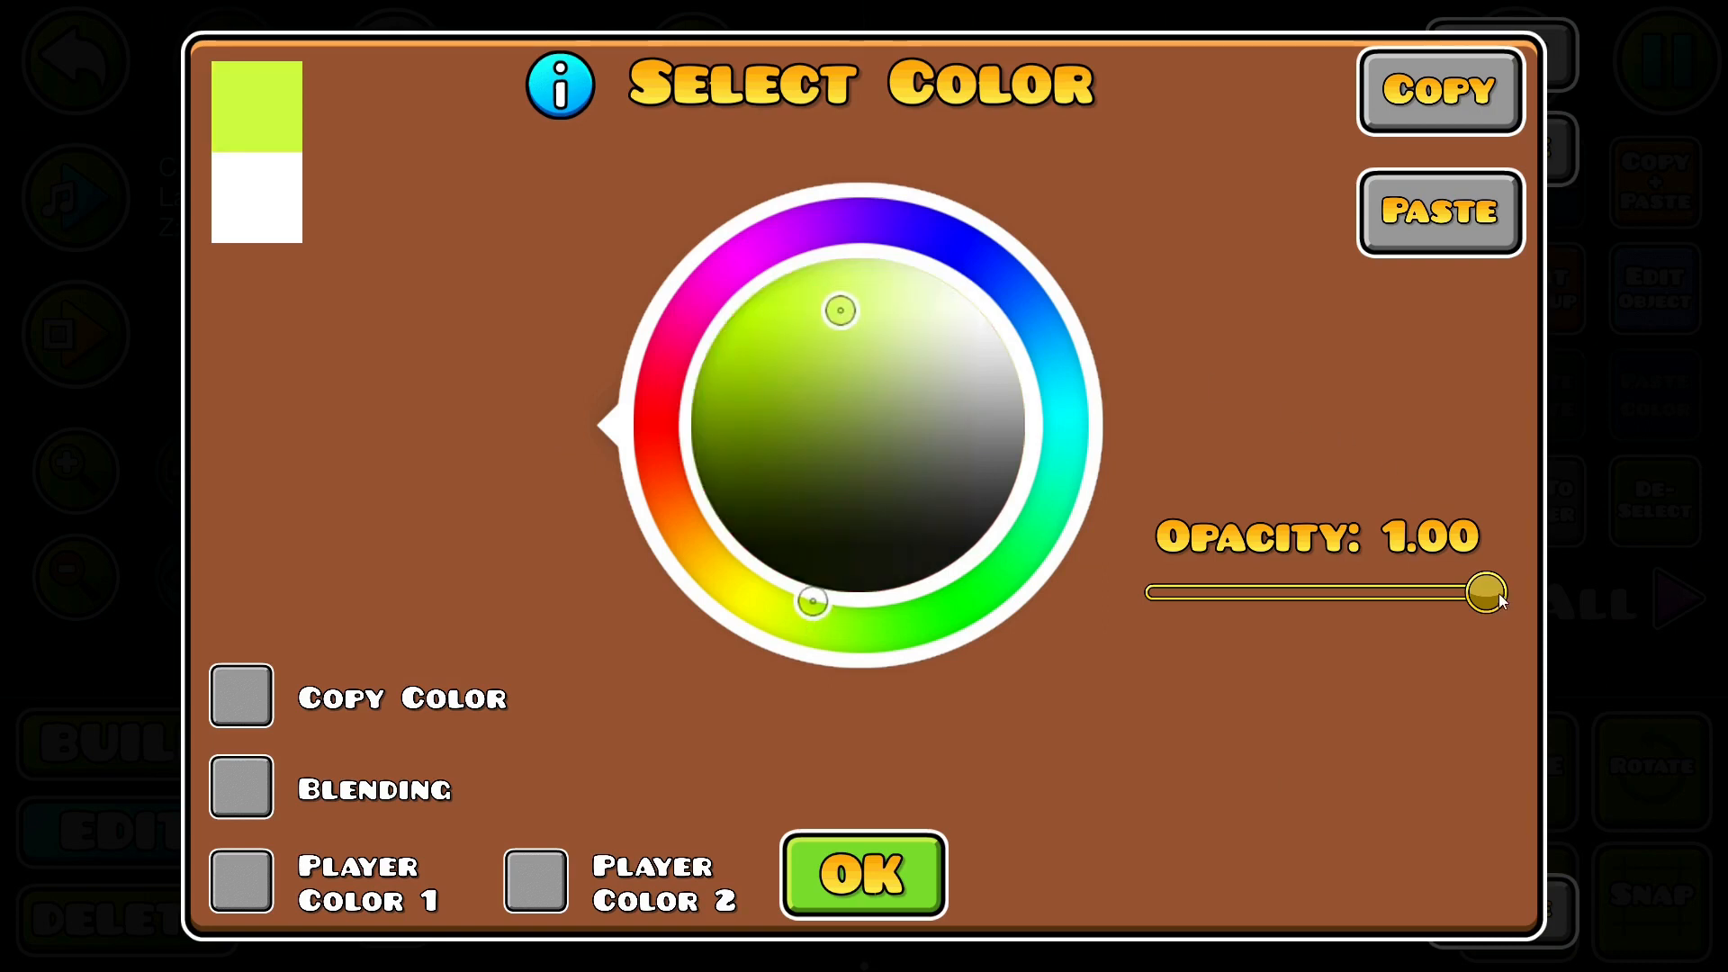
{"action": "left_click", "coordinate": [862, 875]}
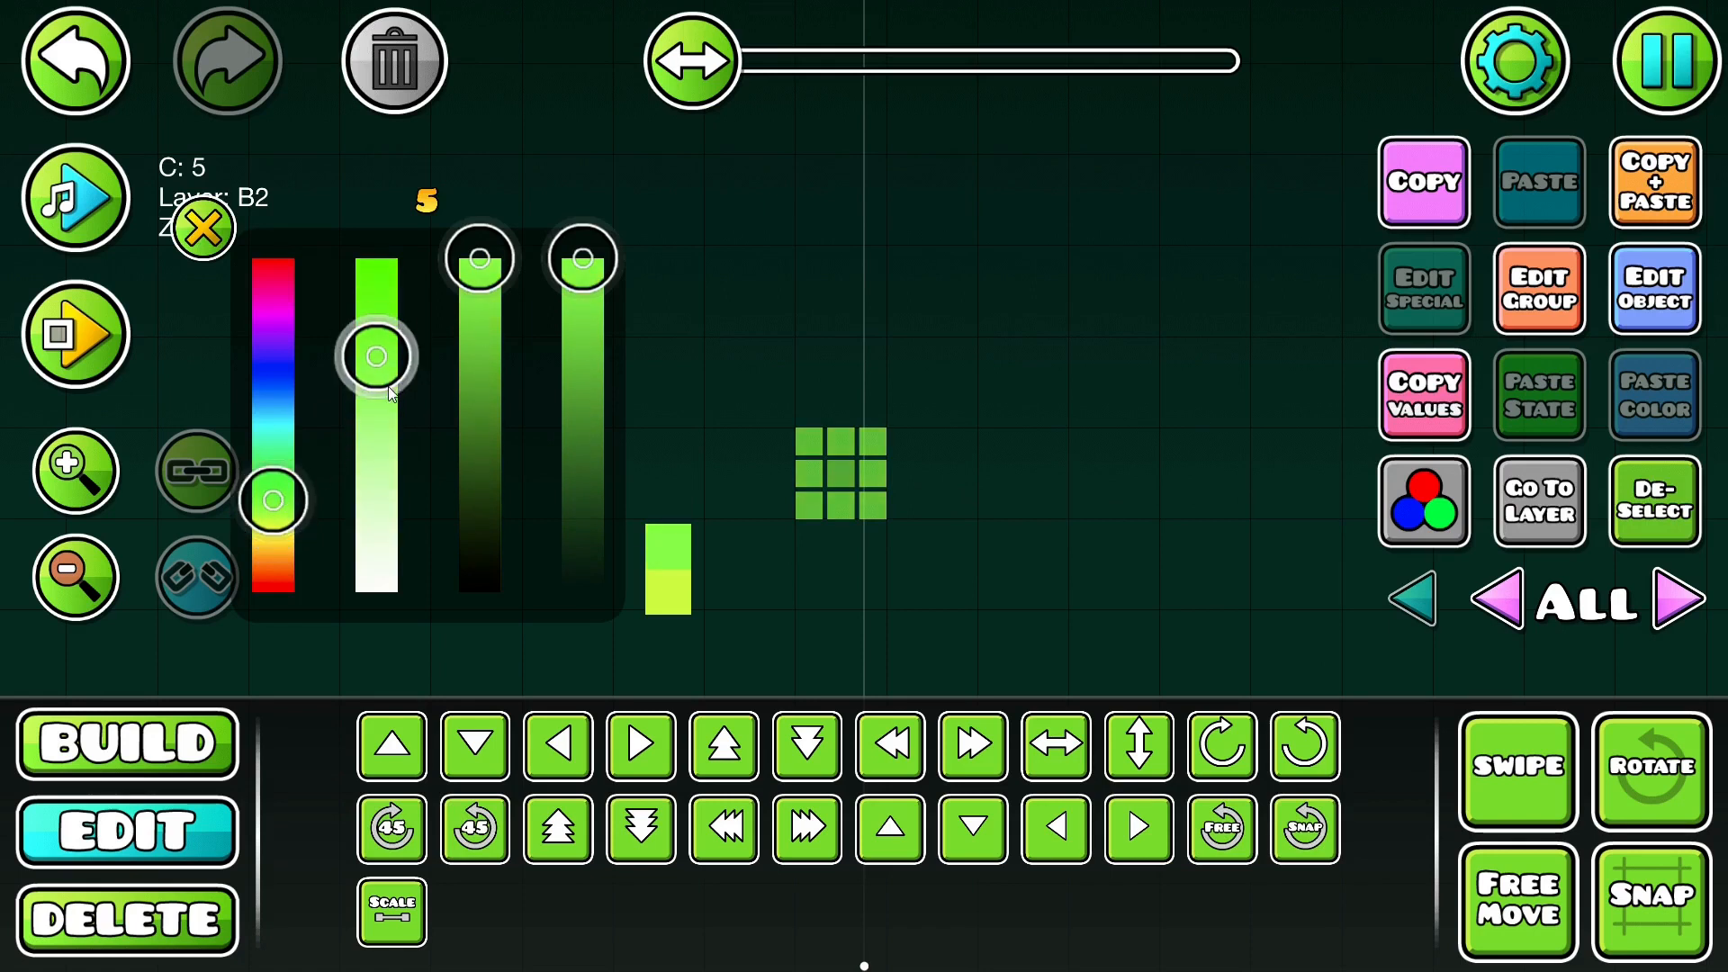
Step: Make channel 5 a paler, brighter green with opacity lowered to 0.64
{"action": "left_click_drag", "start_coordinate": [374, 355], "coordinate": [374, 440]}
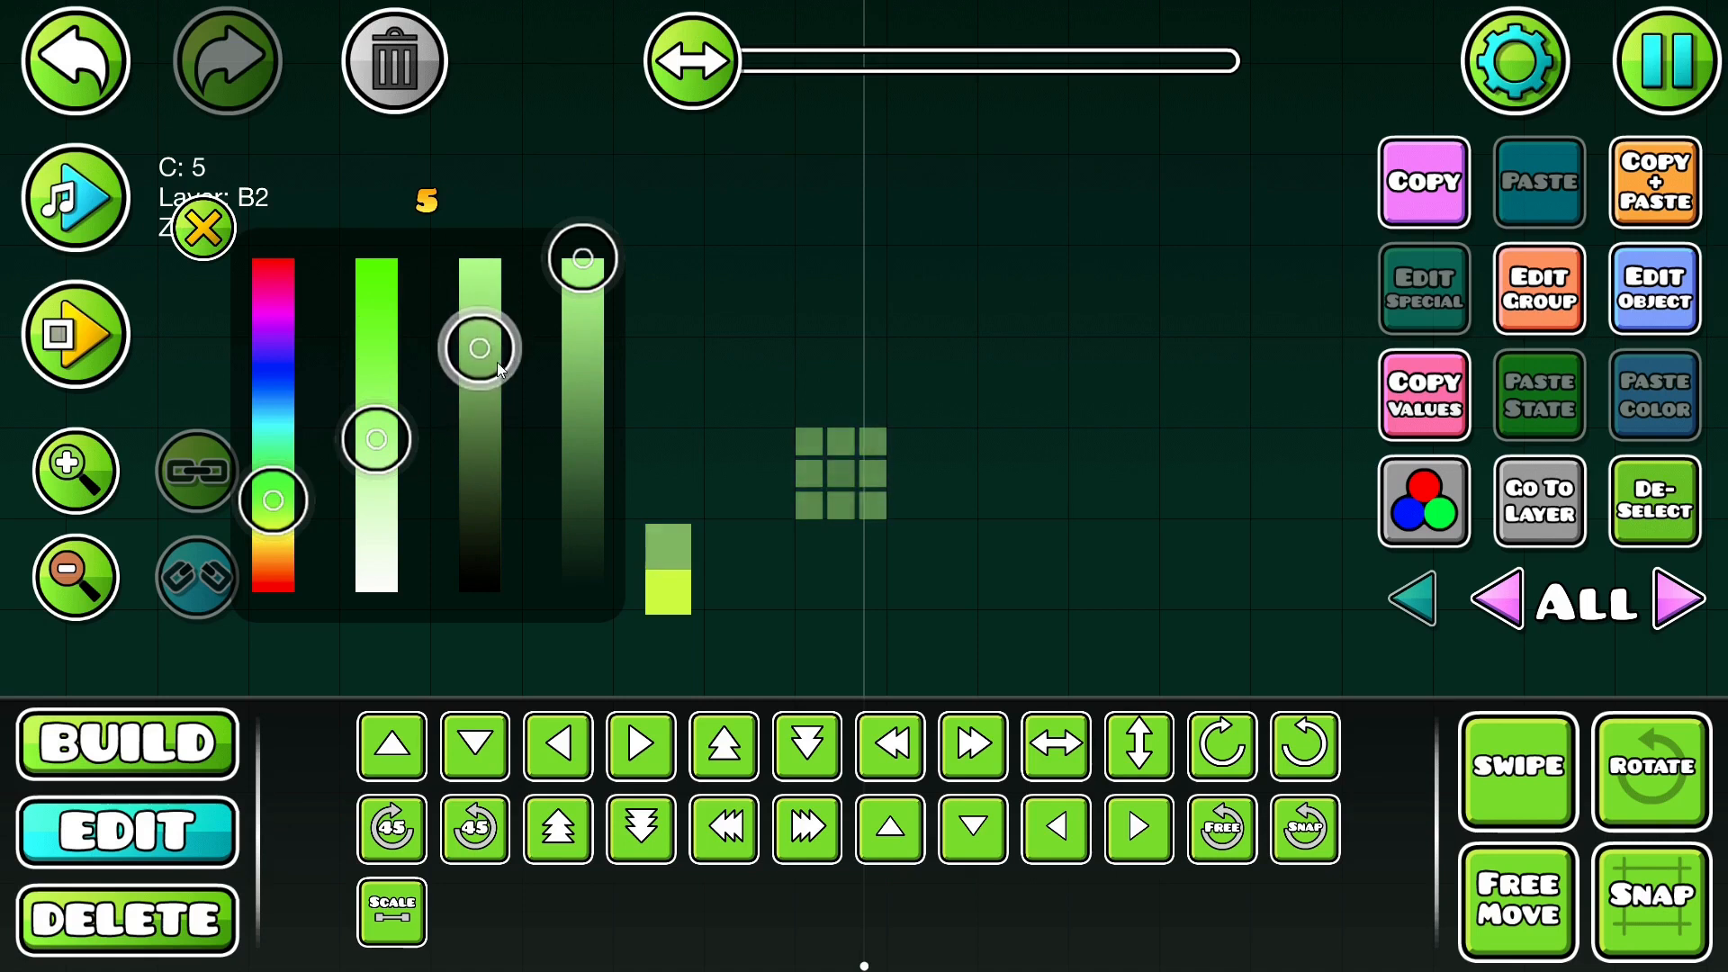
{"action": "left_click_drag", "start_coordinate": [479, 347], "coordinate": [479, 270]}
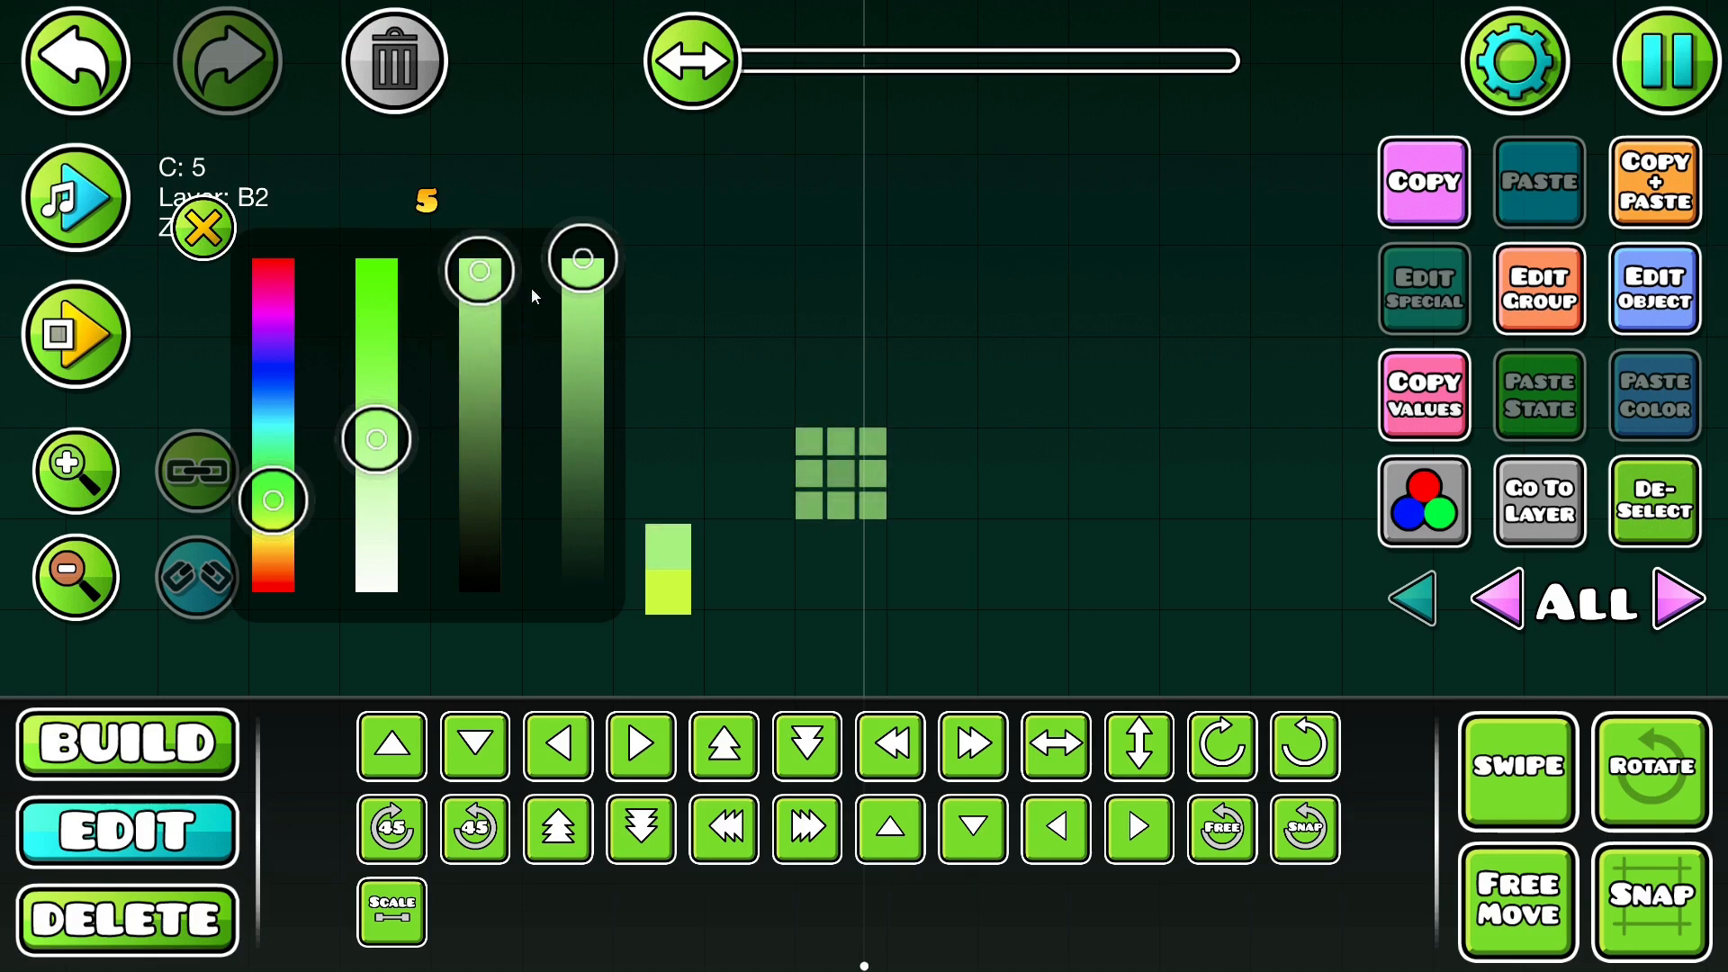
{"action": "left_click_drag", "start_coordinate": [581, 257], "coordinate": [581, 378]}
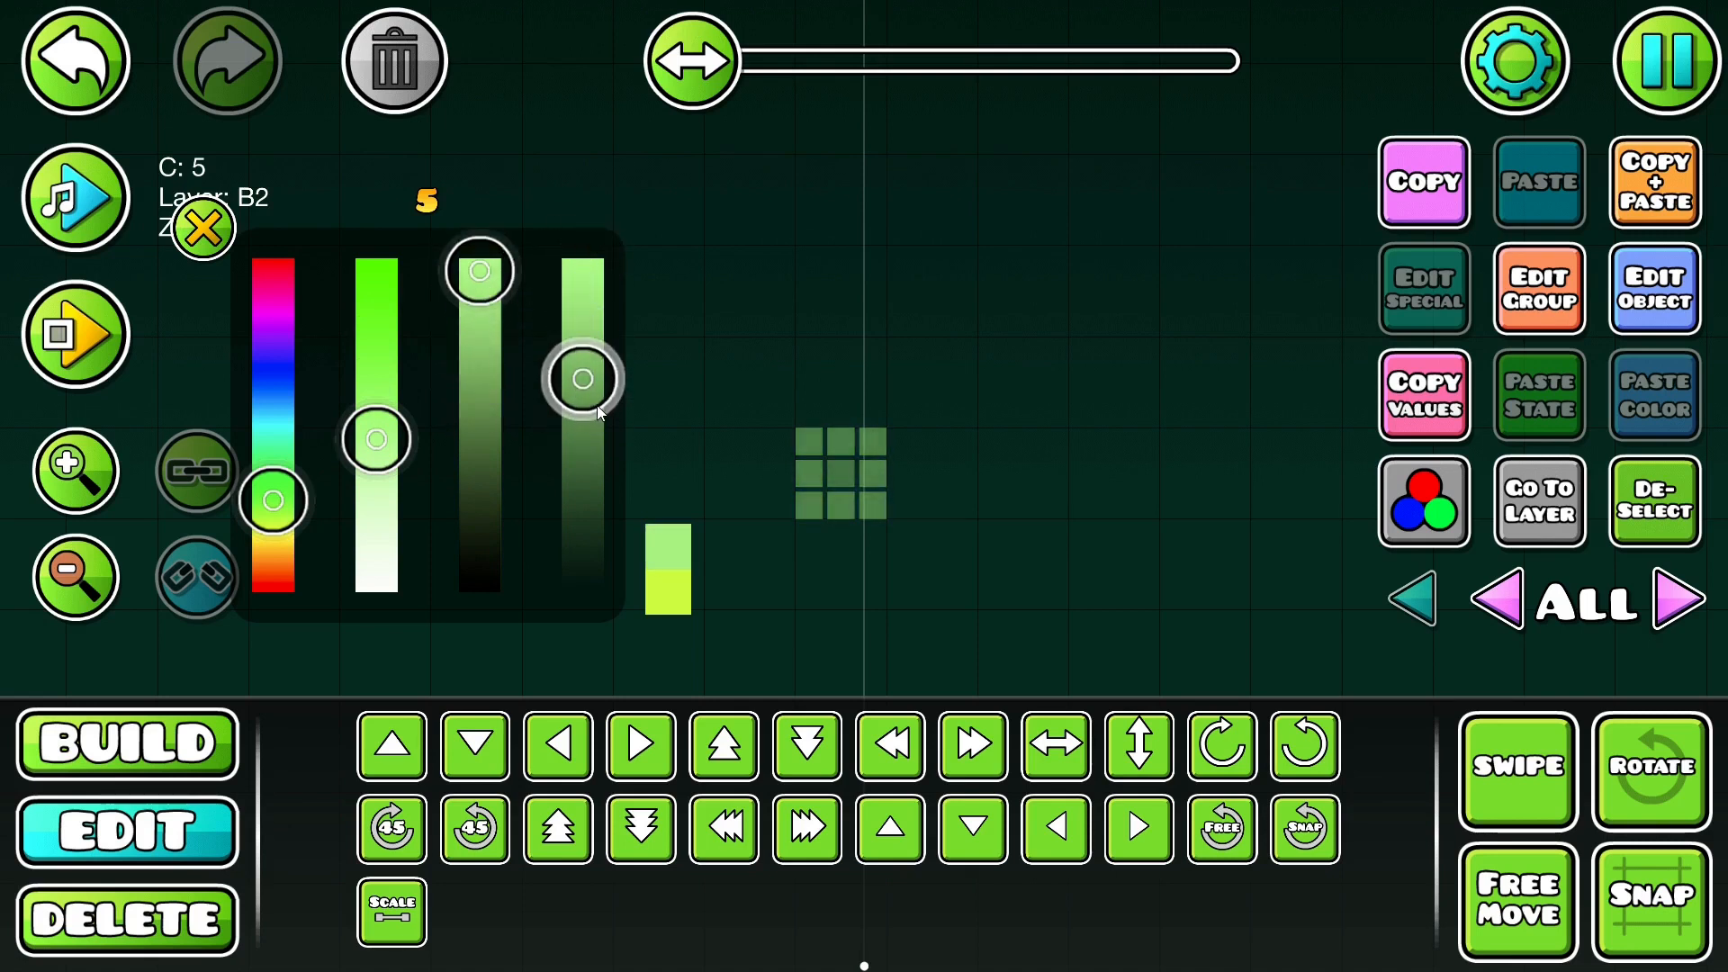
{"action": "left_click", "coordinate": [202, 228]}
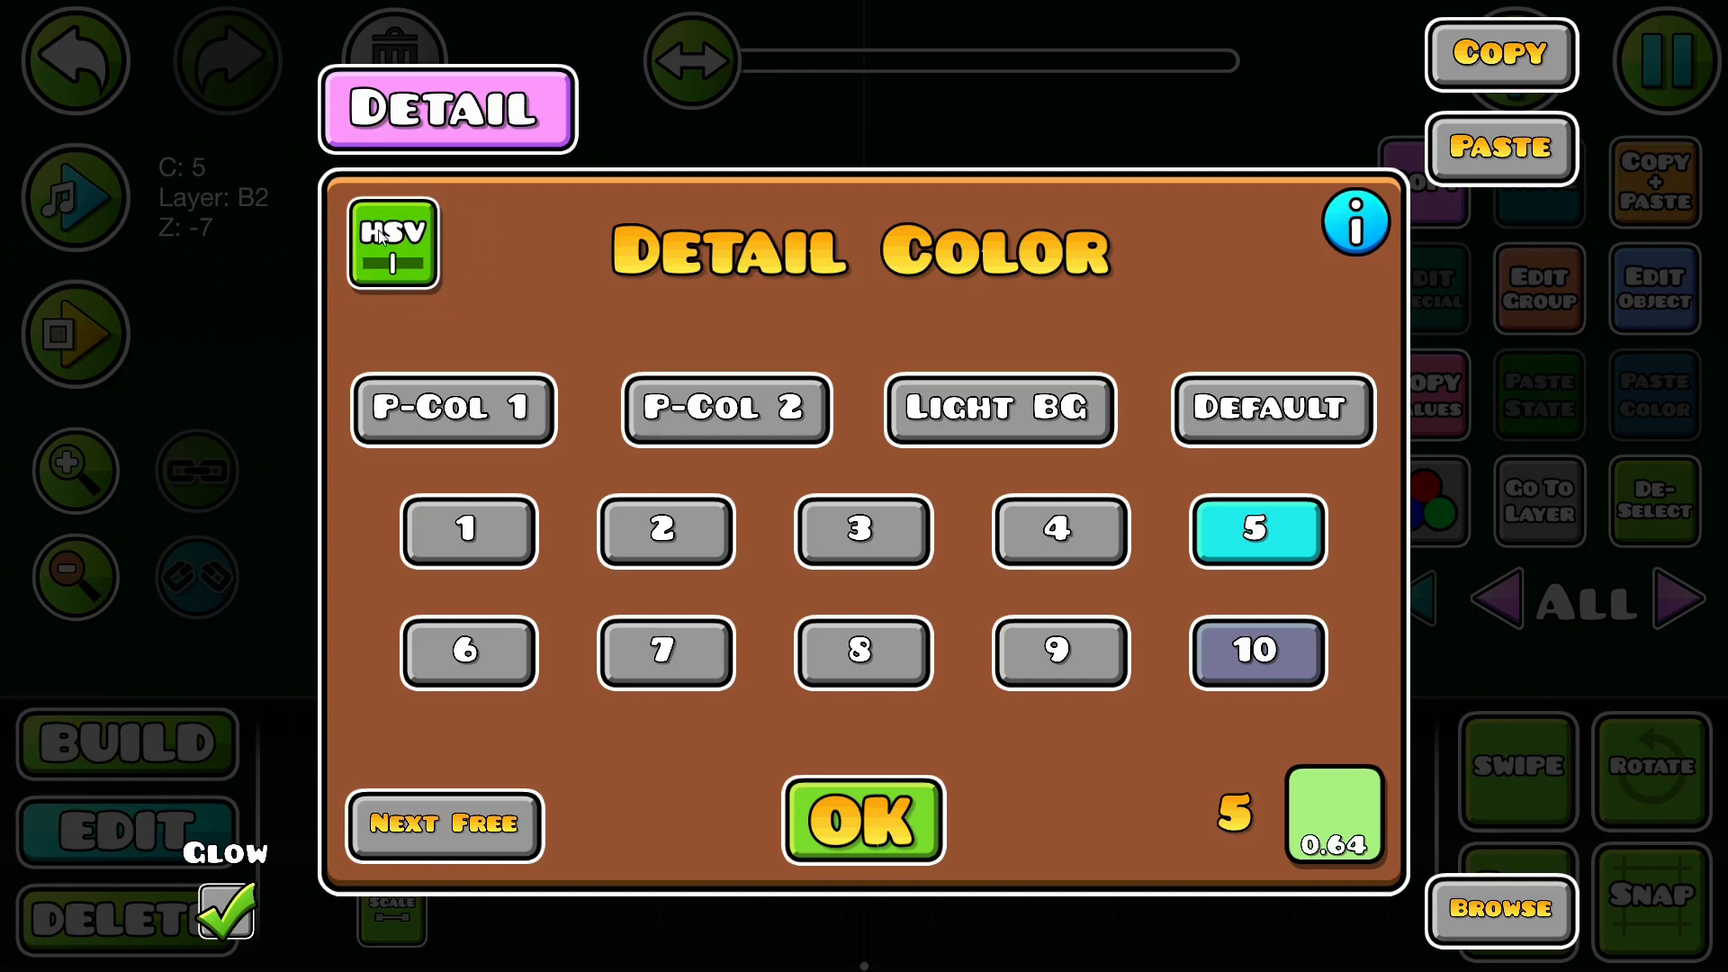
Step: Shift the detail colour's HSV hue to +15
{"action": "left_click", "coordinate": [394, 243]}
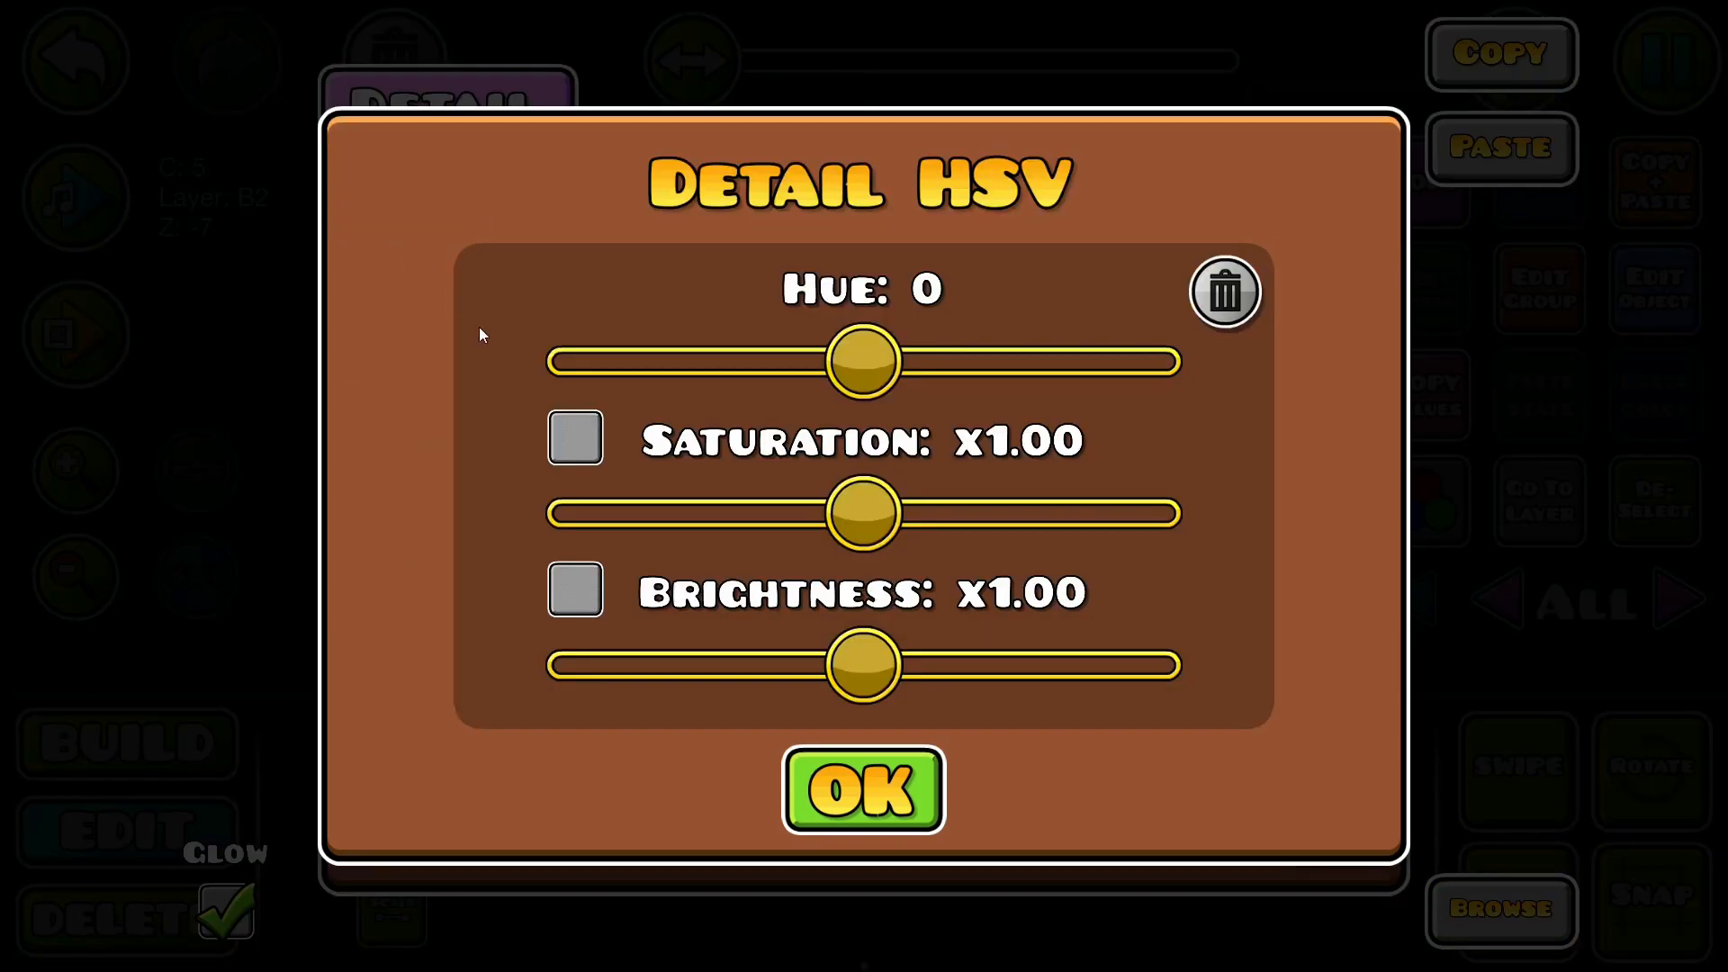
{"action": "left_click_drag", "start_coordinate": [866, 362], "coordinate": [981, 362]}
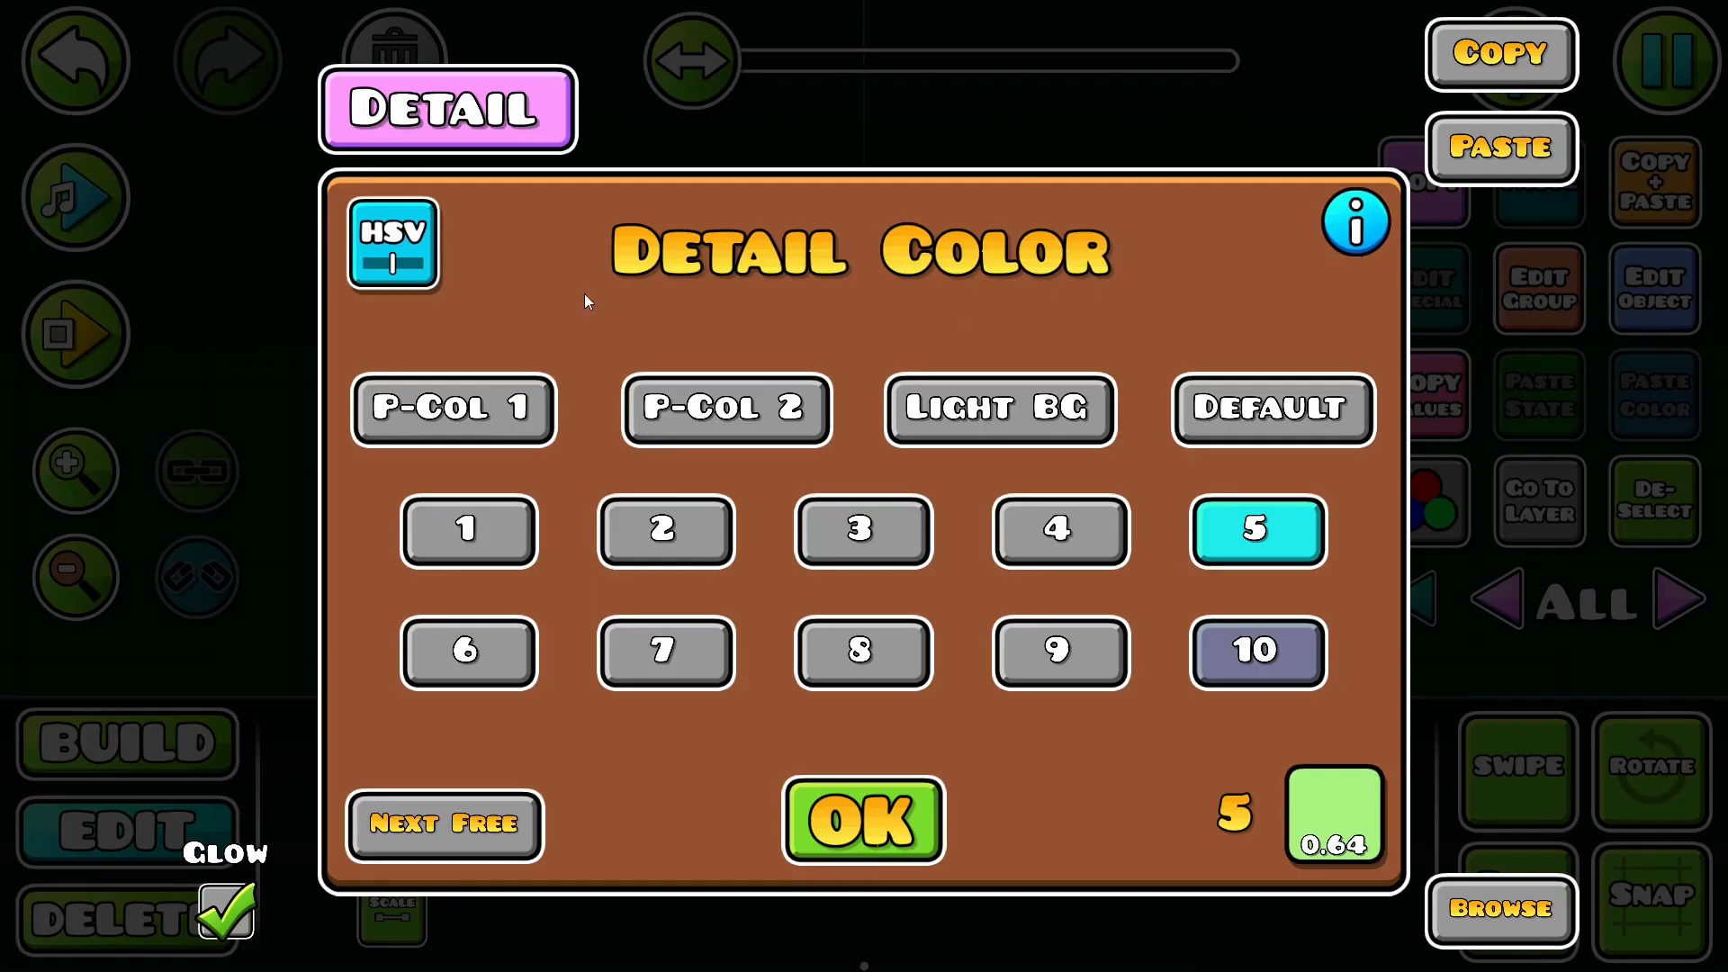
{"action": "left_click", "coordinate": [394, 243]}
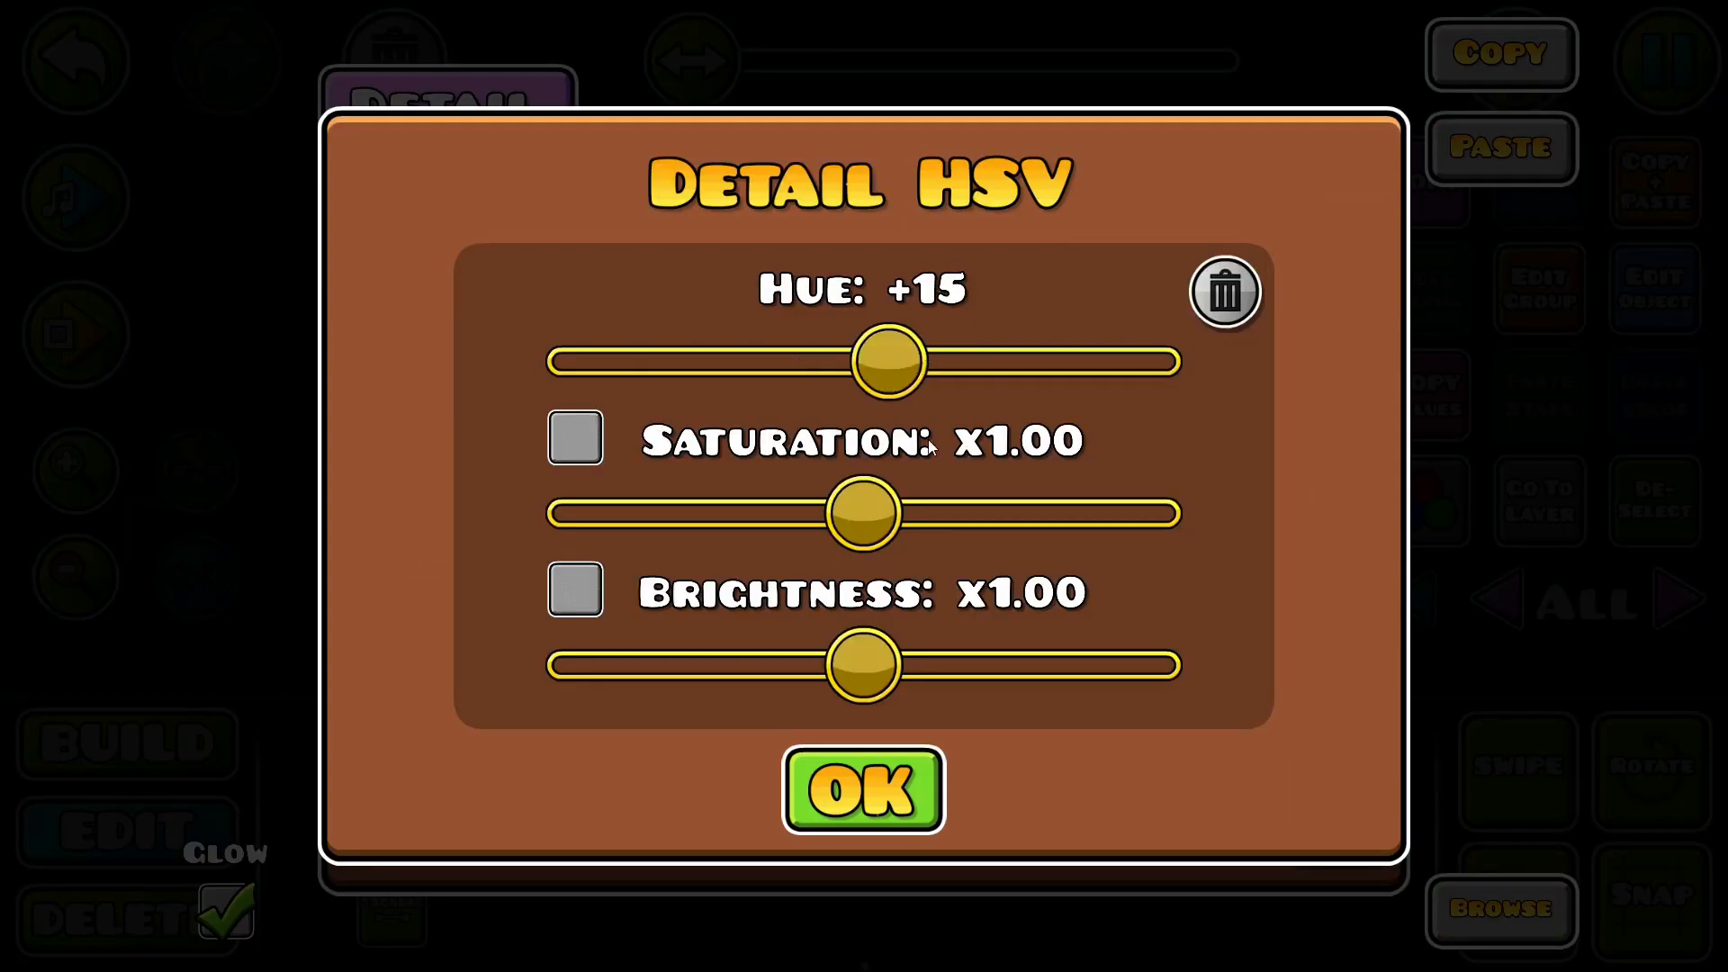
{"action": "left_click_drag", "start_coordinate": [893, 362], "coordinate": [874, 361]}
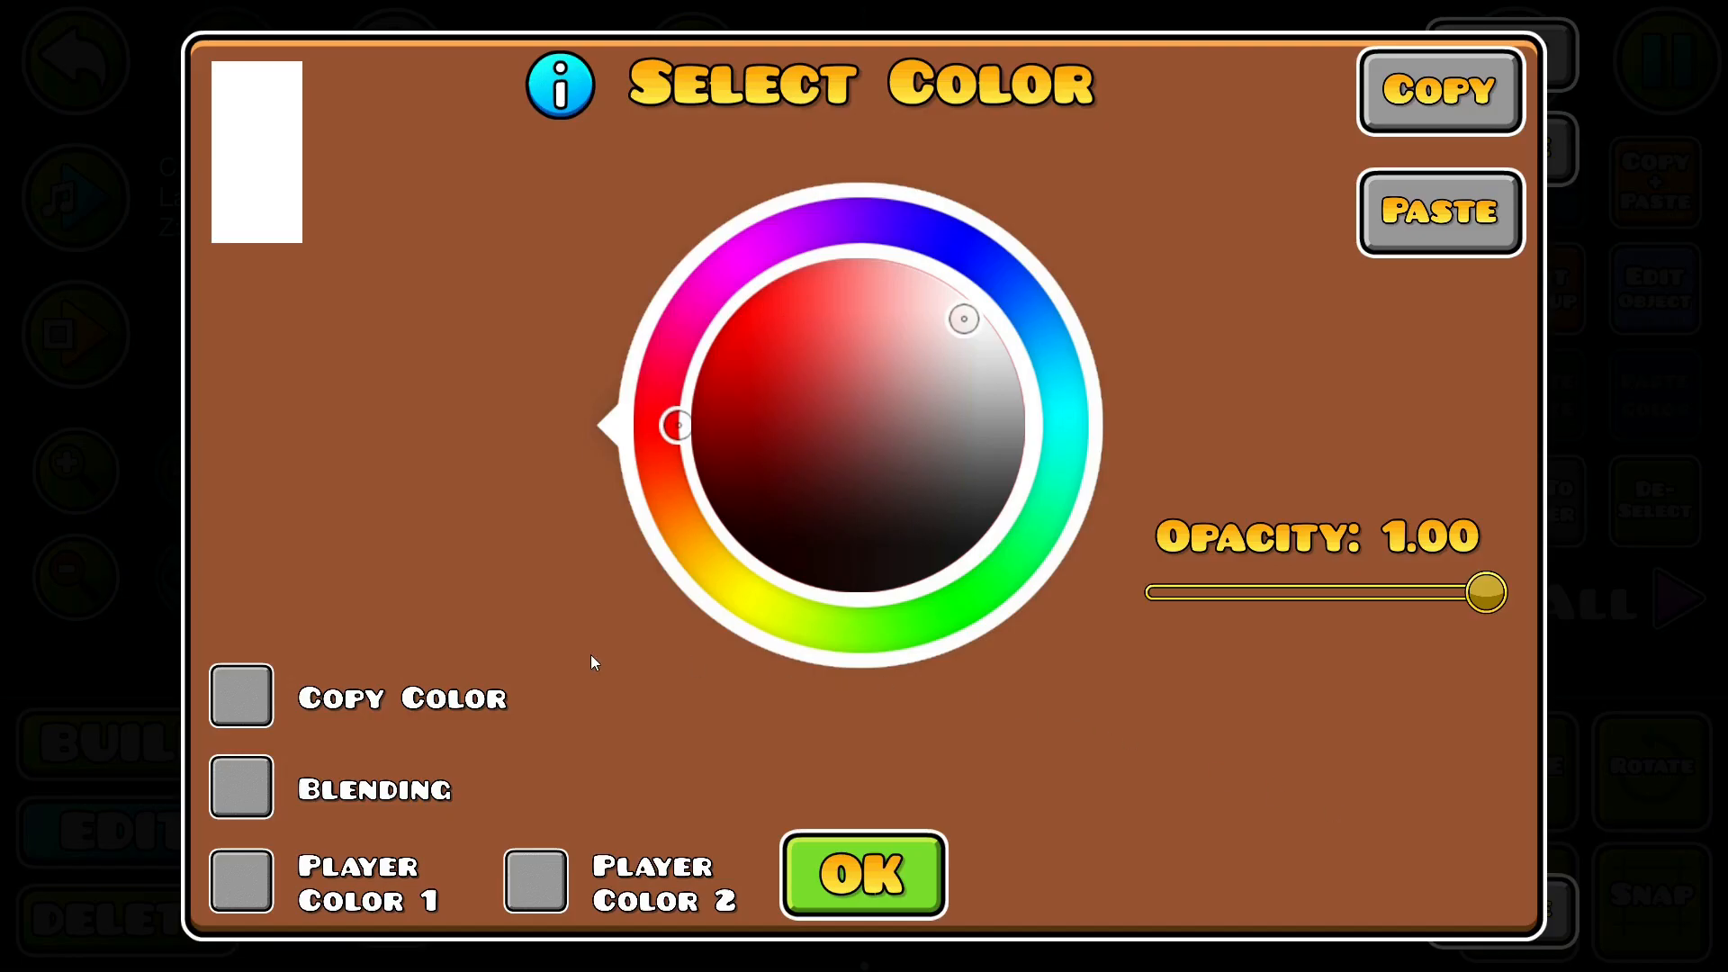
Step: Make the colour copy channel 5 with a +30 hue shift and 0.77 opacity
{"action": "left_click", "coordinate": [240, 695]}
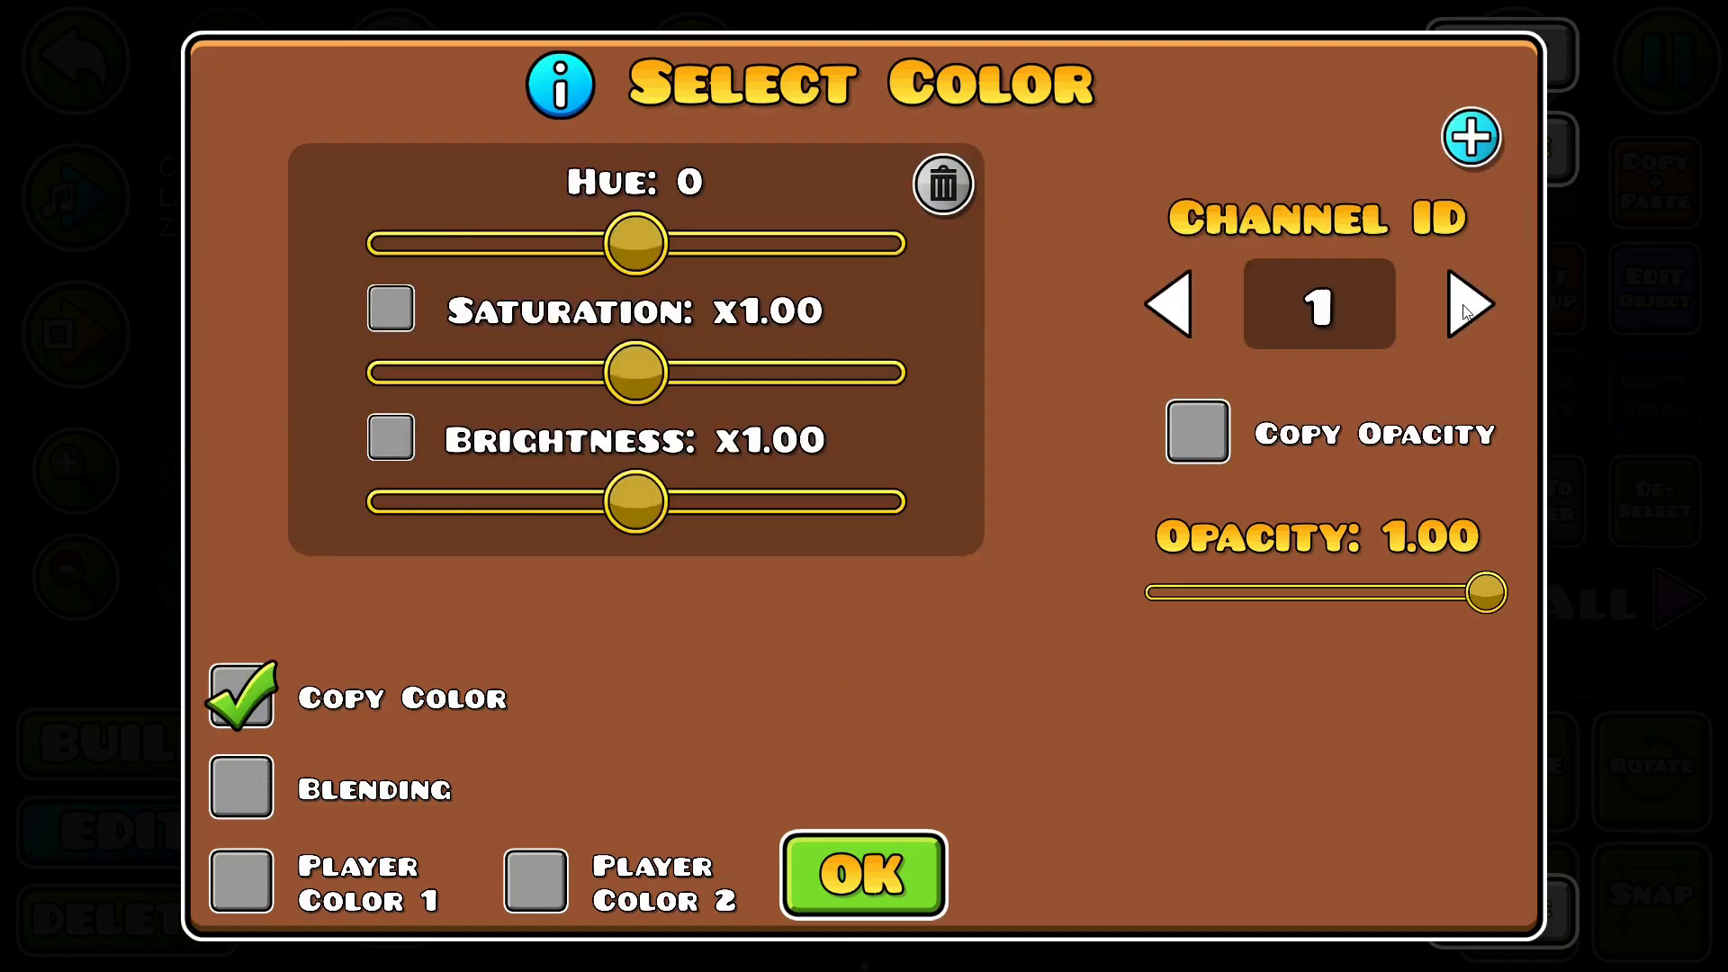
{"action": "left_click", "coordinate": [1469, 304]}
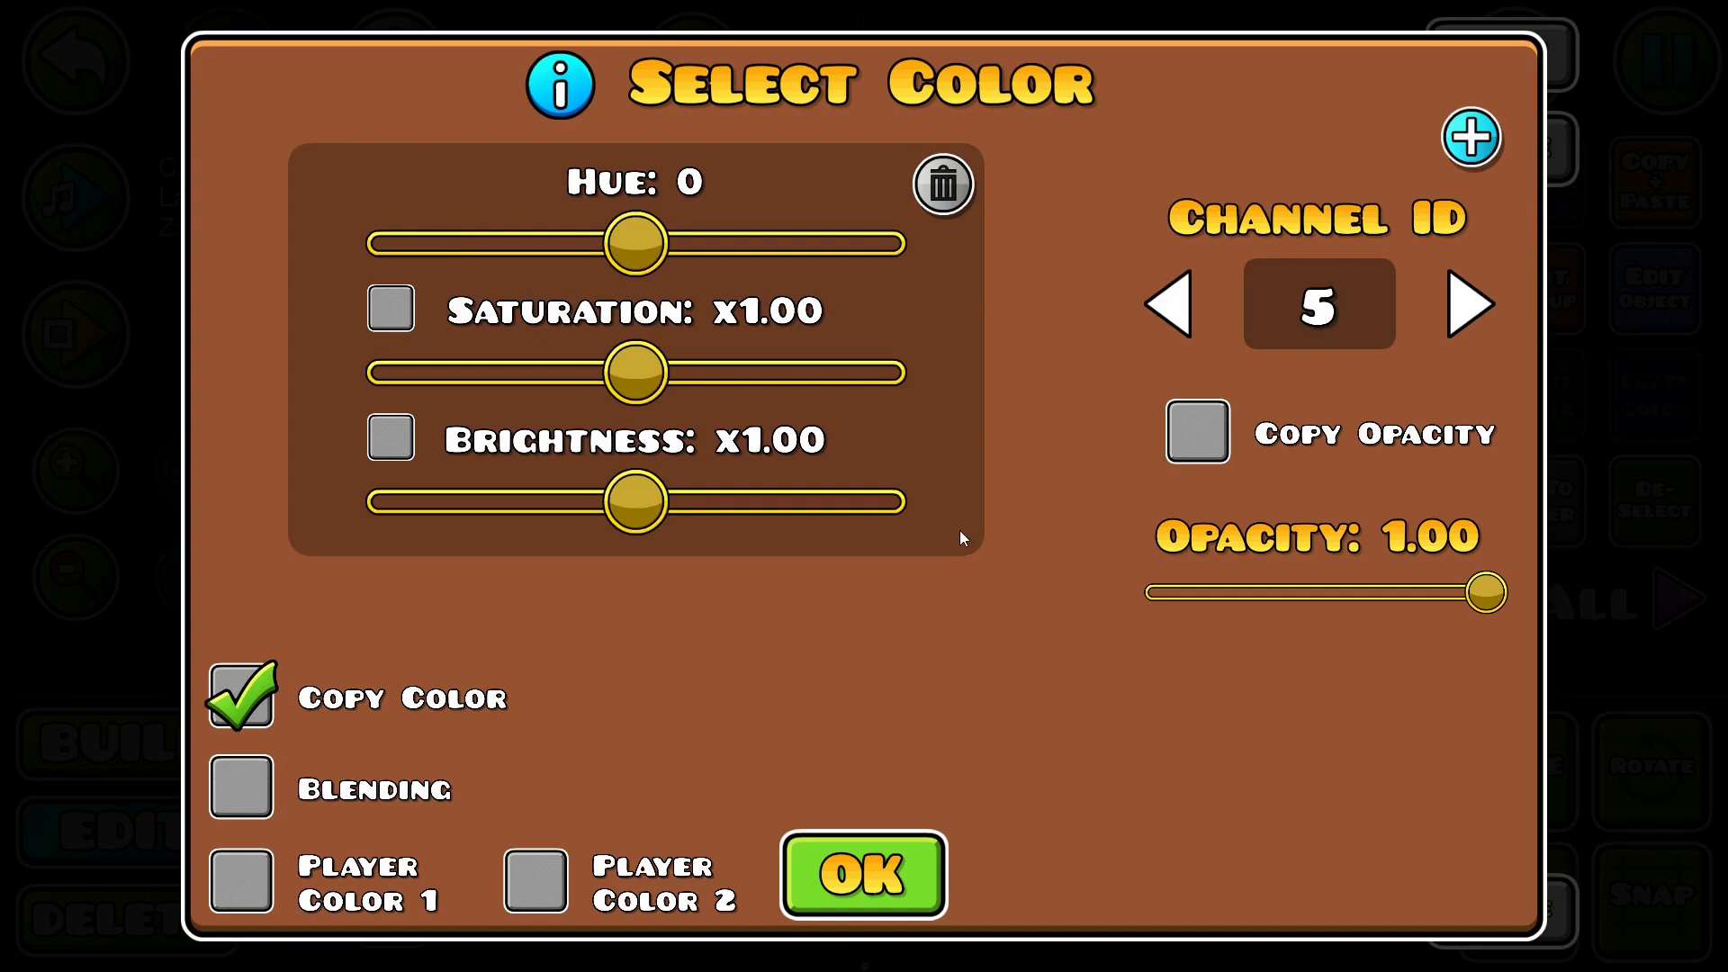
{"action": "left_click_drag", "start_coordinate": [634, 243], "coordinate": [661, 243]}
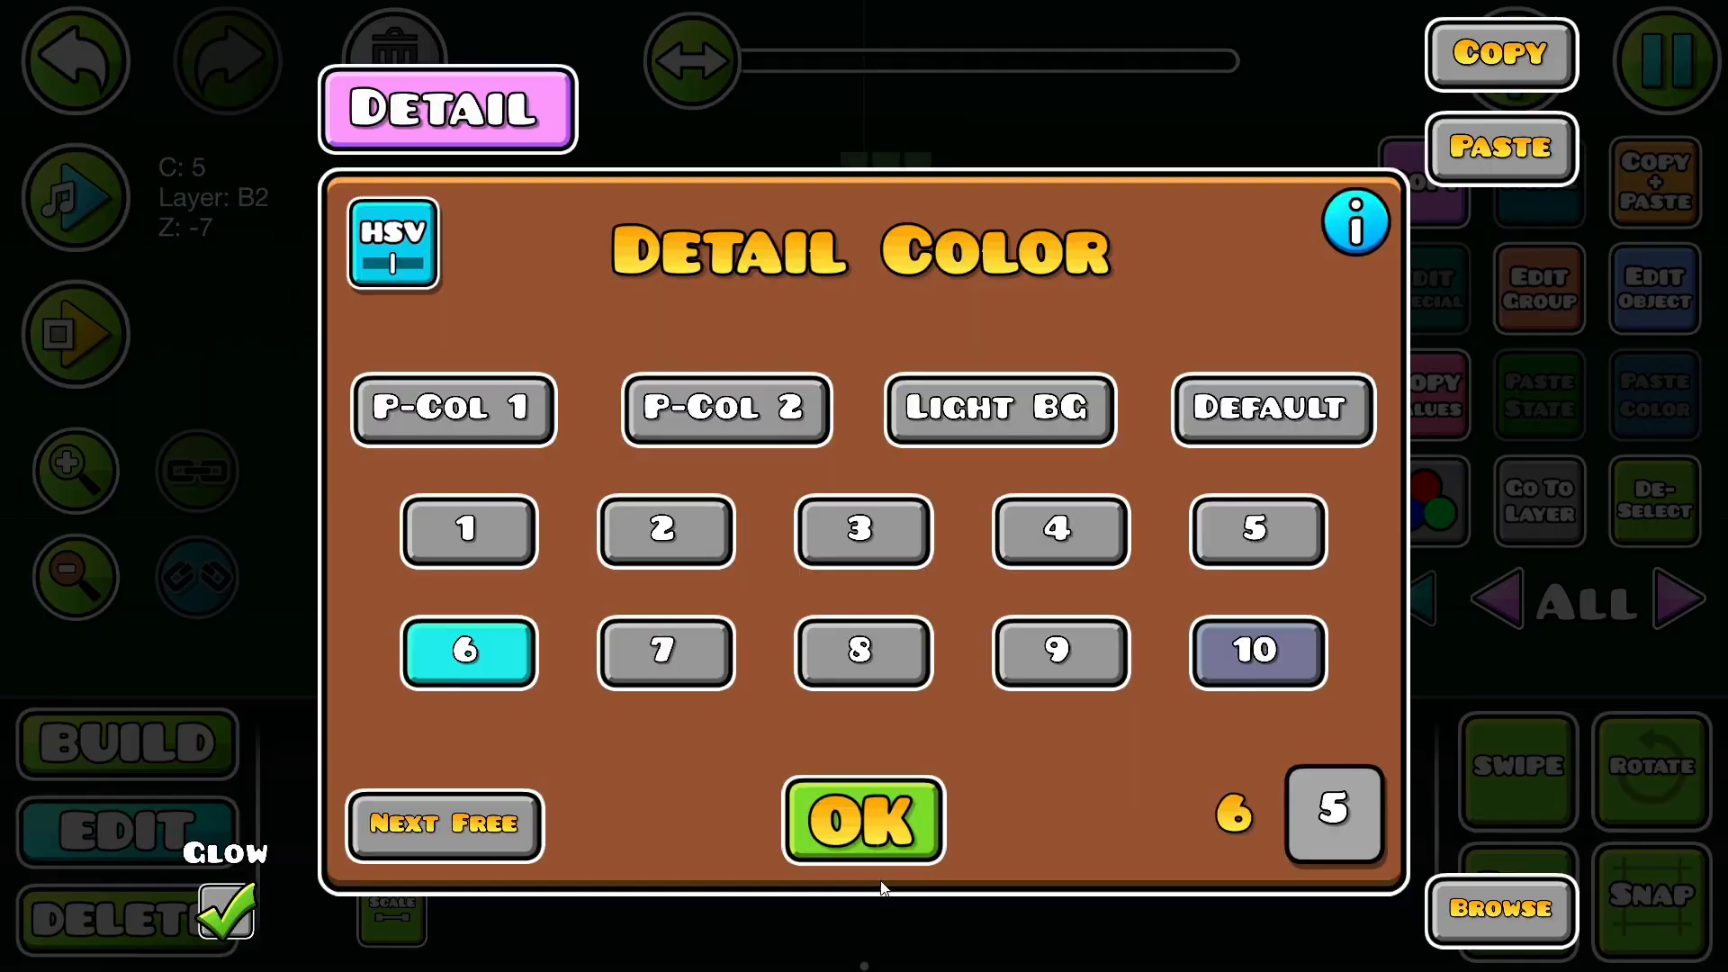
{"action": "left_click", "coordinate": [863, 821]}
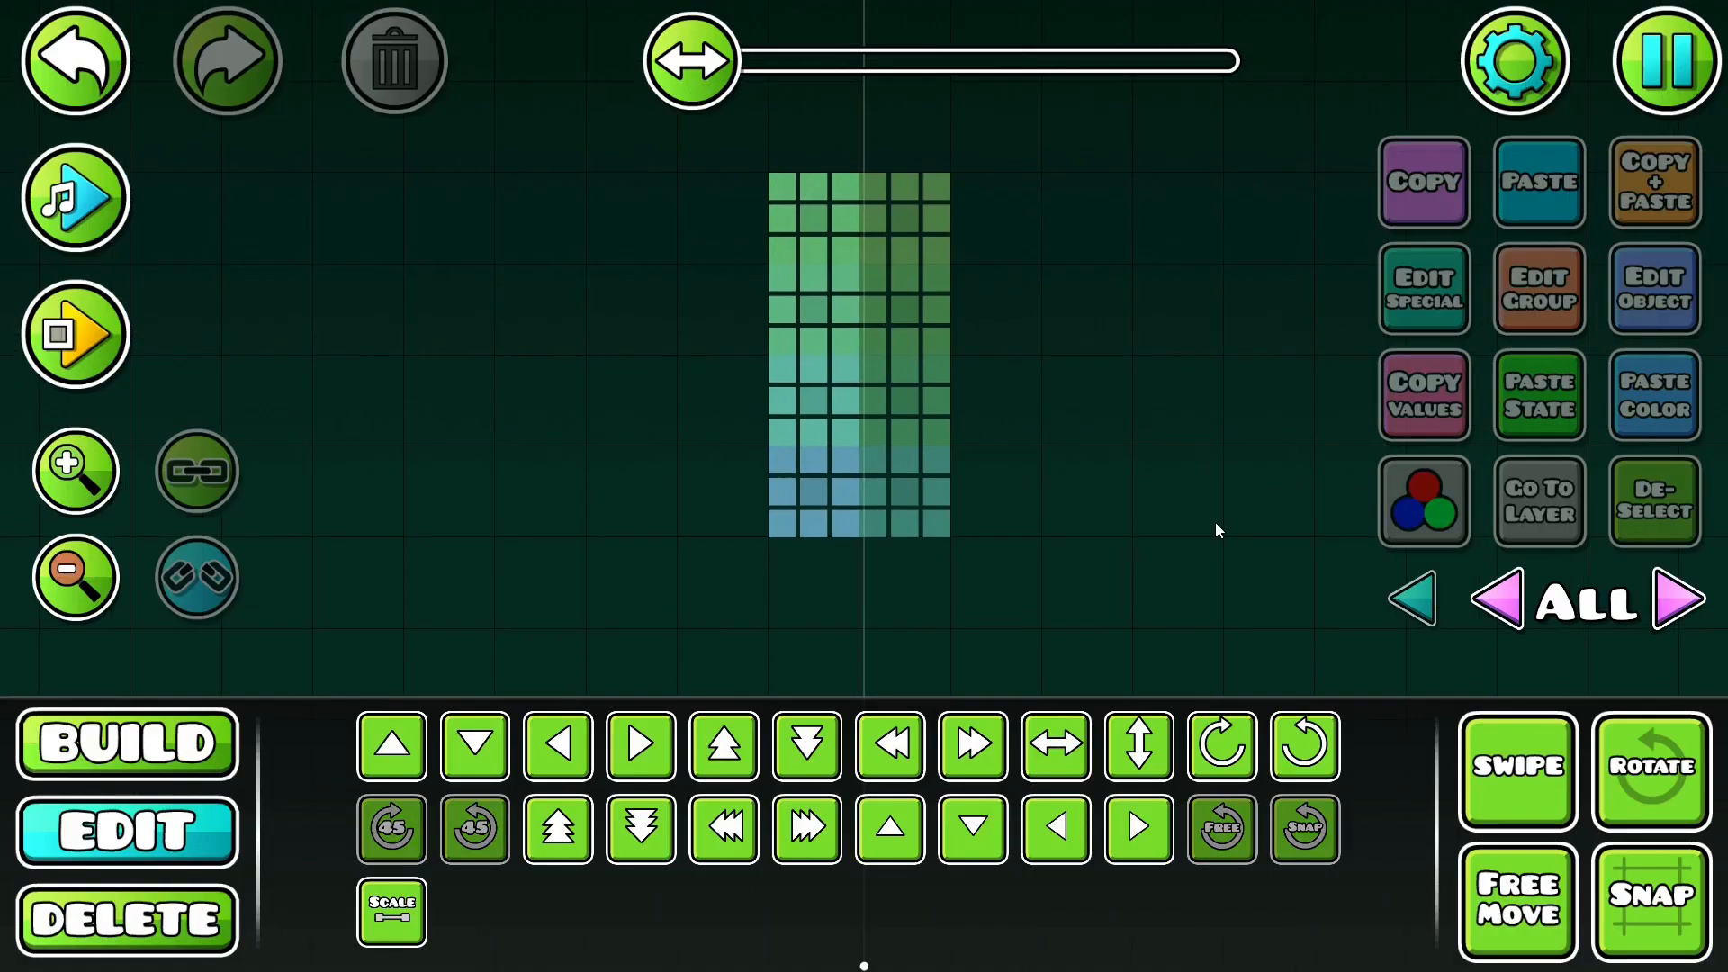
{"action": "left_click", "coordinate": [1422, 502]}
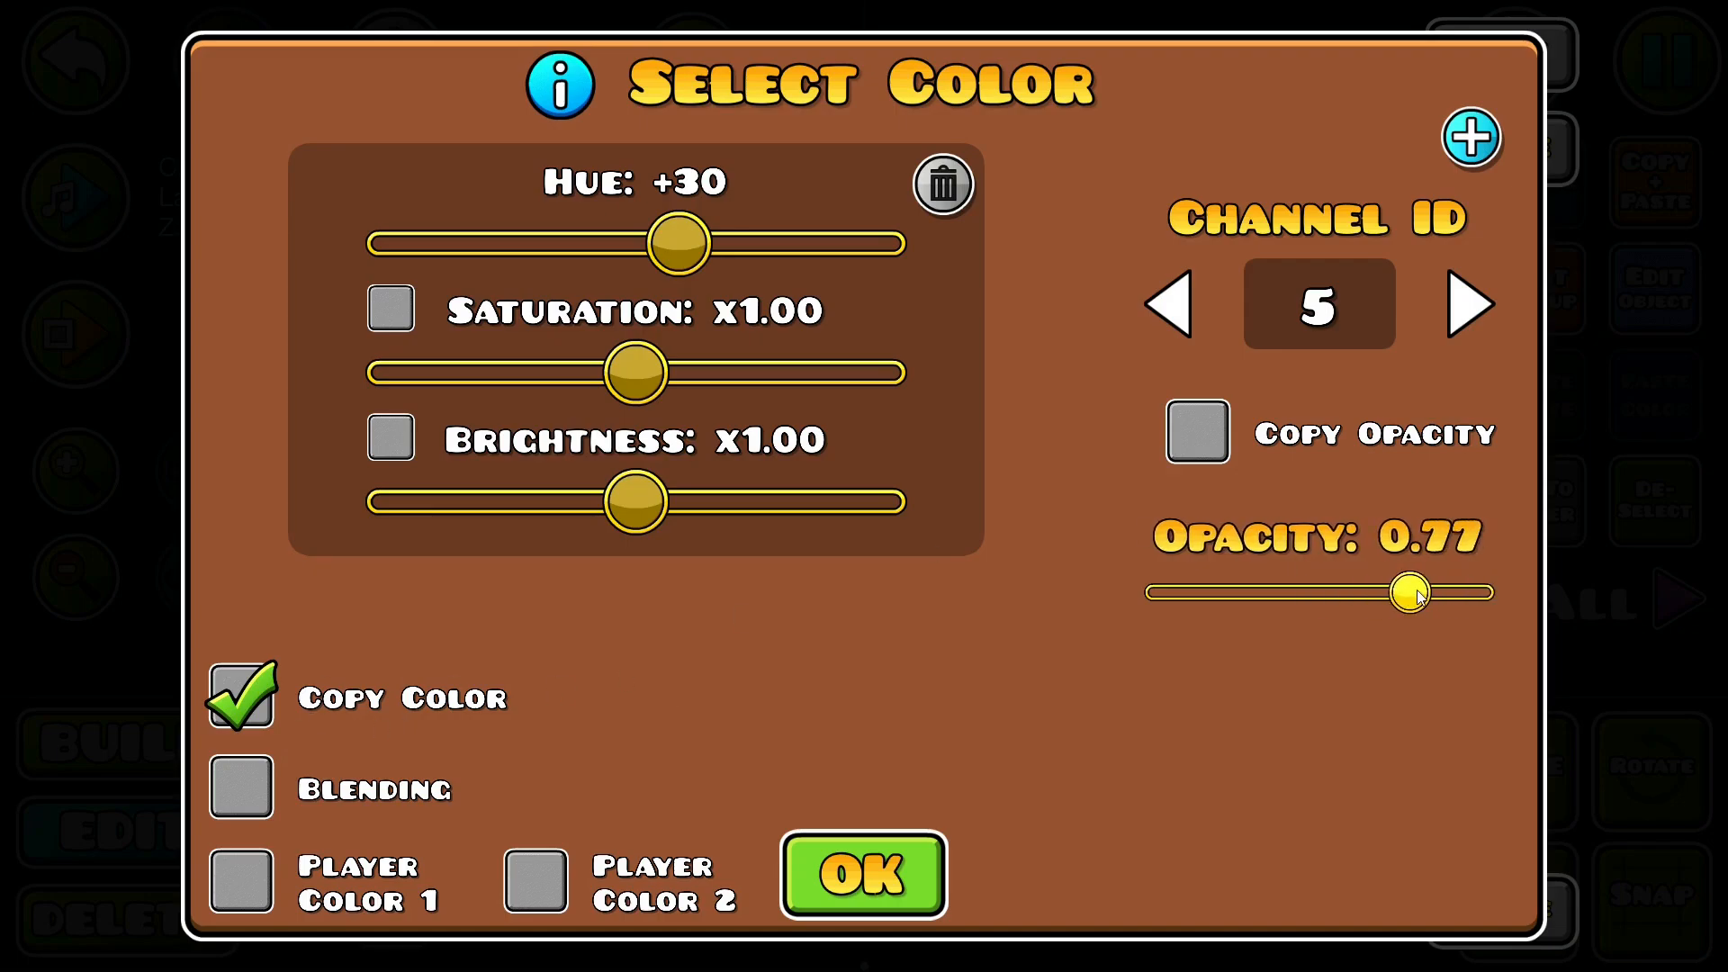
{"action": "left_click", "coordinate": [240, 787]}
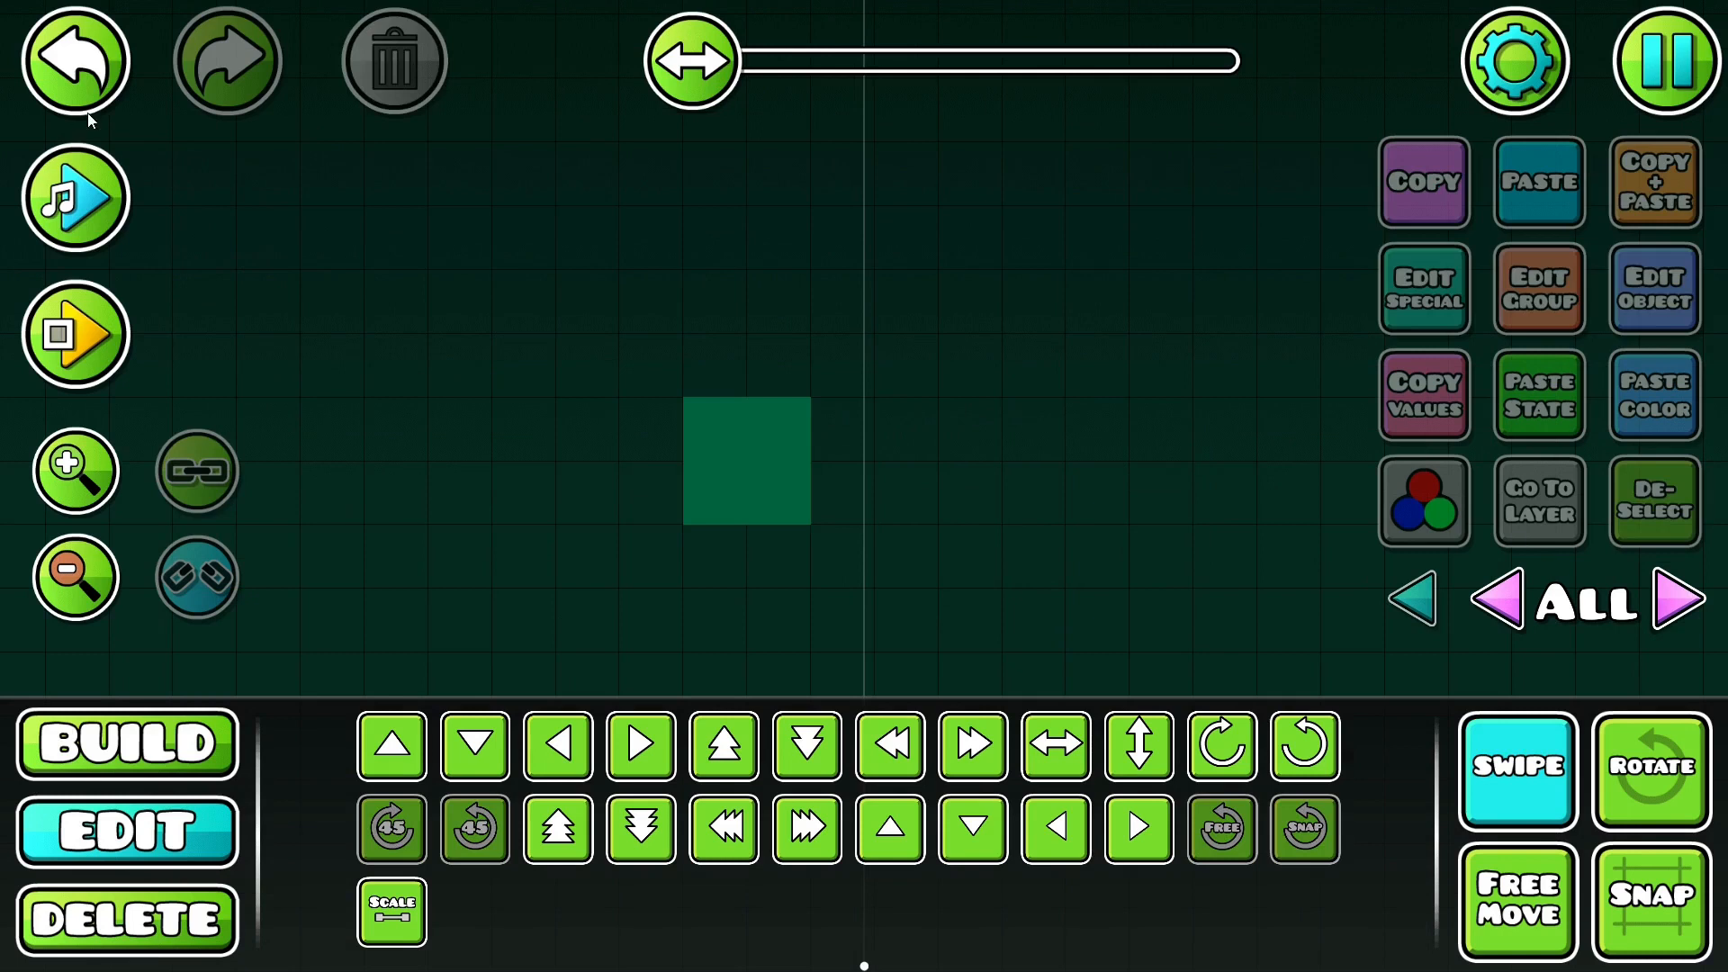
Step: Select the blocks and set colour channel 2 to cyan with Blending enabled
{"action": "left_click", "coordinate": [76, 62]}
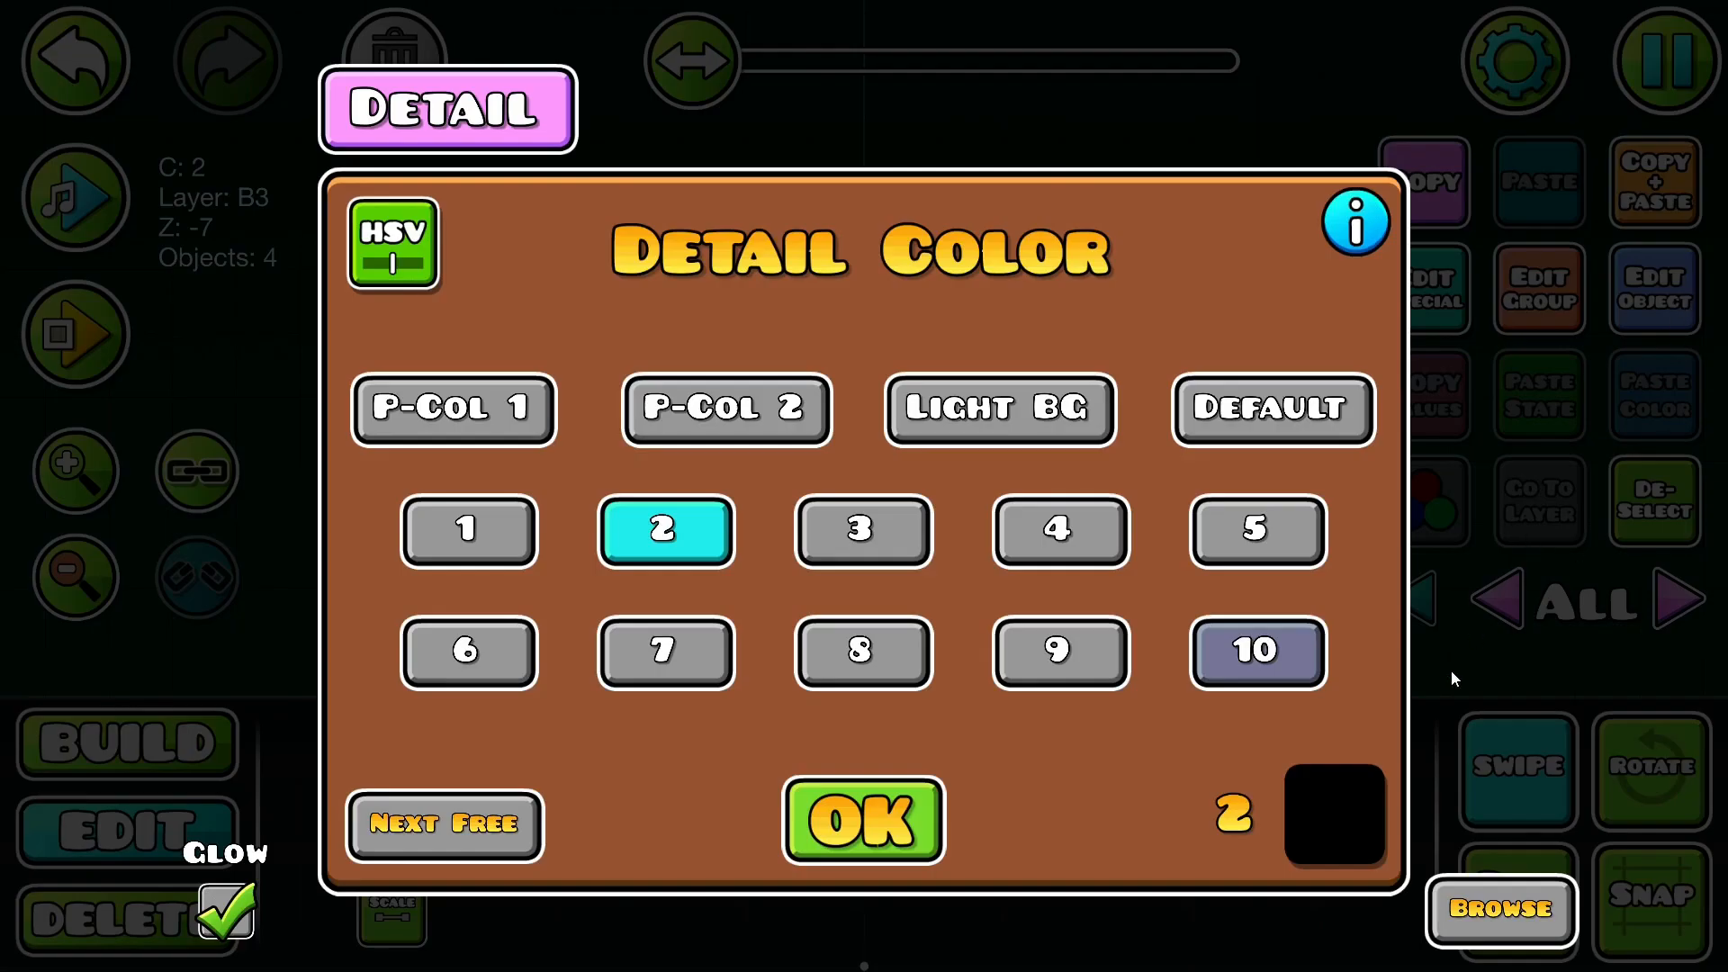
{"action": "left_click", "coordinate": [862, 821]}
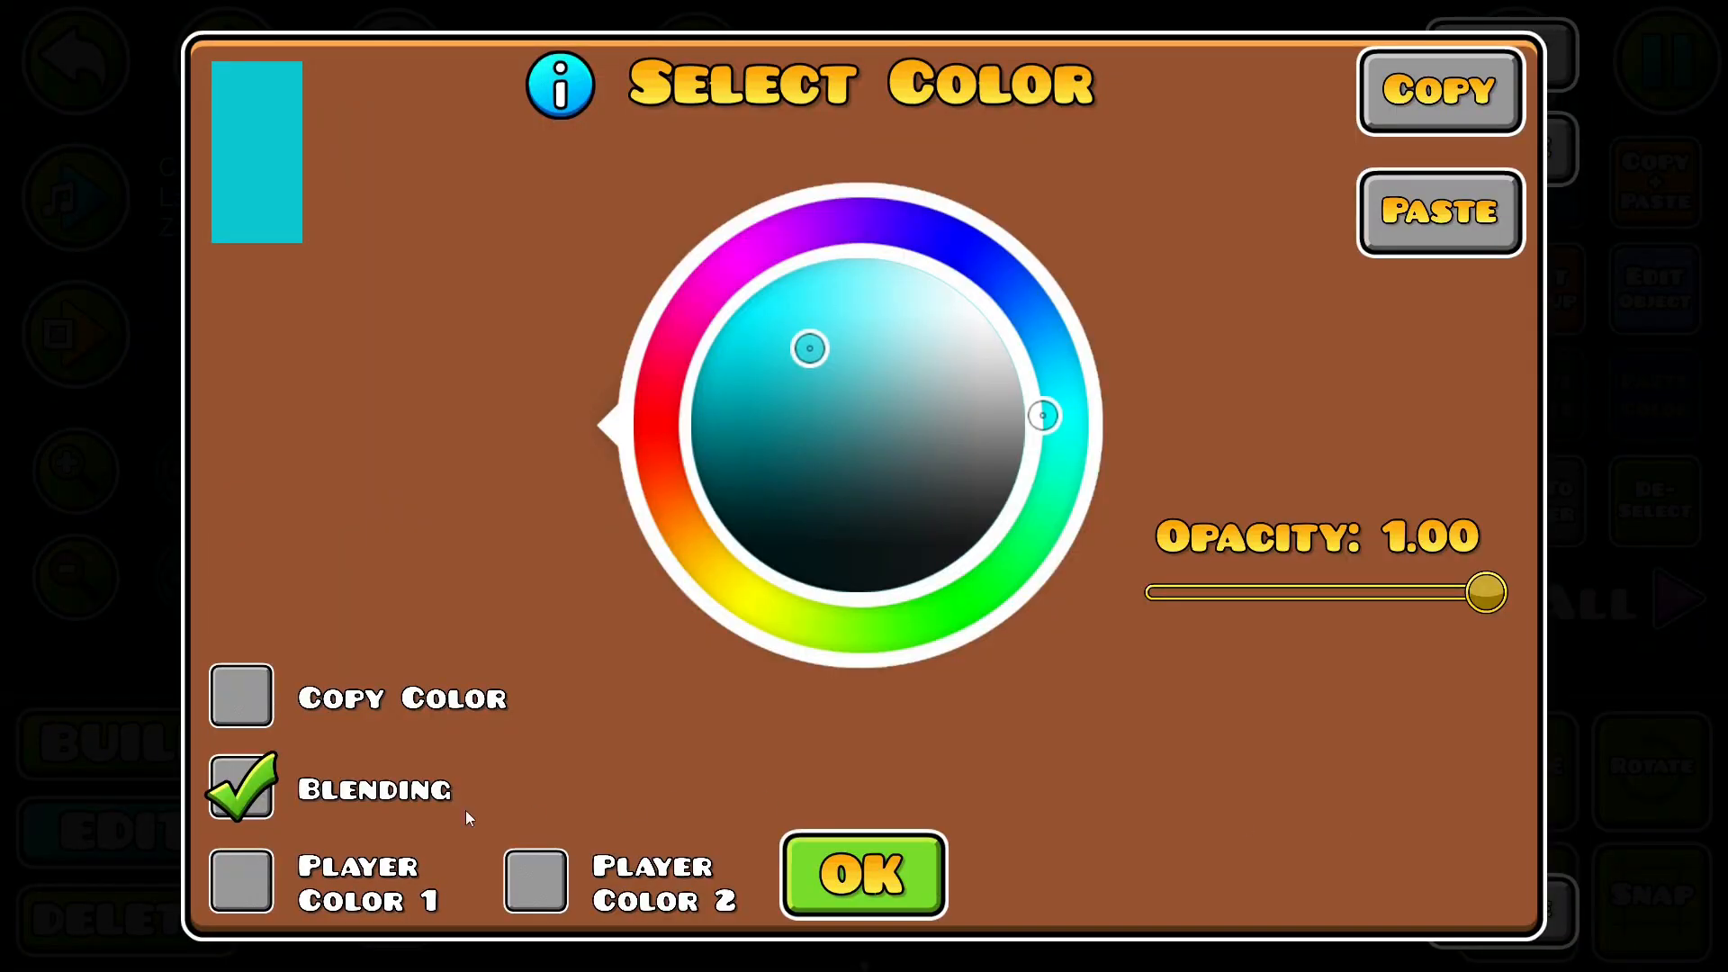
{"action": "left_click", "coordinate": [862, 875]}
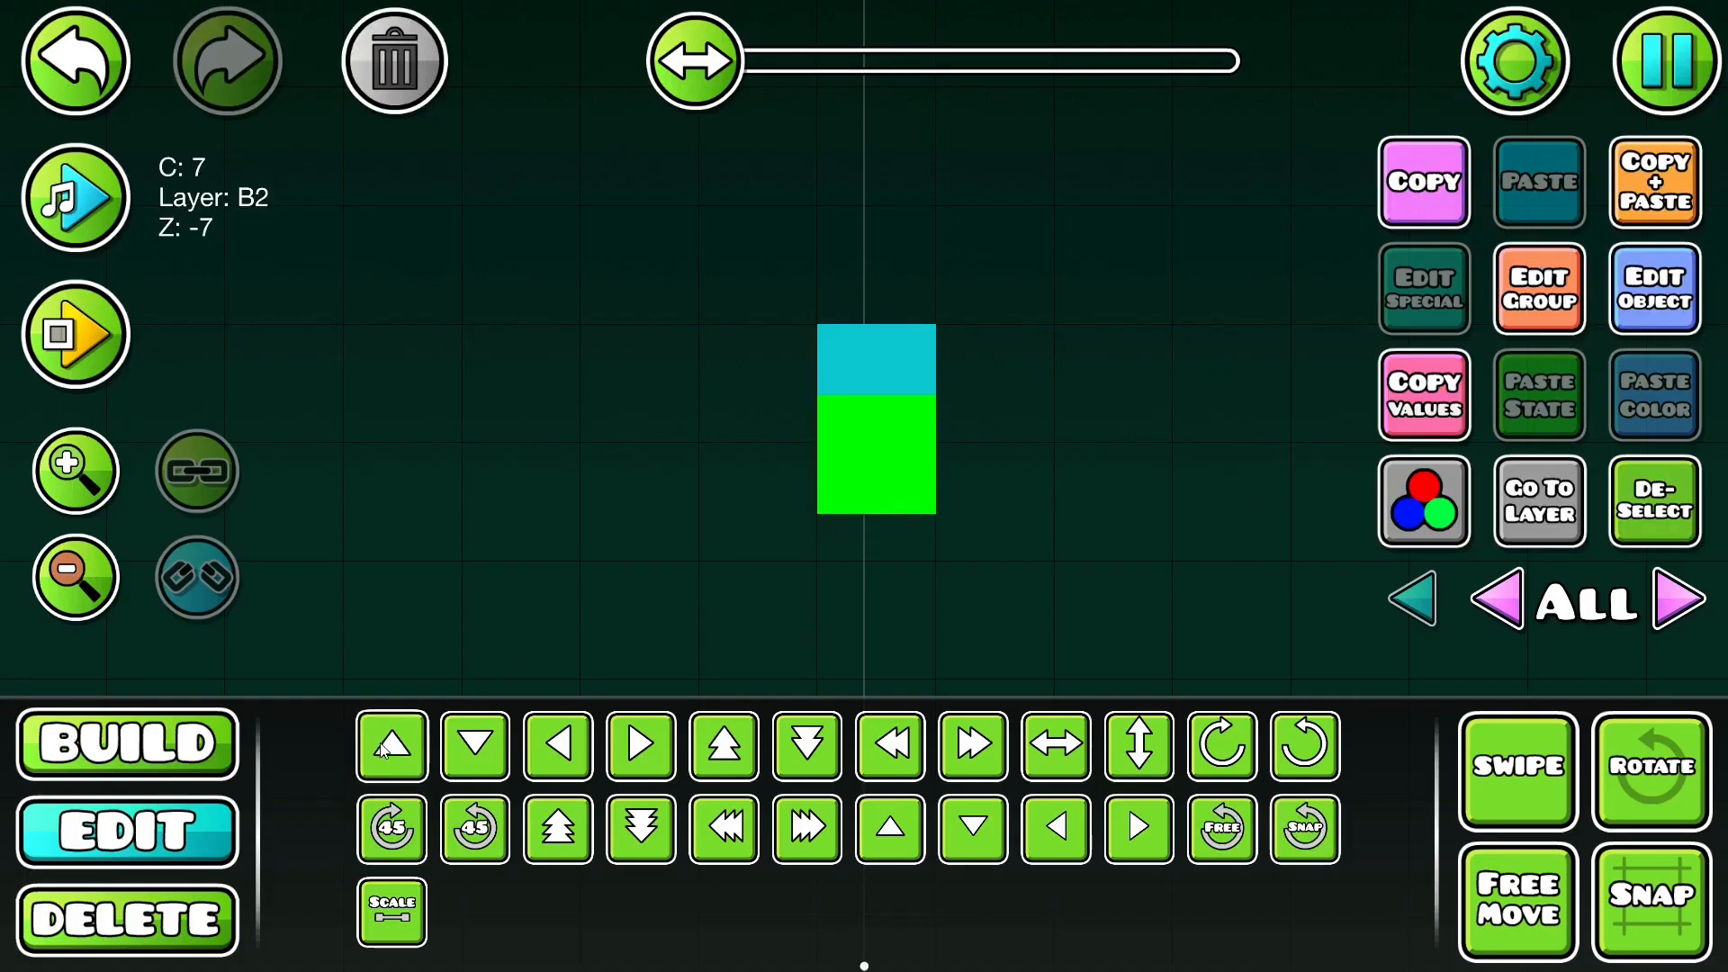
{"action": "left_click", "coordinate": [391, 743]}
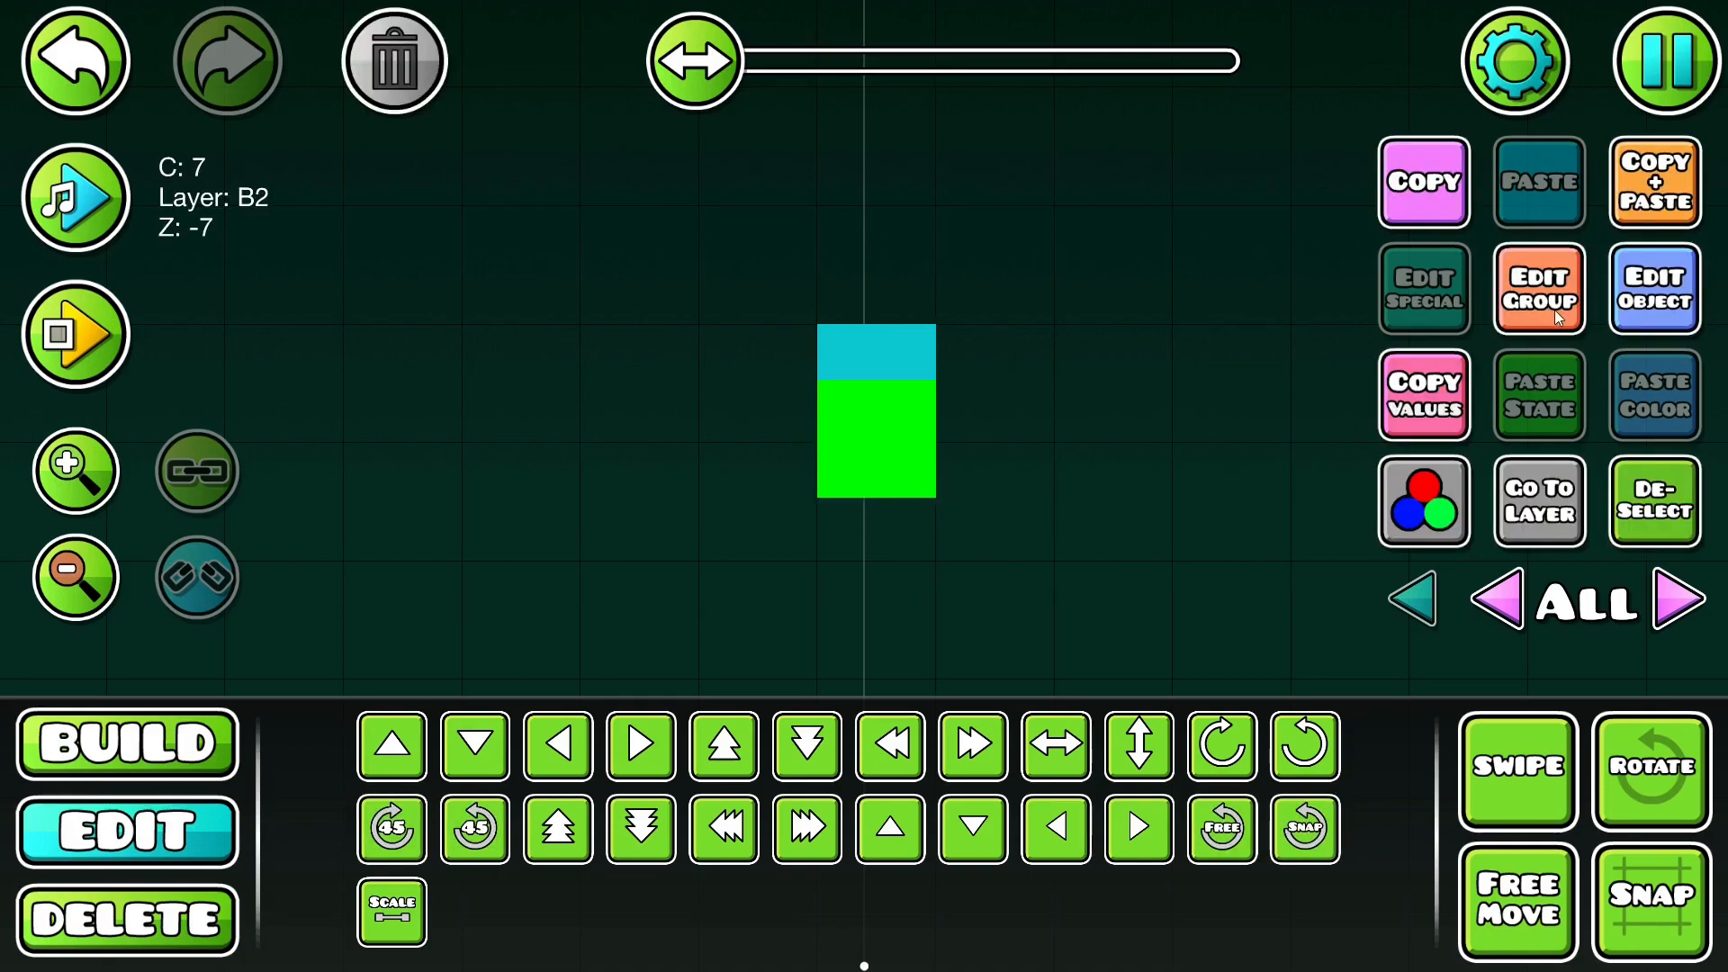
Step: In Edit Group, move the block through Z layers B1, T1, B4 and B3, ending on T3
{"action": "left_click", "coordinate": [1539, 288]}
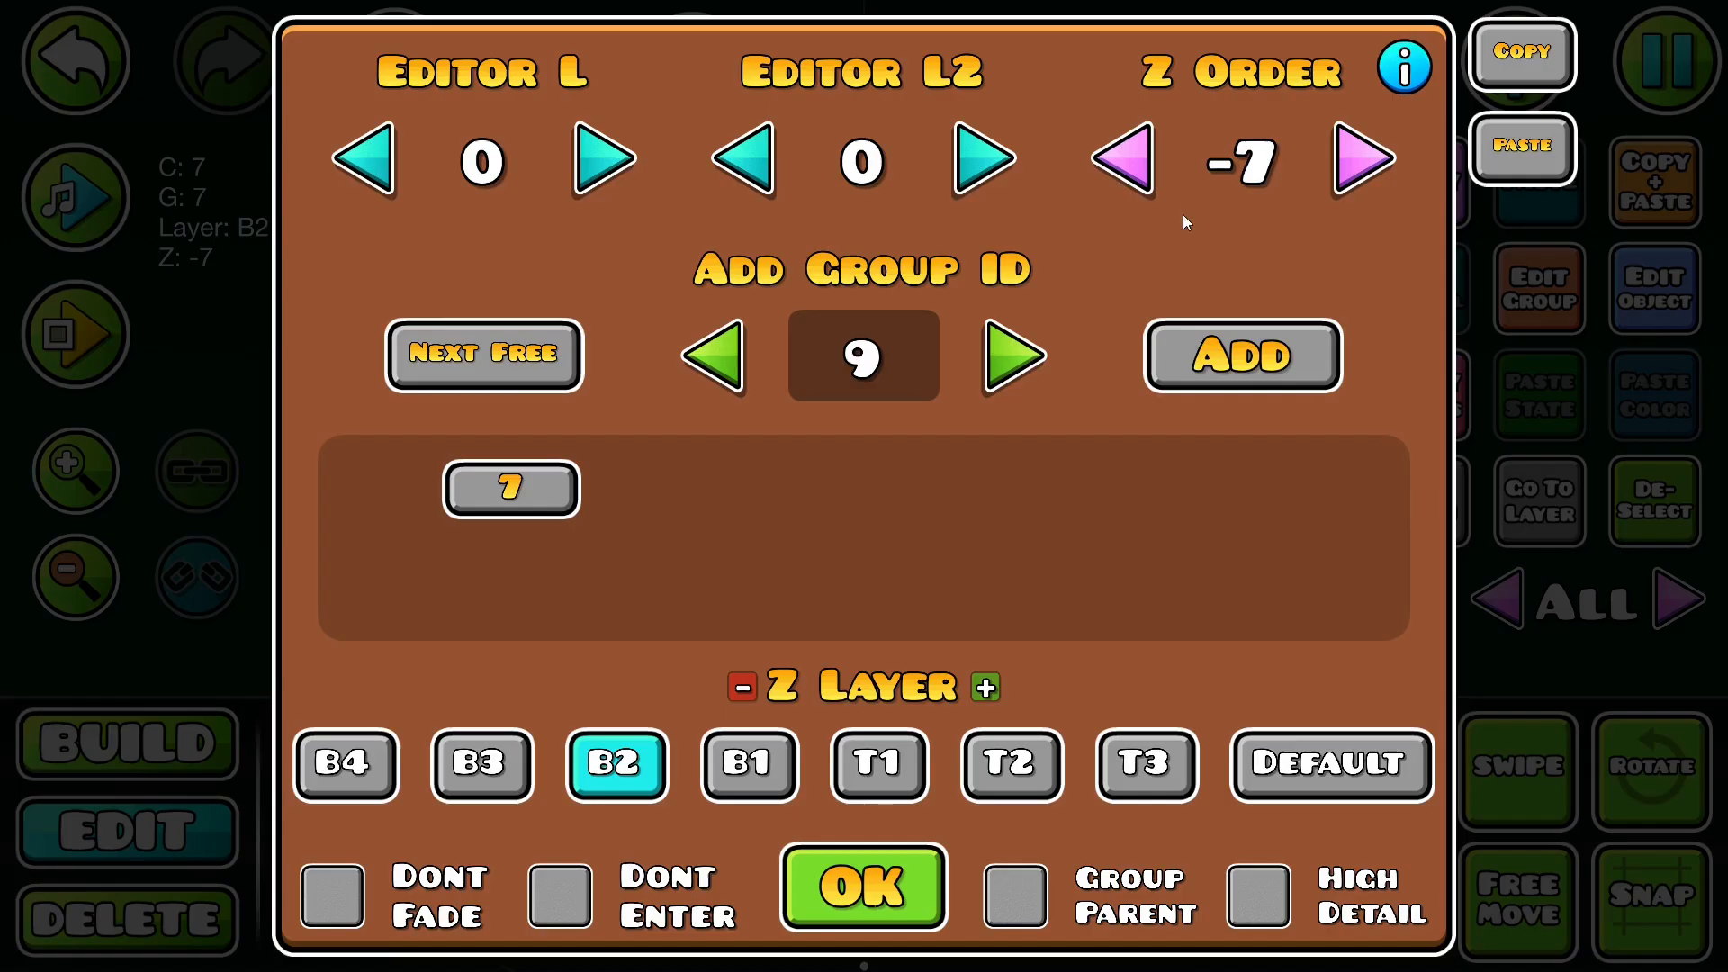
{"action": "mouse_move", "coordinate": [1328, 784]}
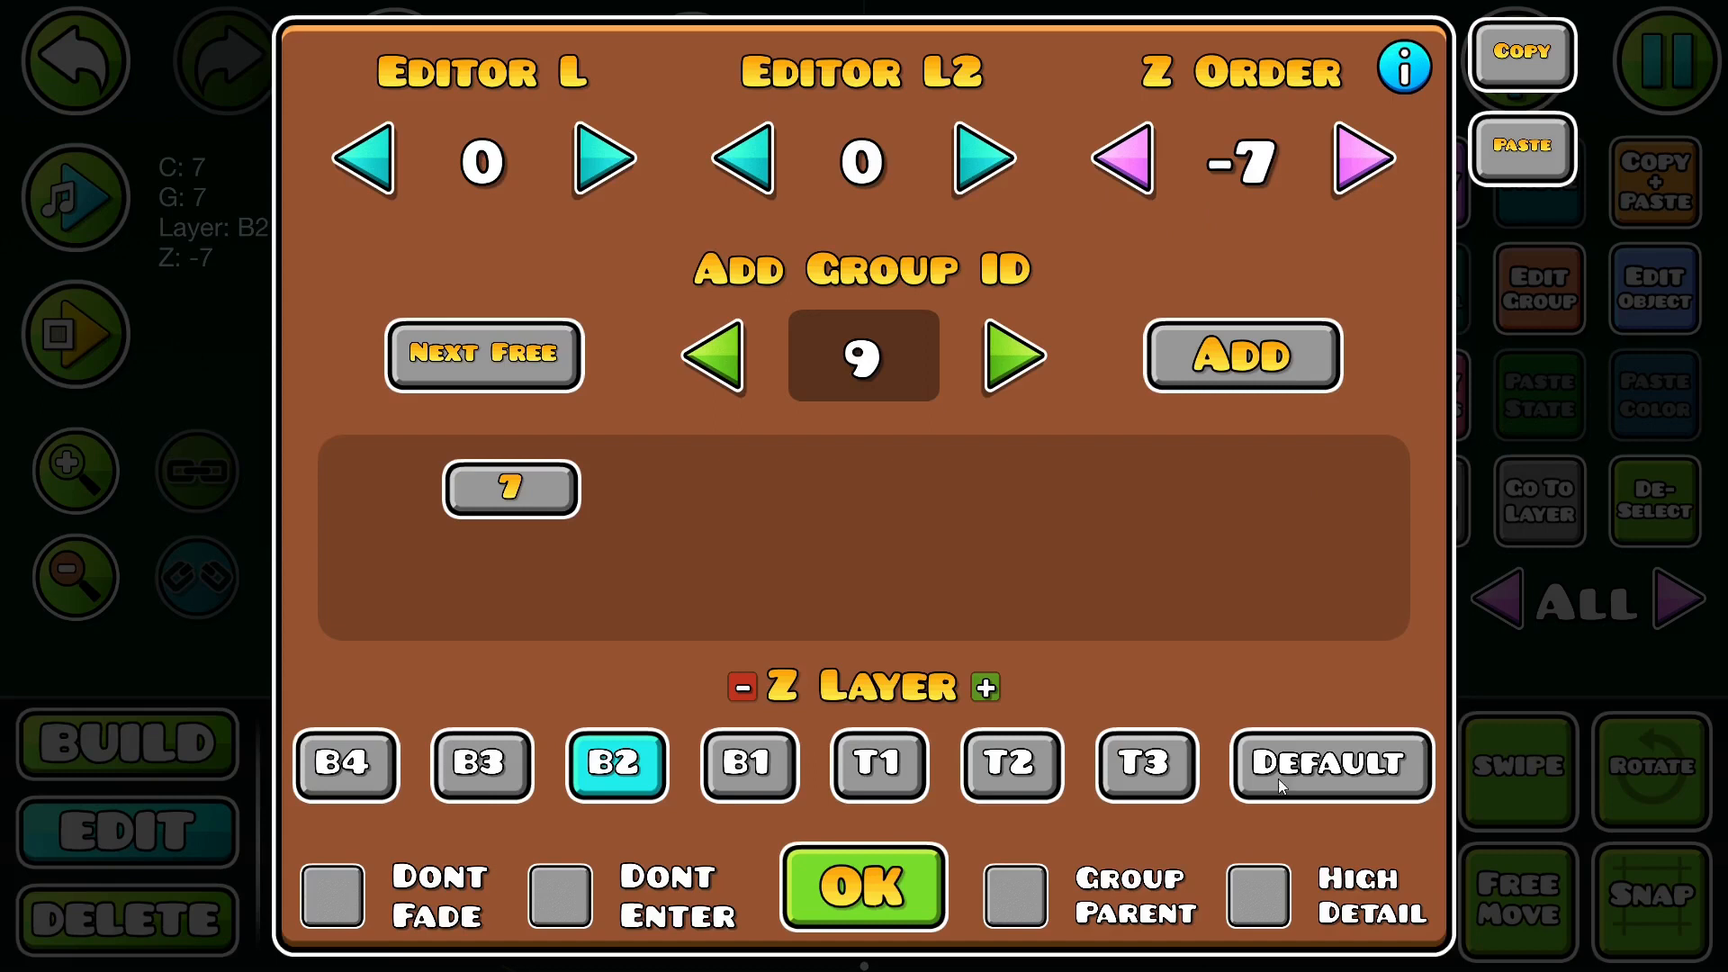
{"action": "left_click", "coordinate": [863, 888]}
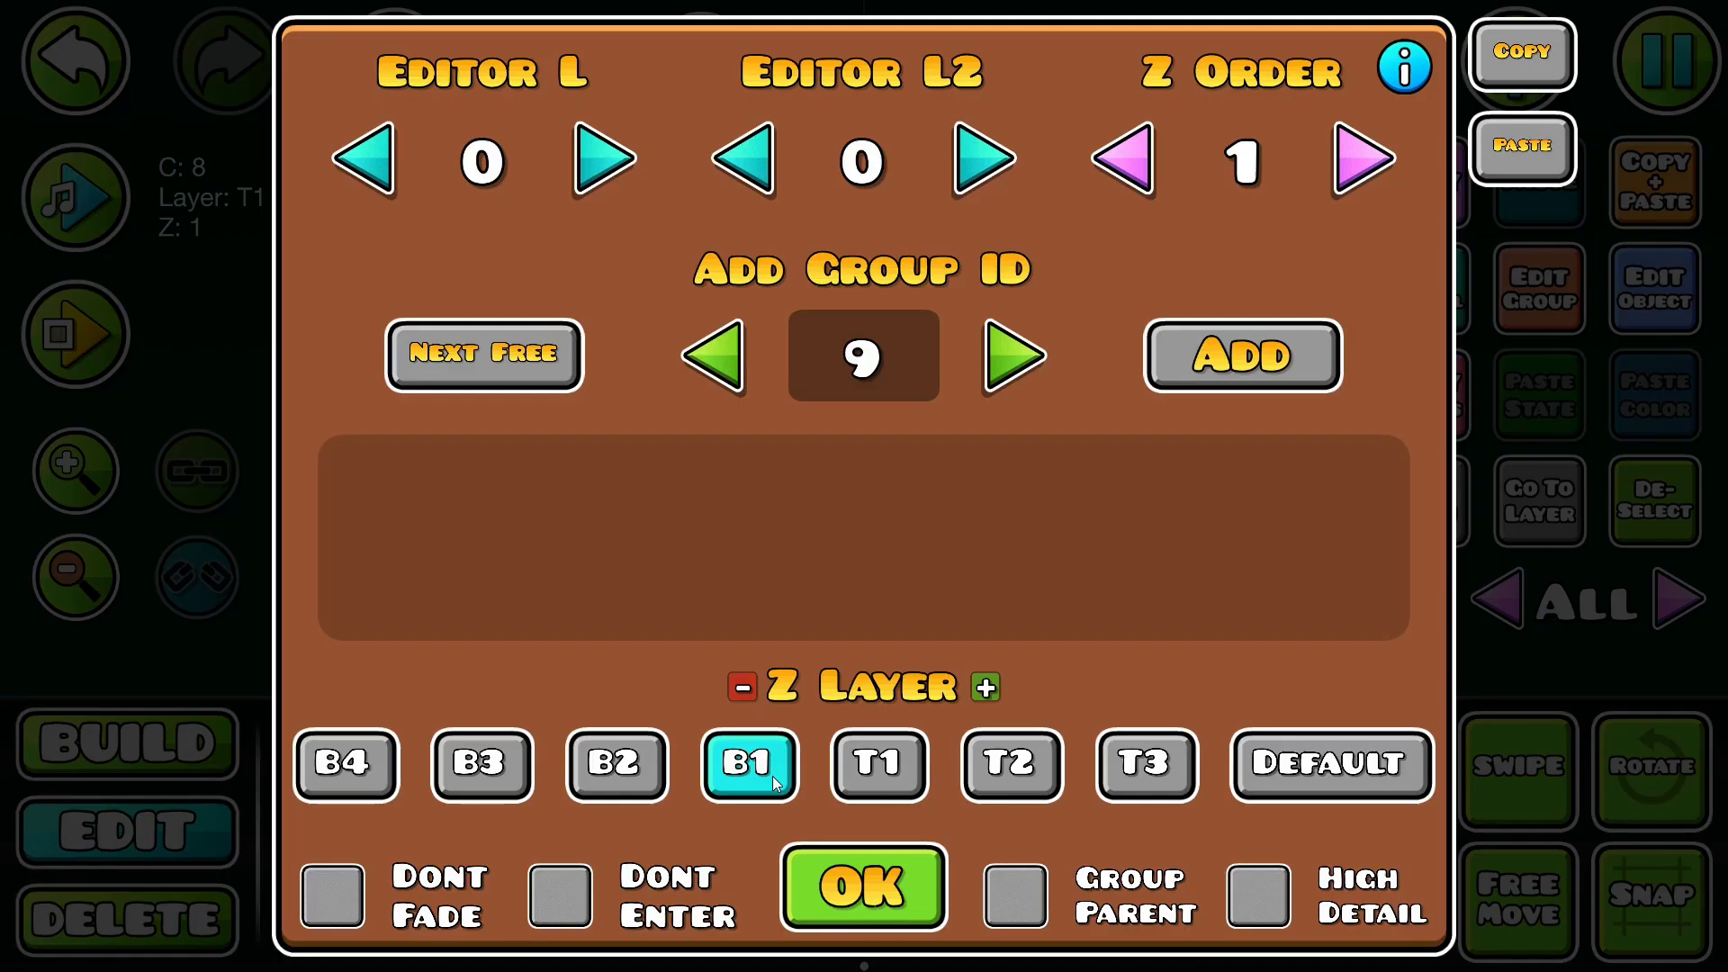
{"action": "mouse_move", "coordinate": [468, 776]}
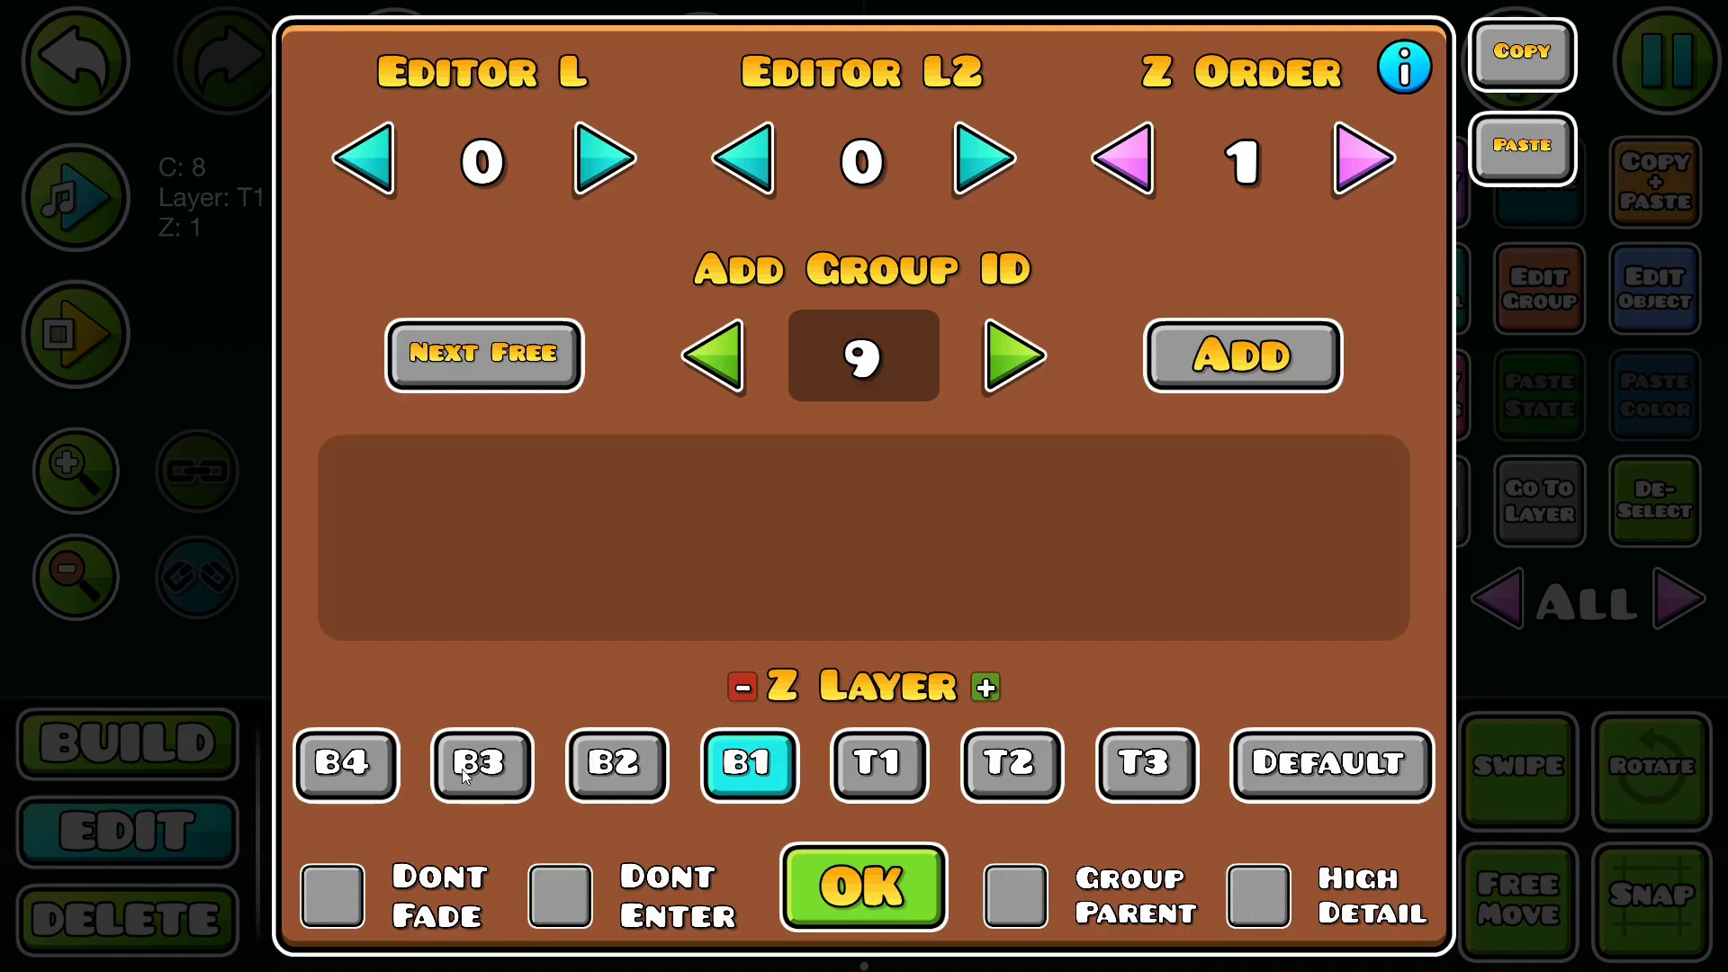
{"action": "left_click", "coordinate": [878, 765]}
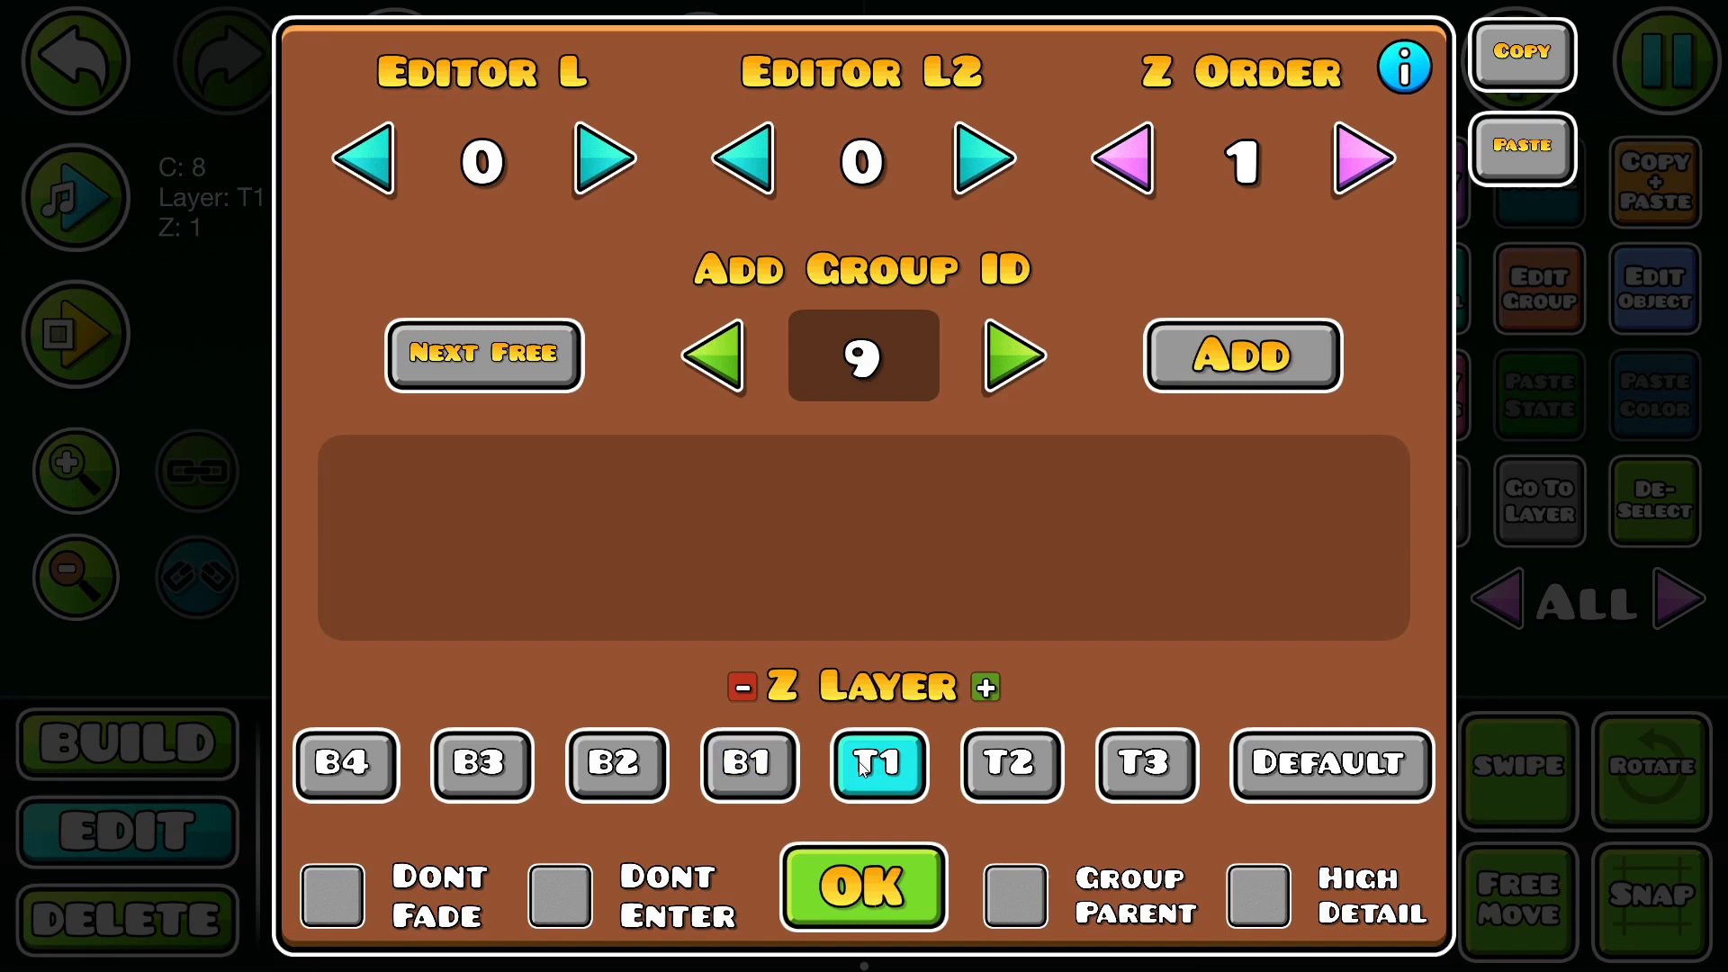
{"action": "left_click", "coordinate": [345, 765]}
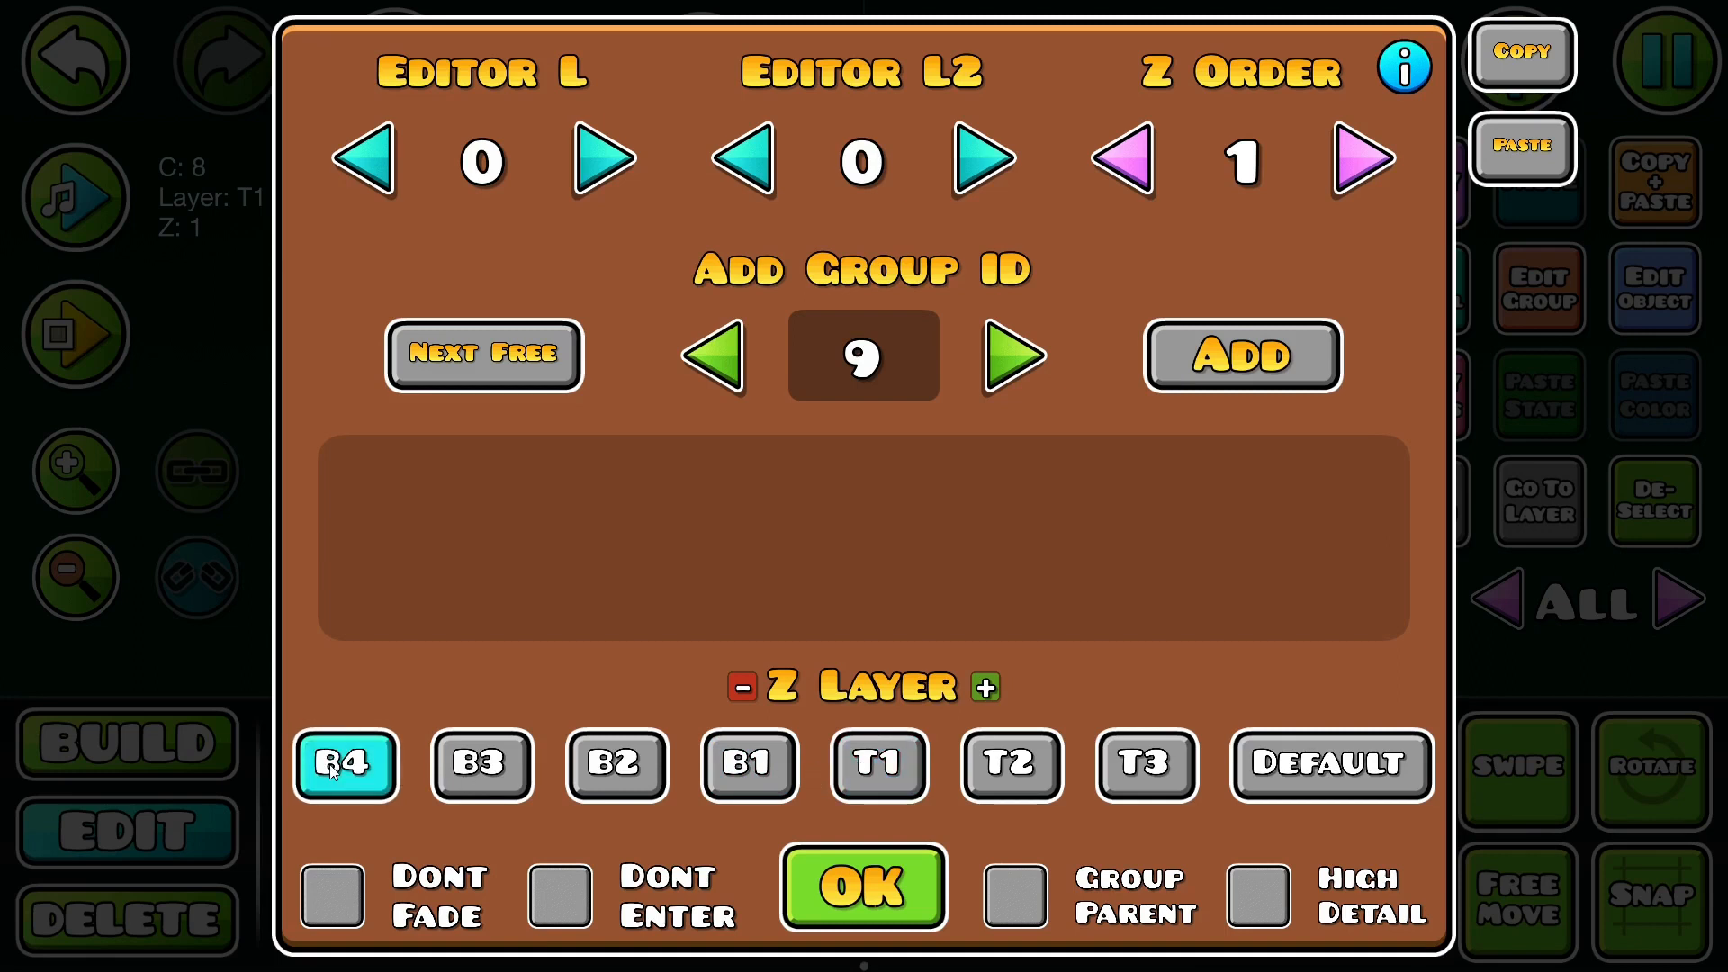
{"action": "left_click", "coordinate": [481, 765]}
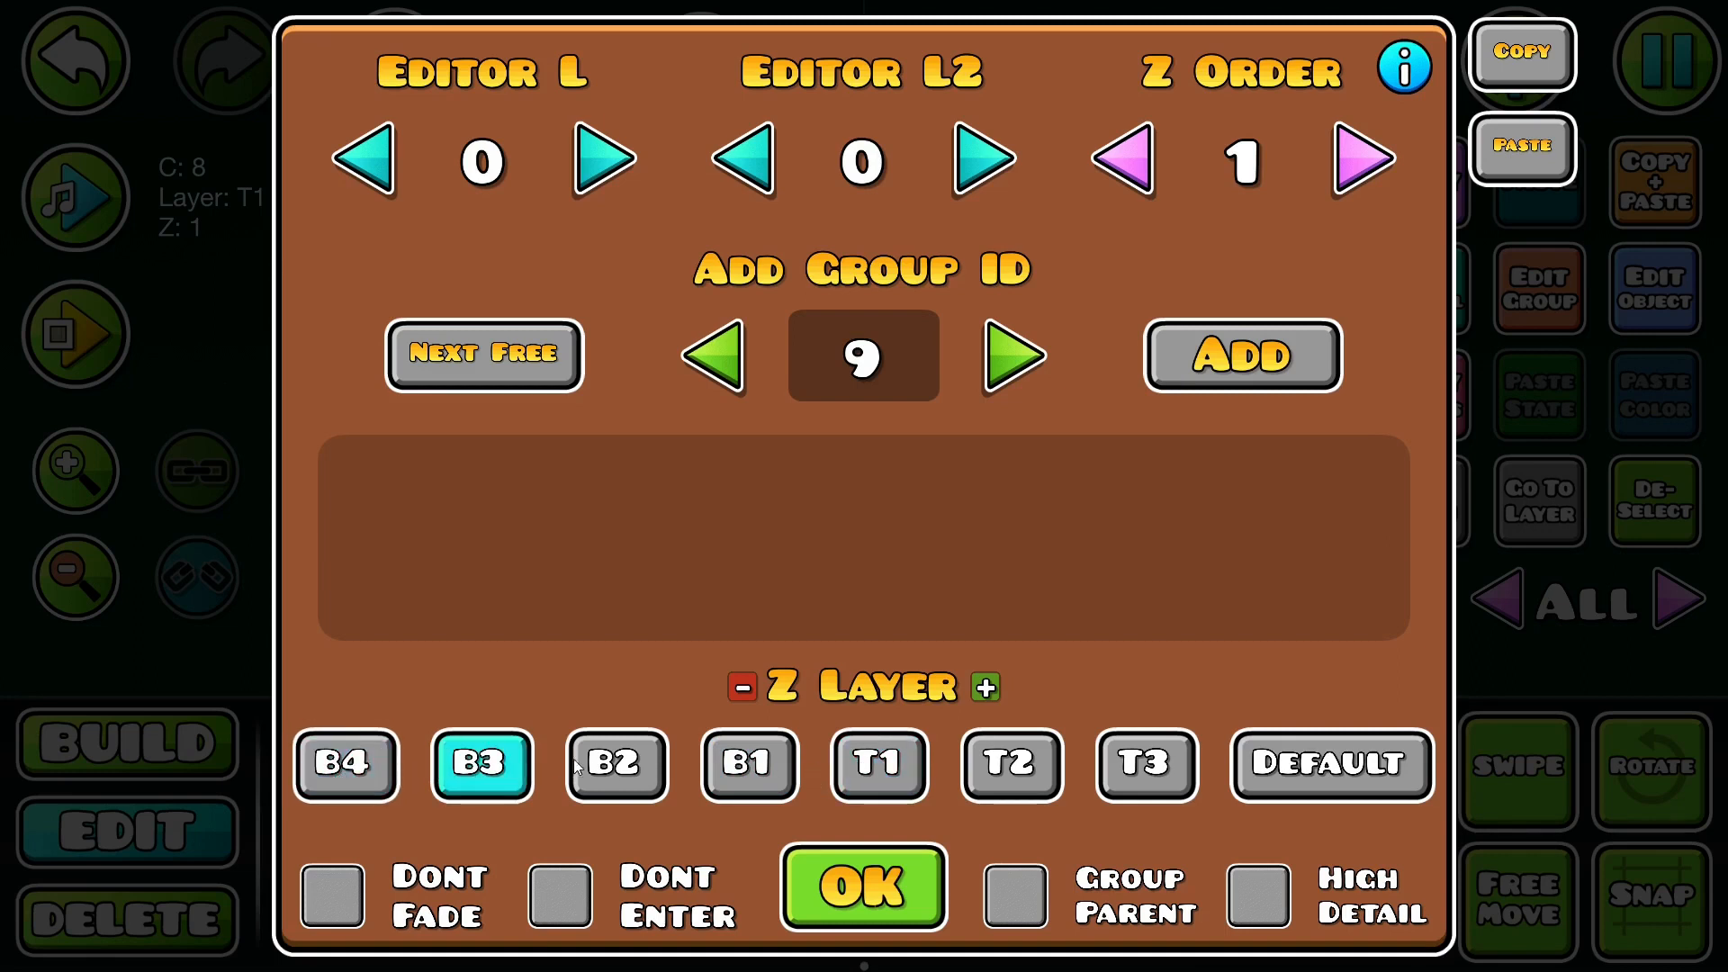
{"action": "left_click", "coordinate": [1145, 765]}
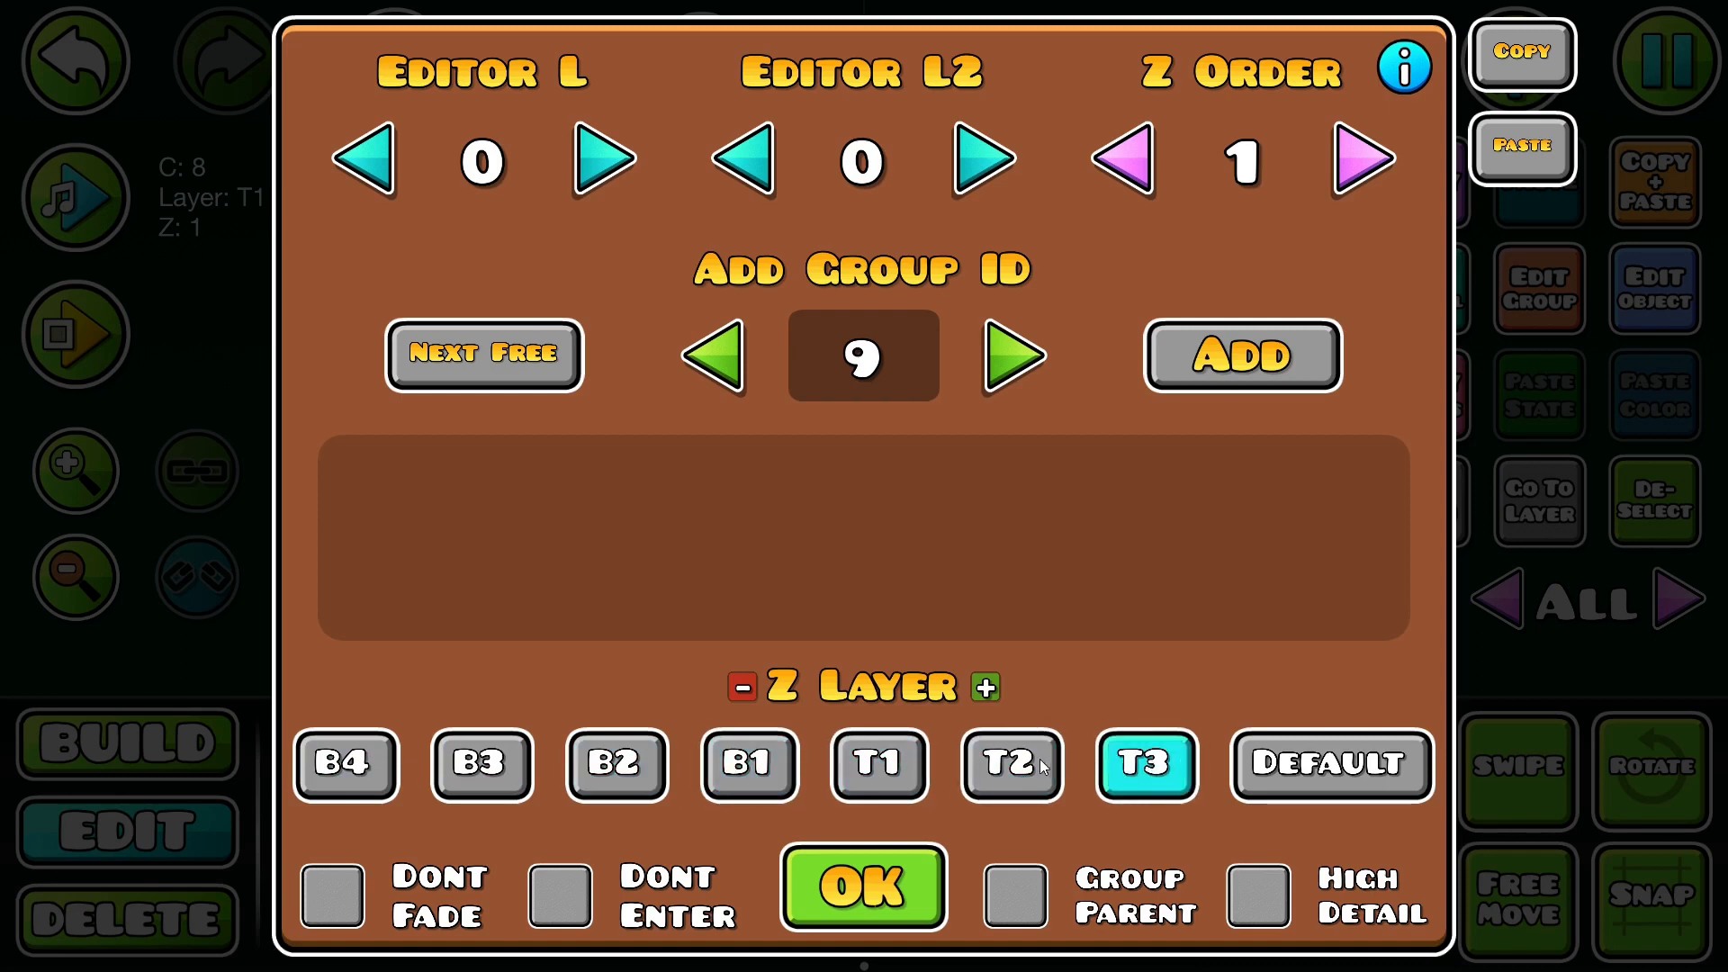
{"action": "left_click", "coordinate": [877, 763]}
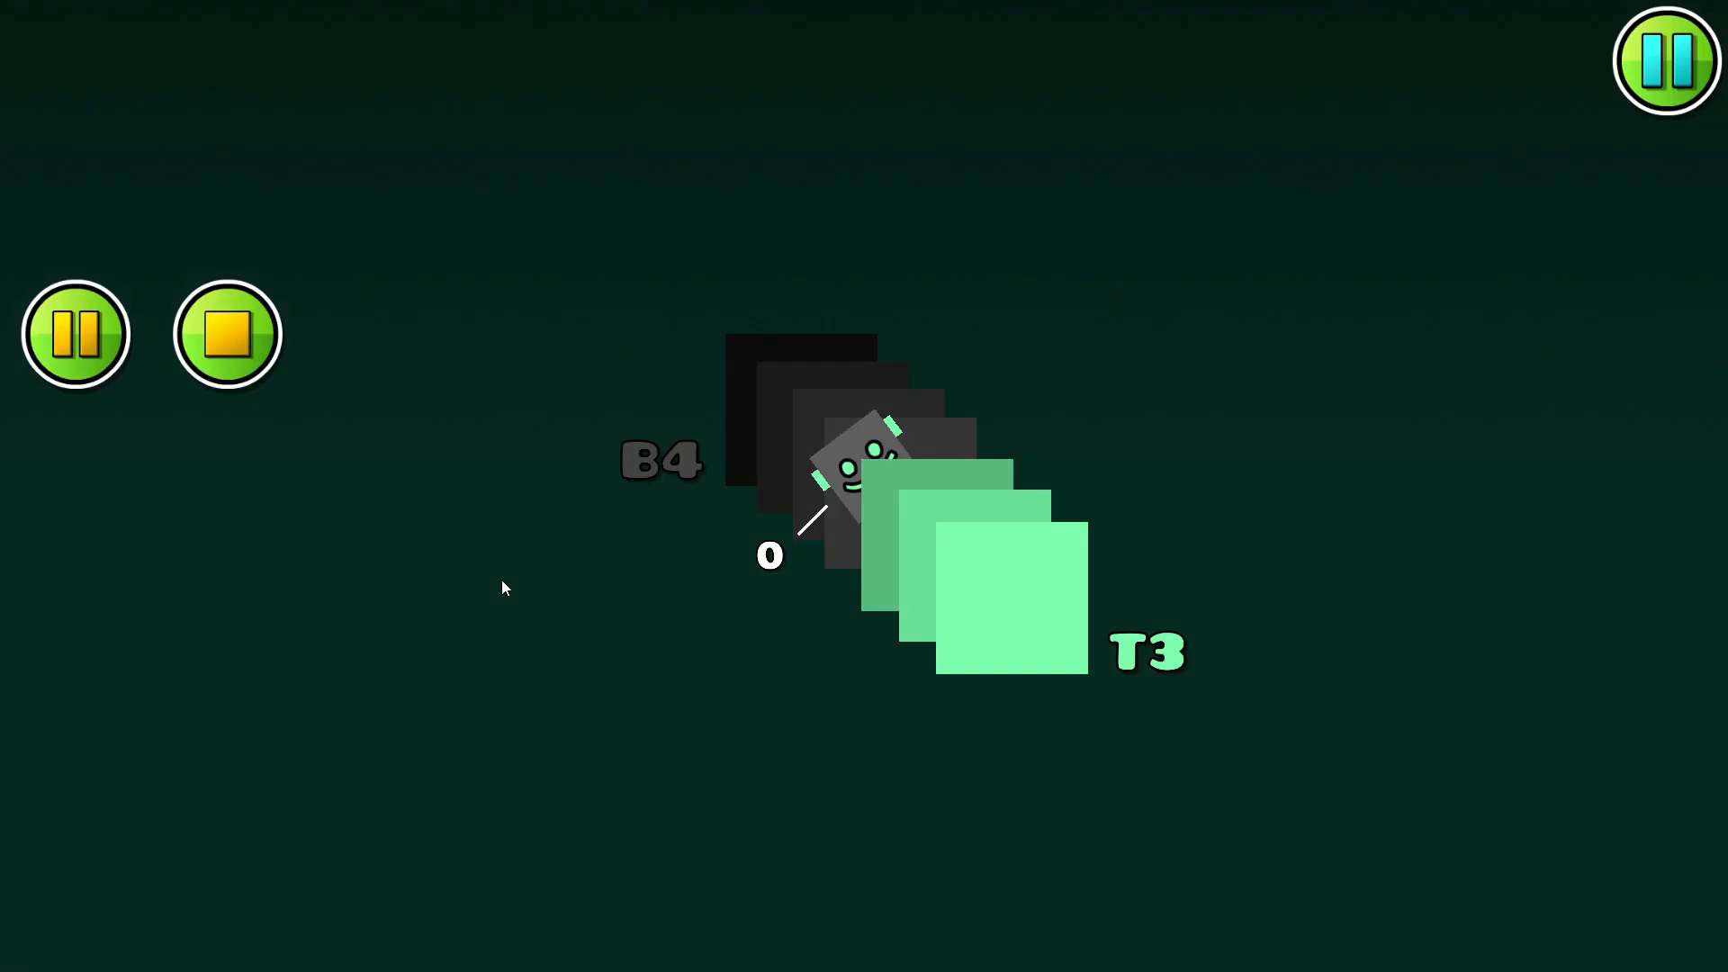
{"action": "mouse_move", "coordinate": [666, 678]}
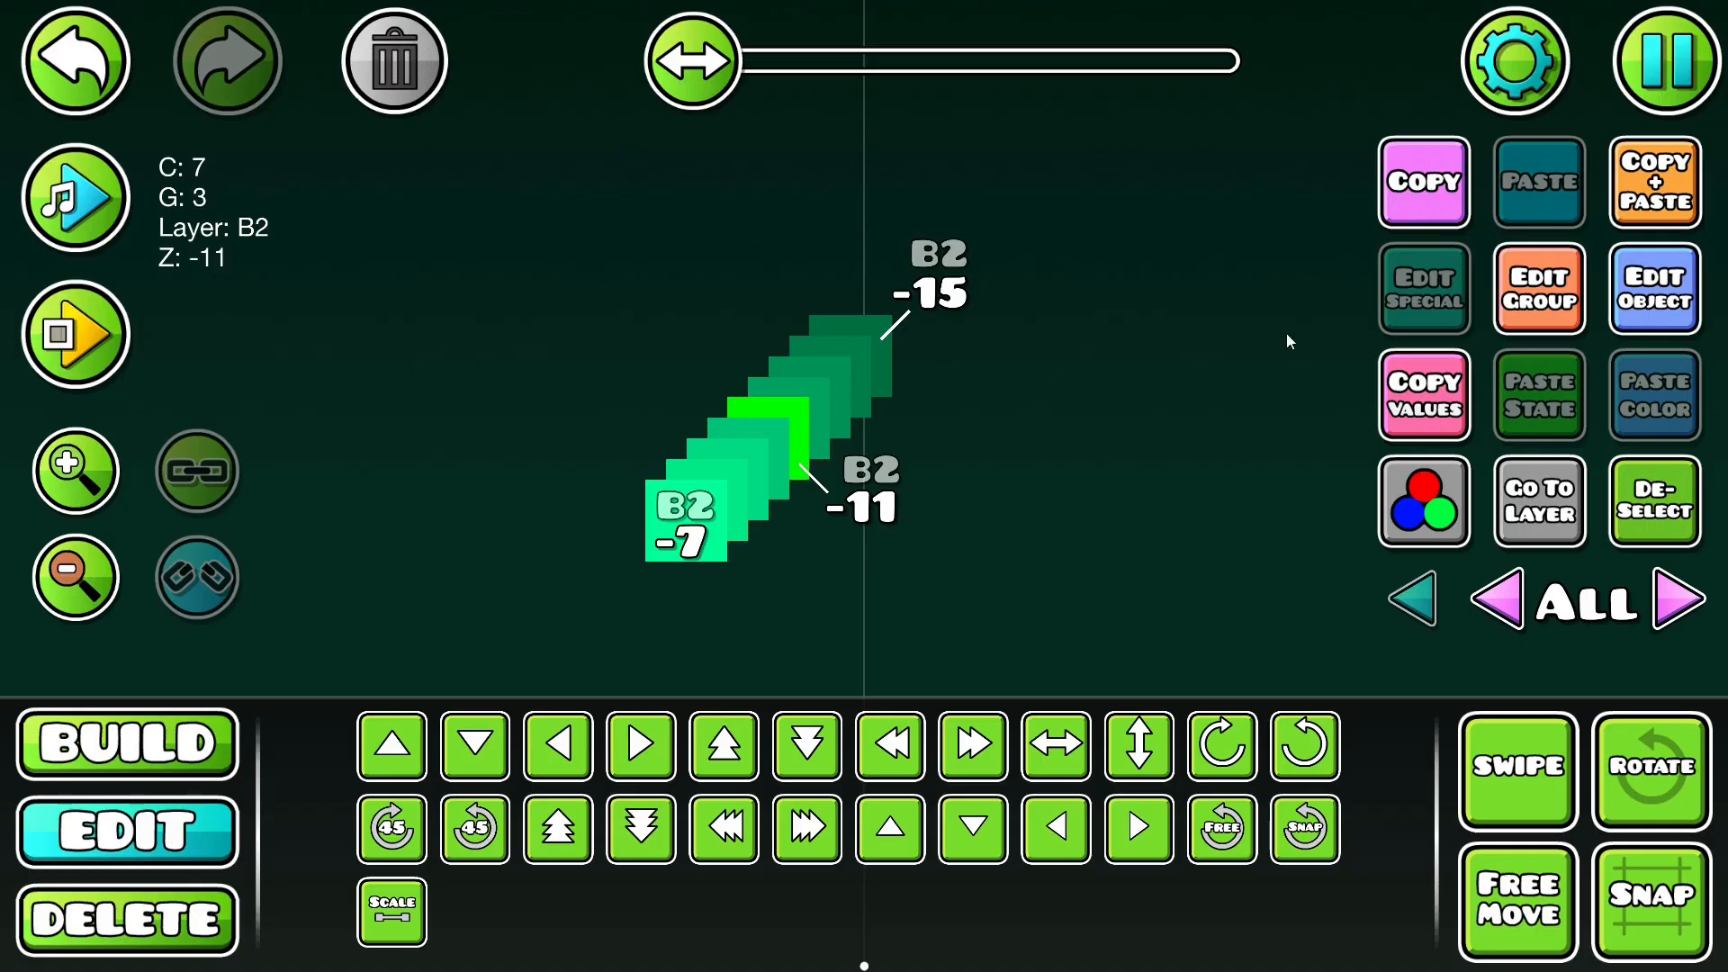
{"action": "mouse_move", "coordinate": [832, 434]}
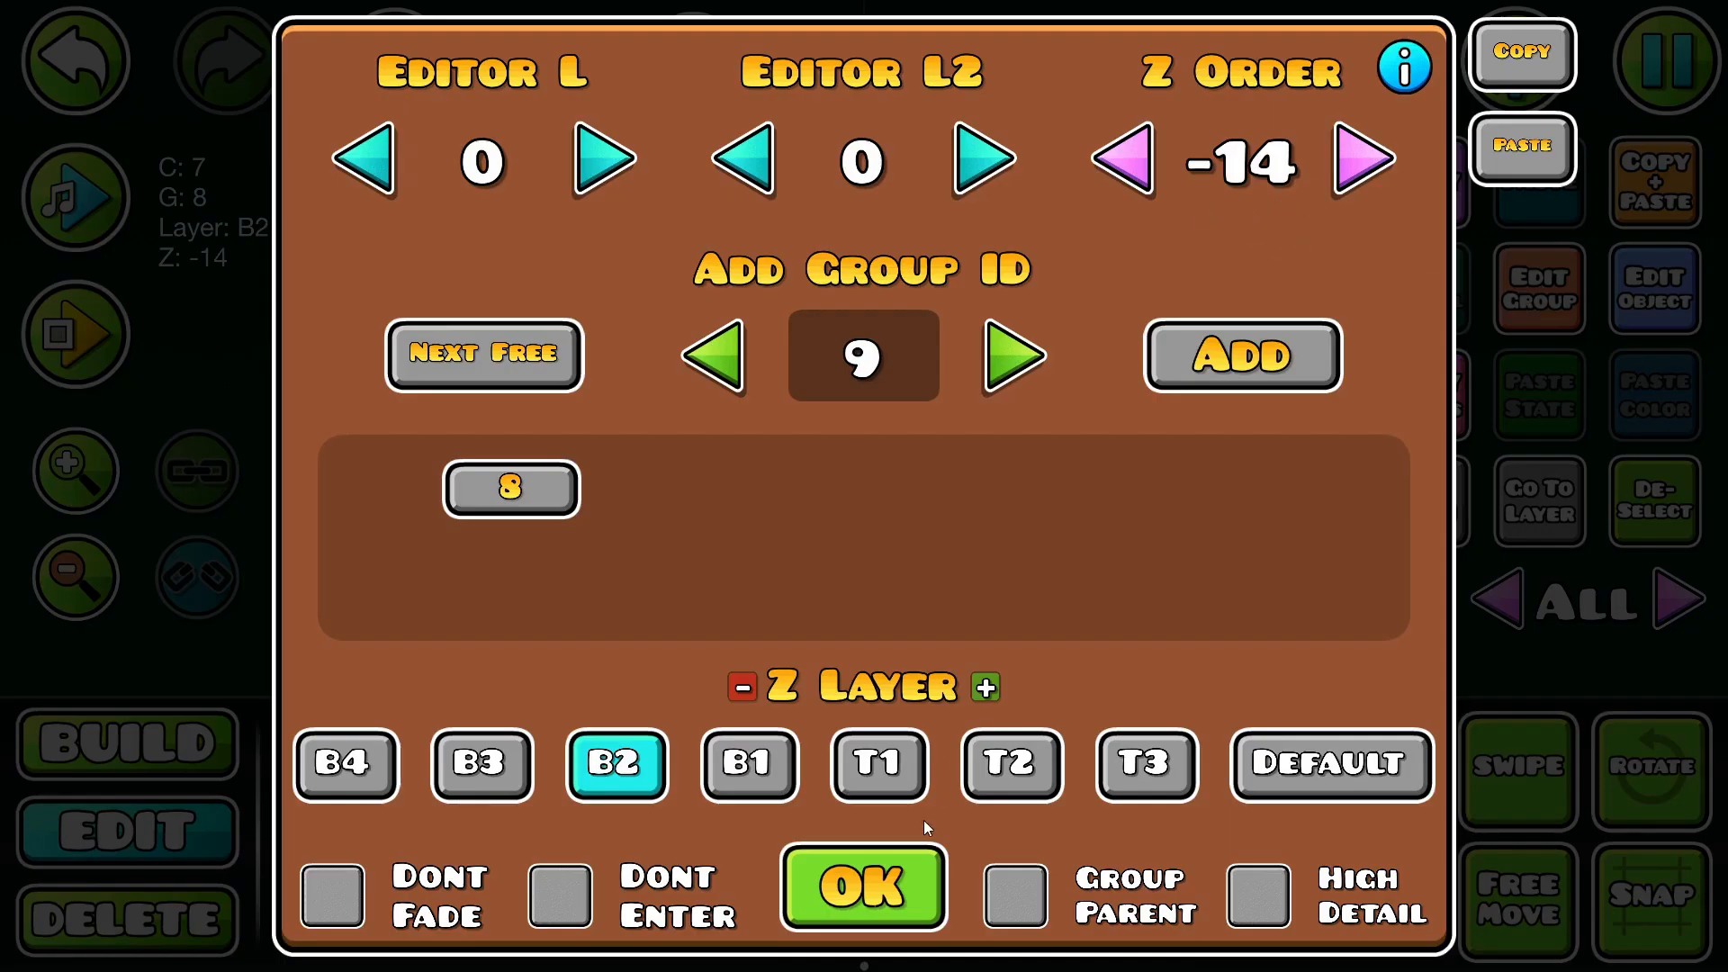
Step: Change the object's Z order with the arrows and move it between Z layers B3, B2, T3 and T1
{"action": "left_click", "coordinate": [878, 764]}
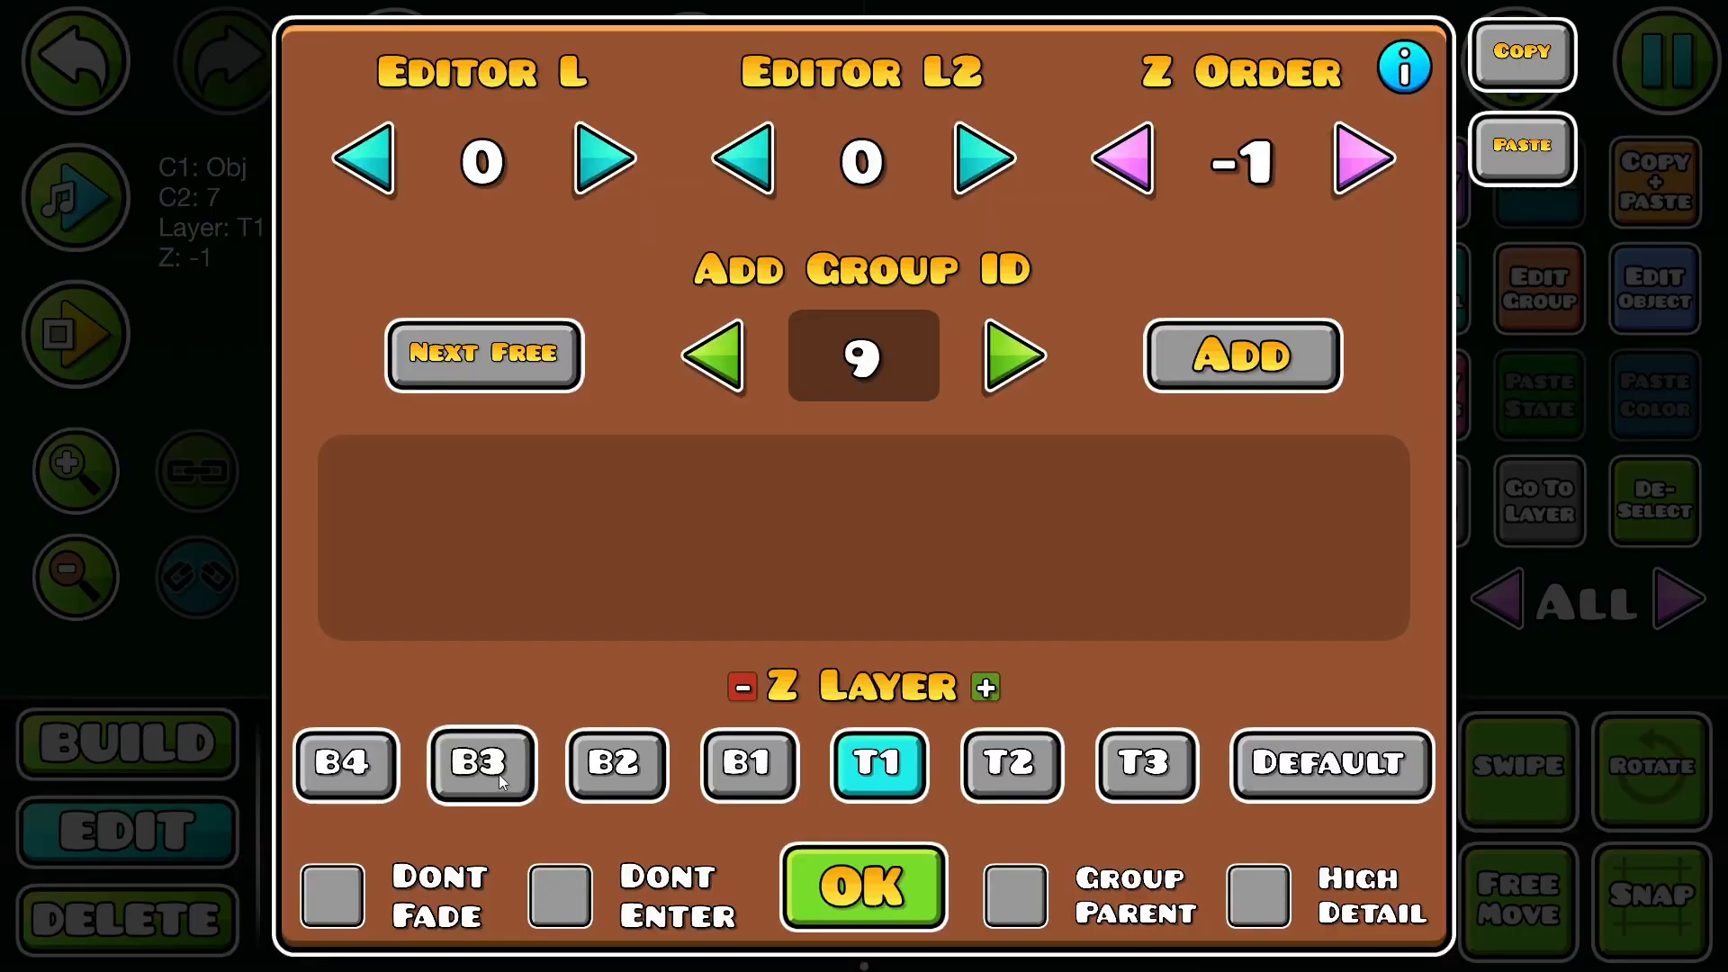
{"action": "left_click", "coordinate": [481, 765]}
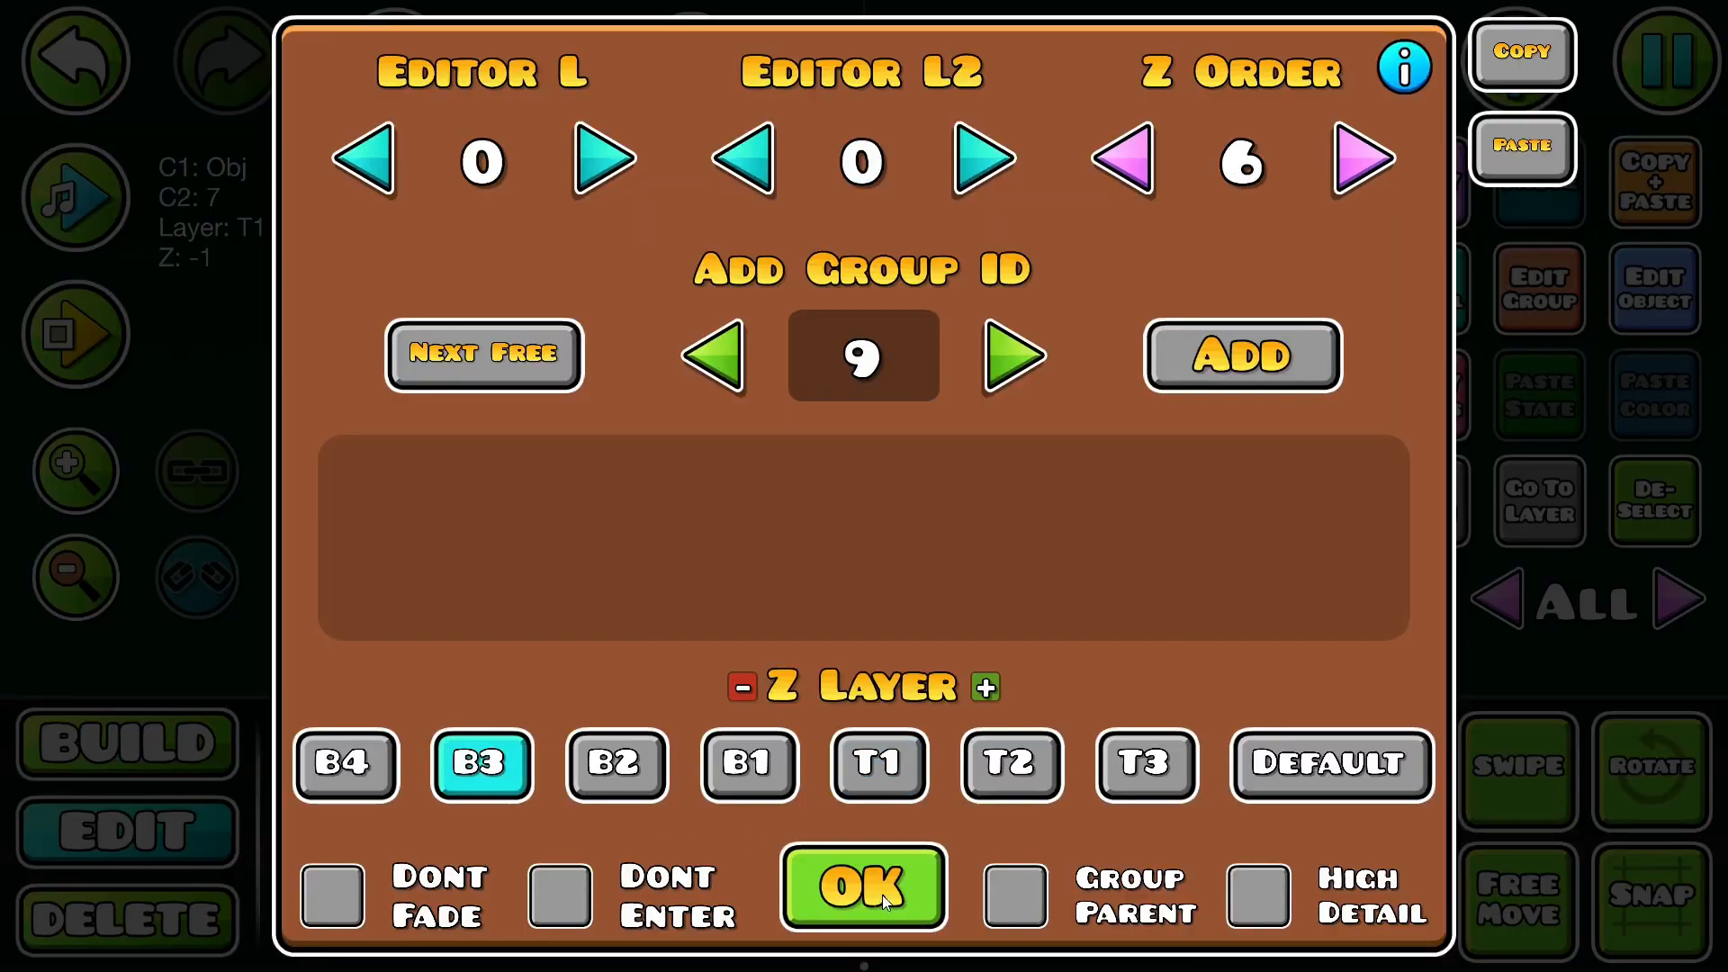
{"action": "left_click", "coordinate": [1122, 160]}
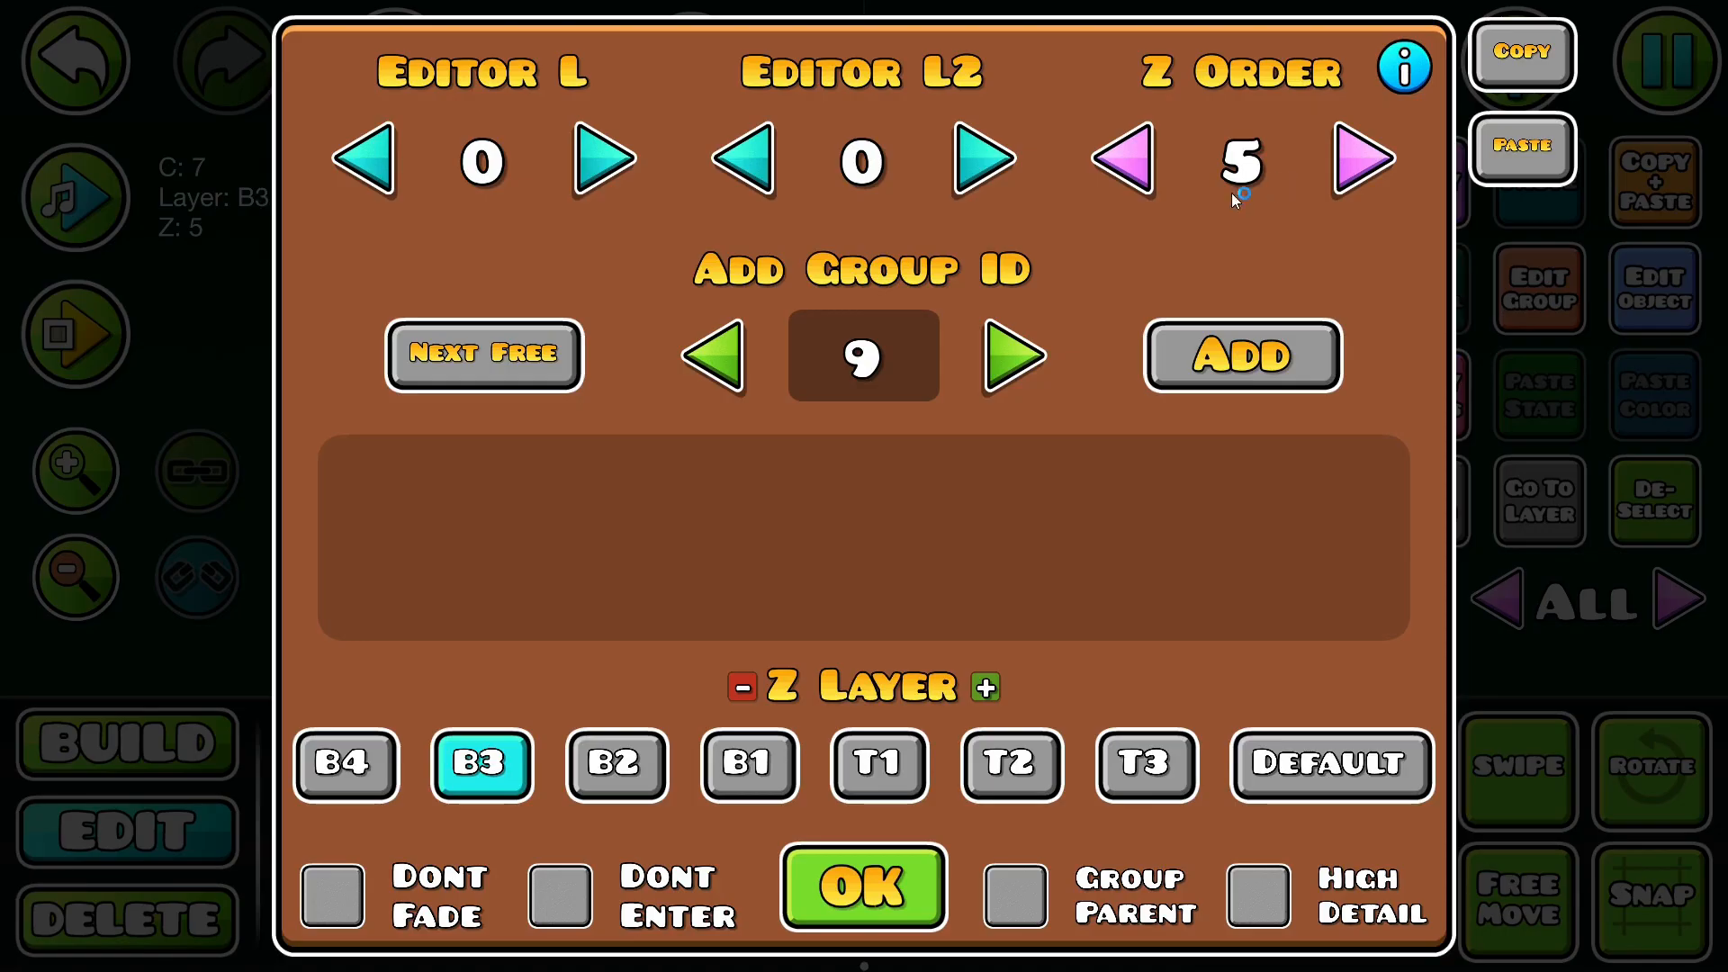
{"action": "left_click", "coordinate": [1123, 160]}
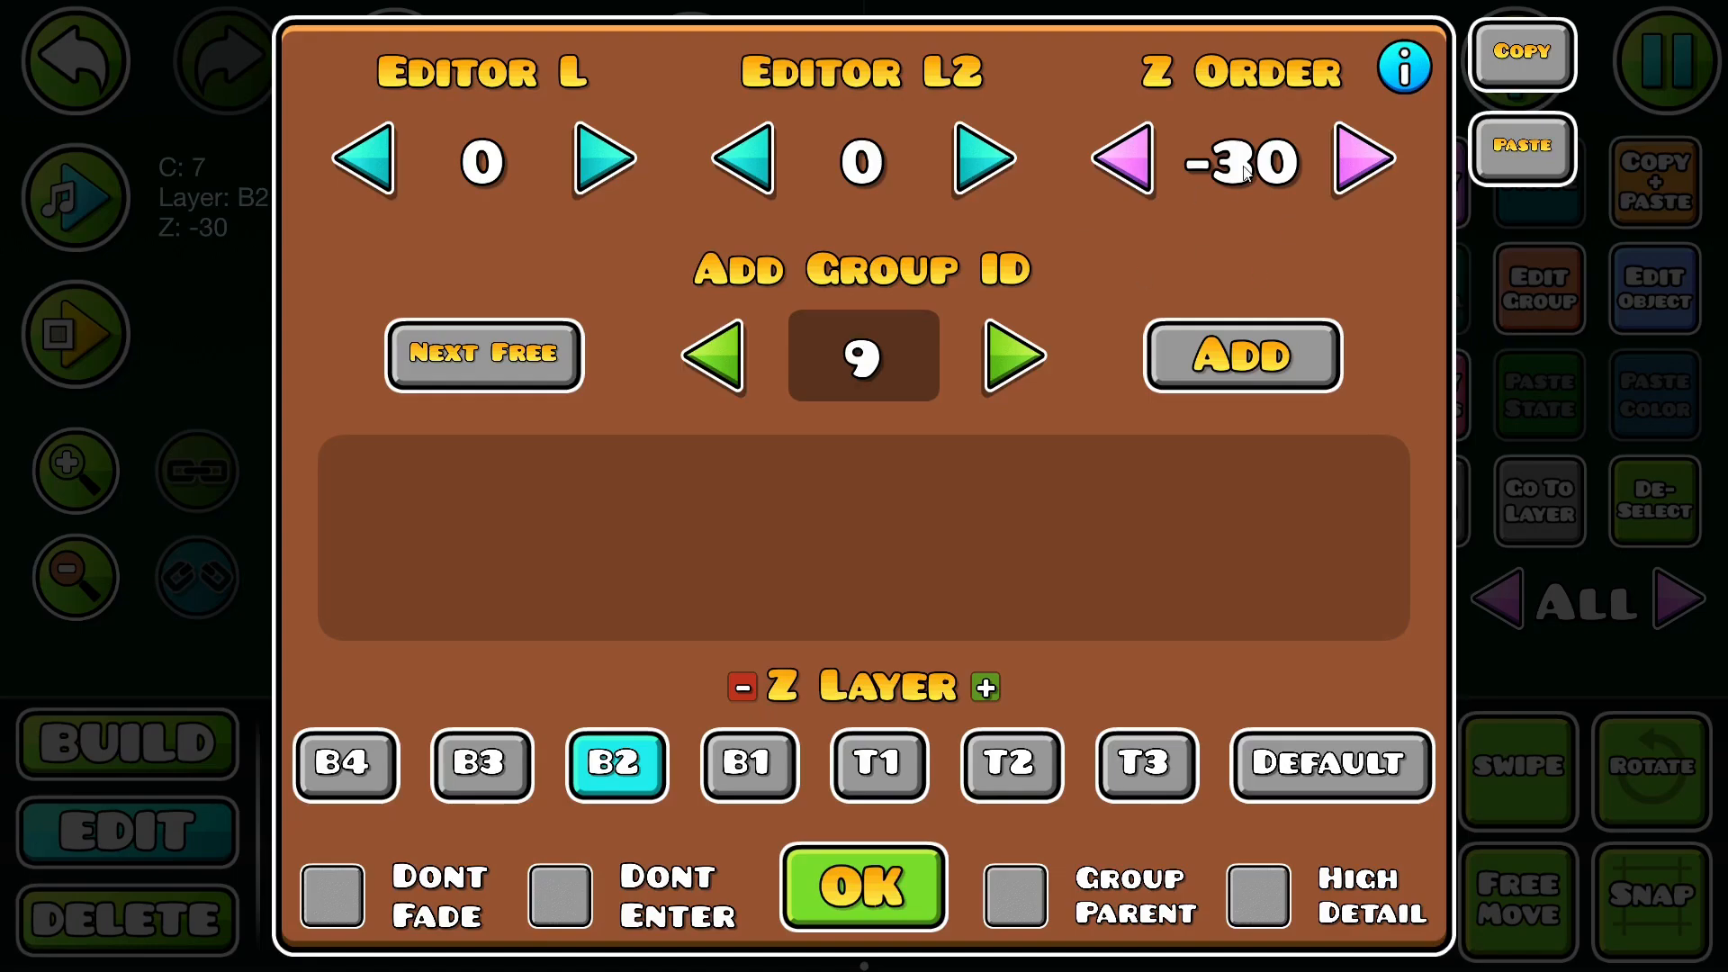
{"action": "left_click", "coordinate": [479, 763]}
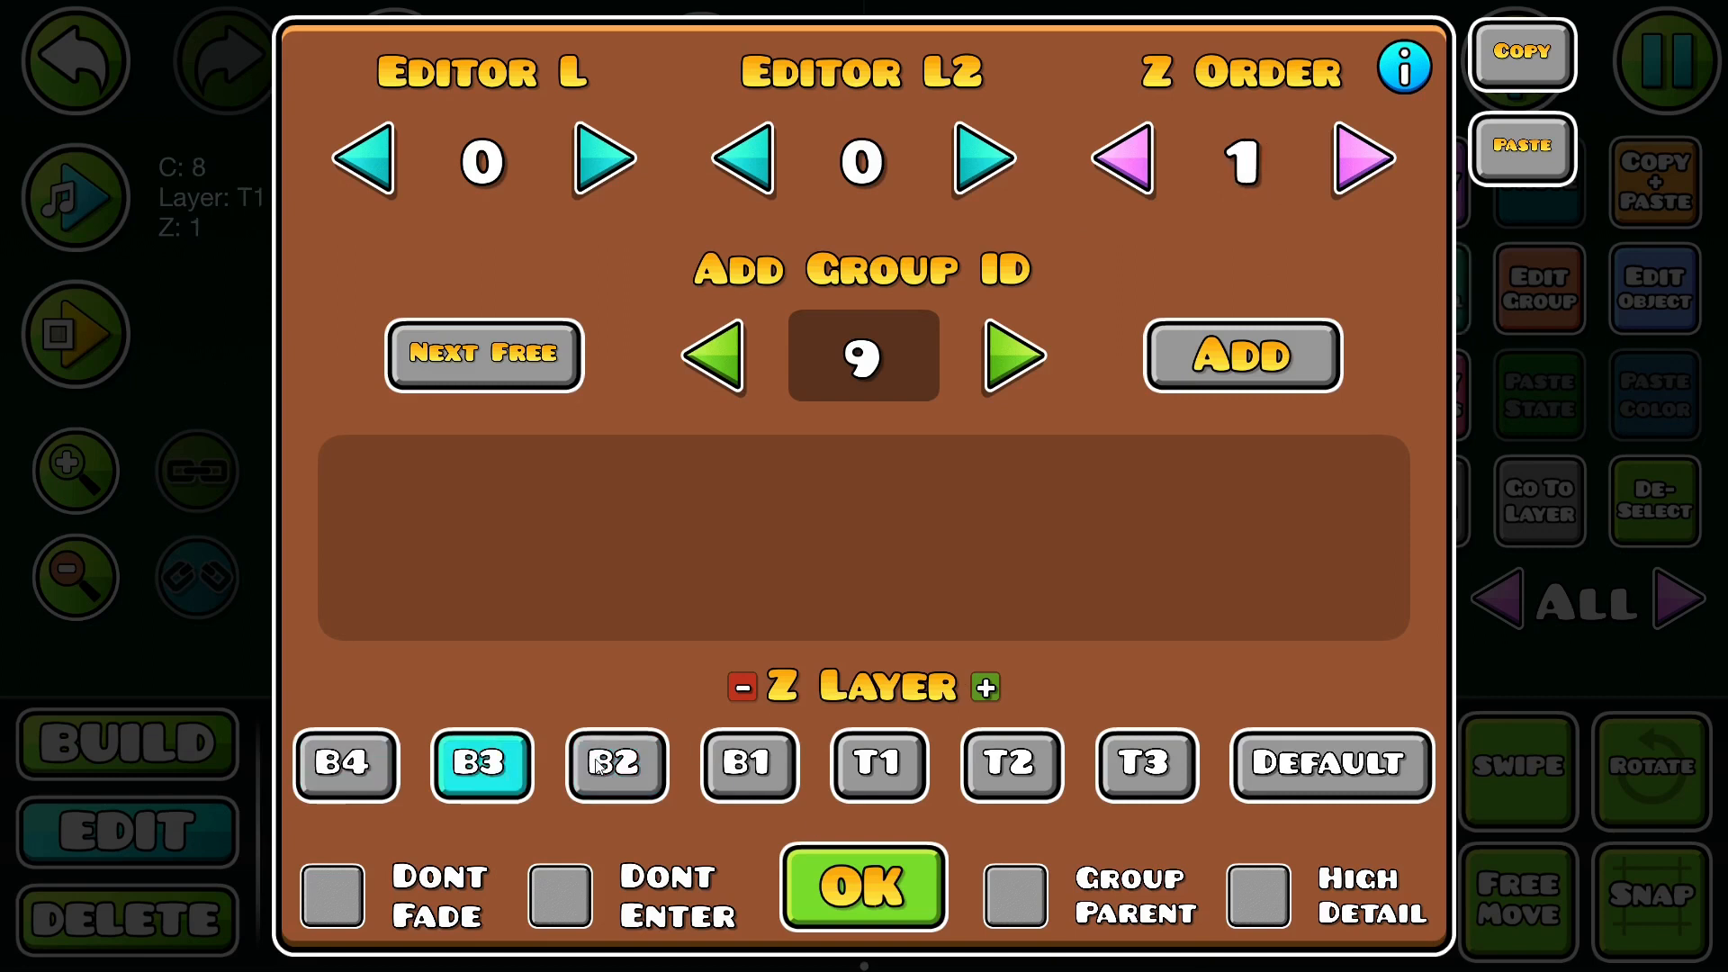
{"action": "left_click", "coordinate": [1146, 765]}
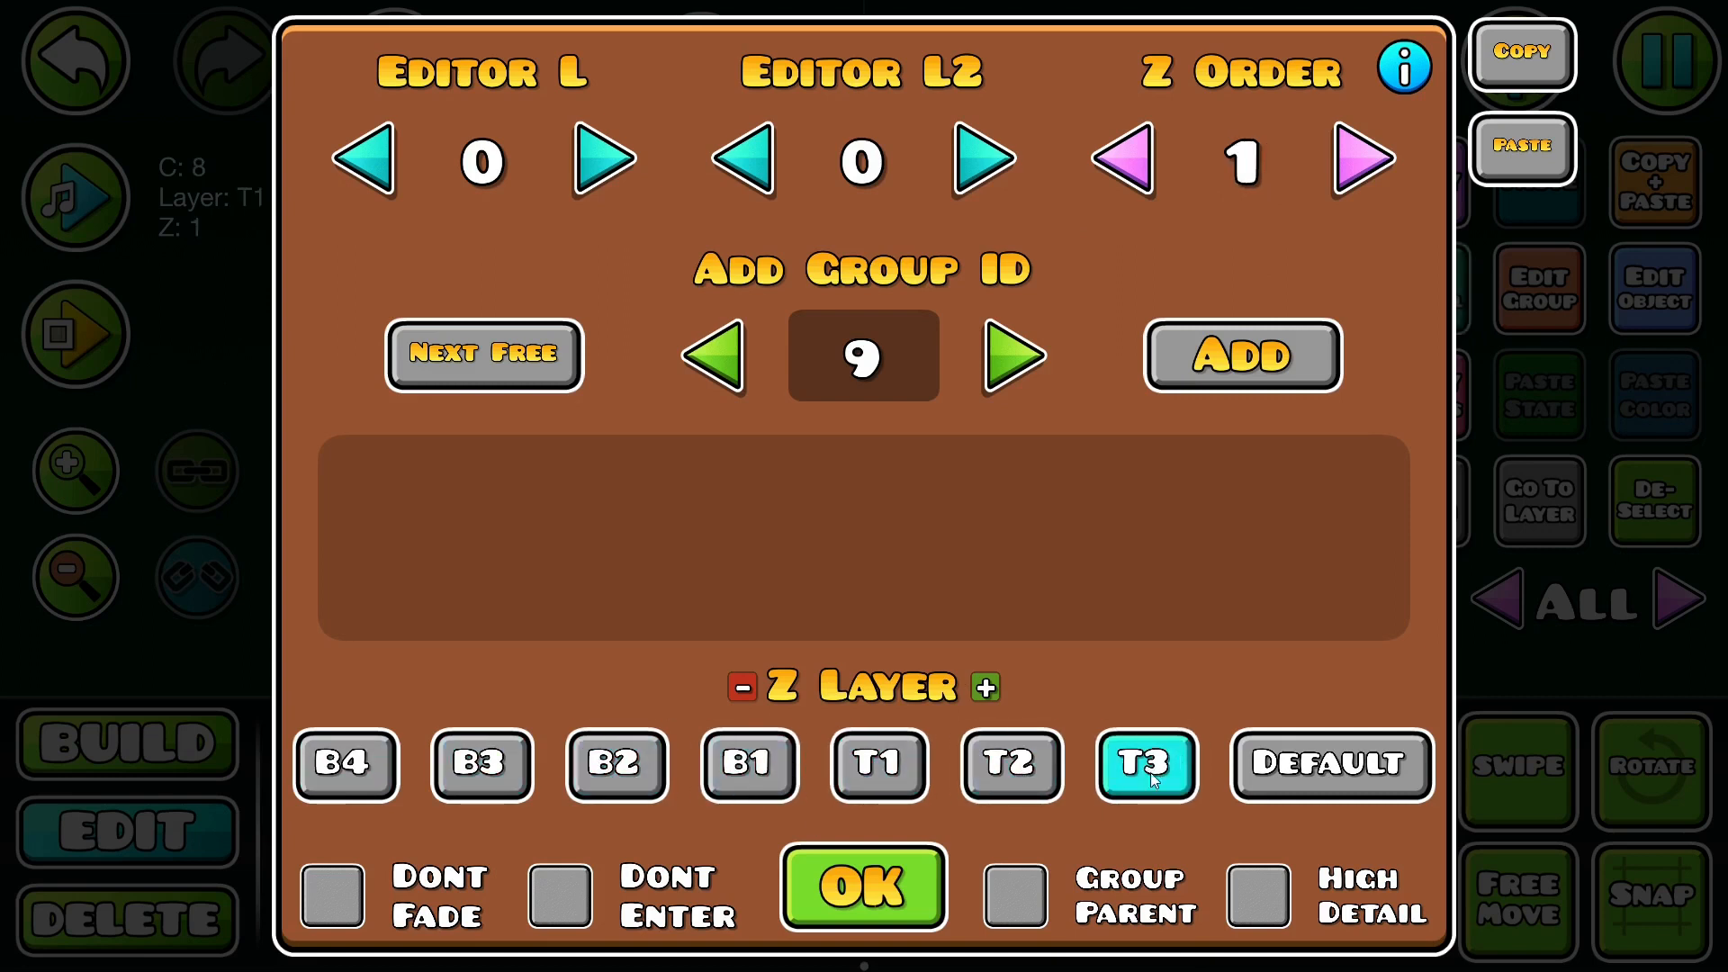
{"action": "left_click", "coordinate": [878, 765]}
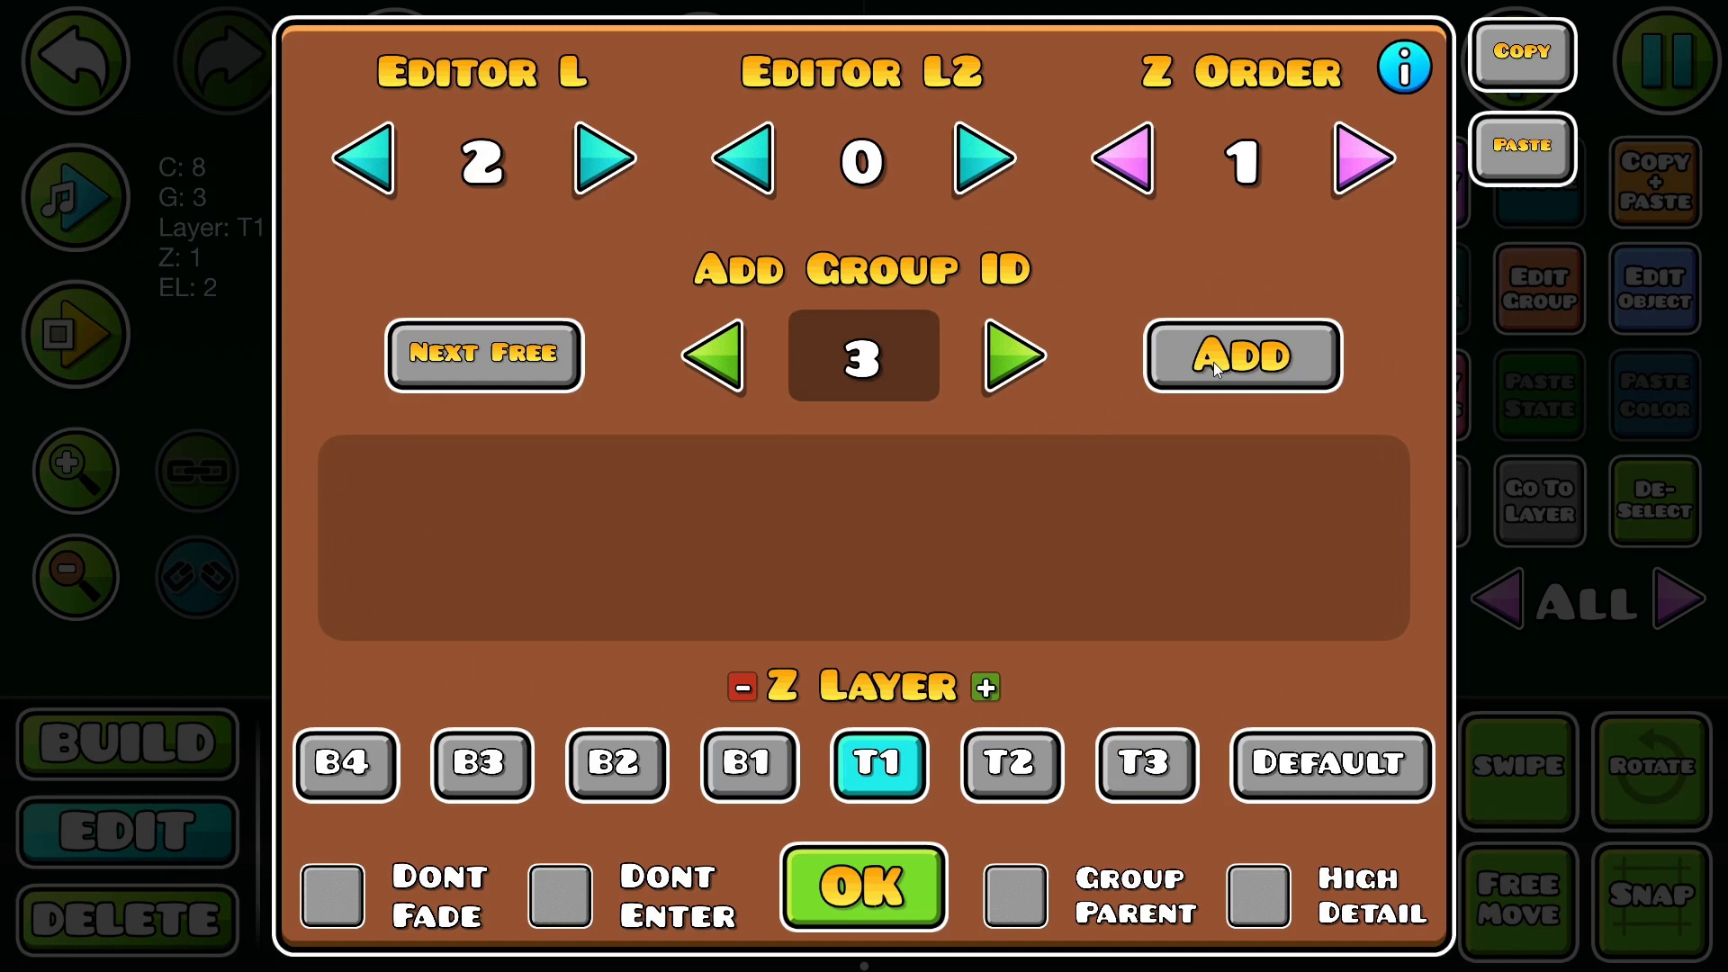
Step: Put the object on editor layer 2, add group 3 and confirm
{"action": "left_click", "coordinate": [1240, 354]}
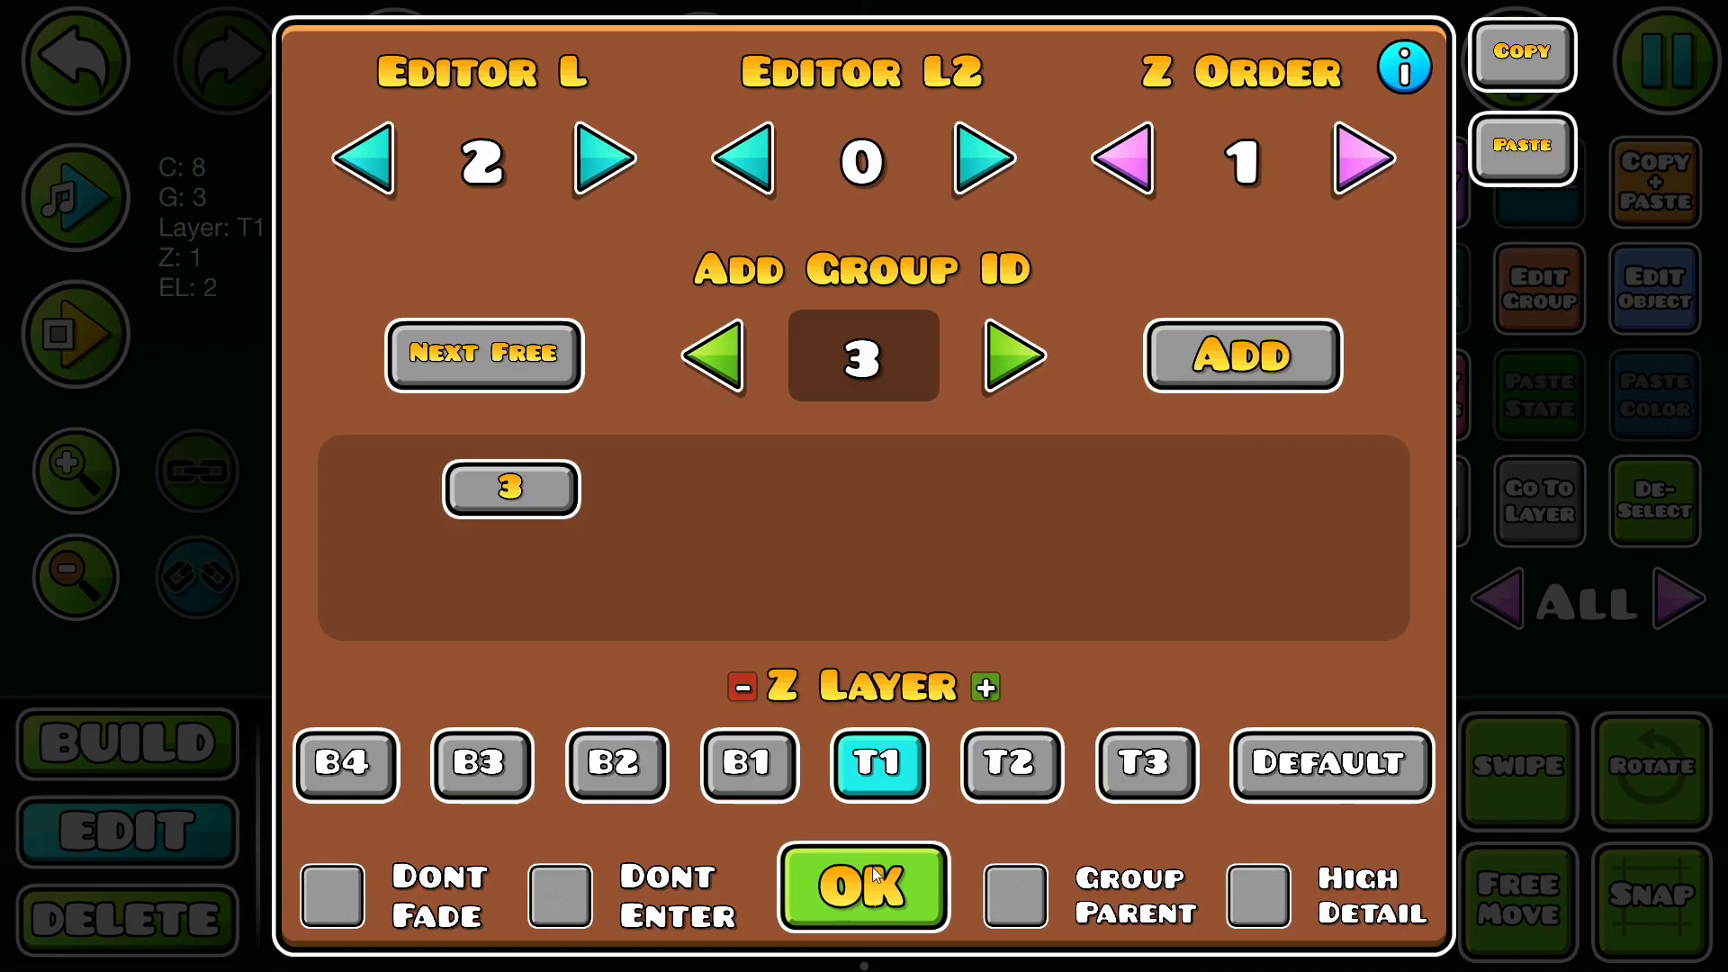
{"action": "left_click", "coordinate": [862, 886]}
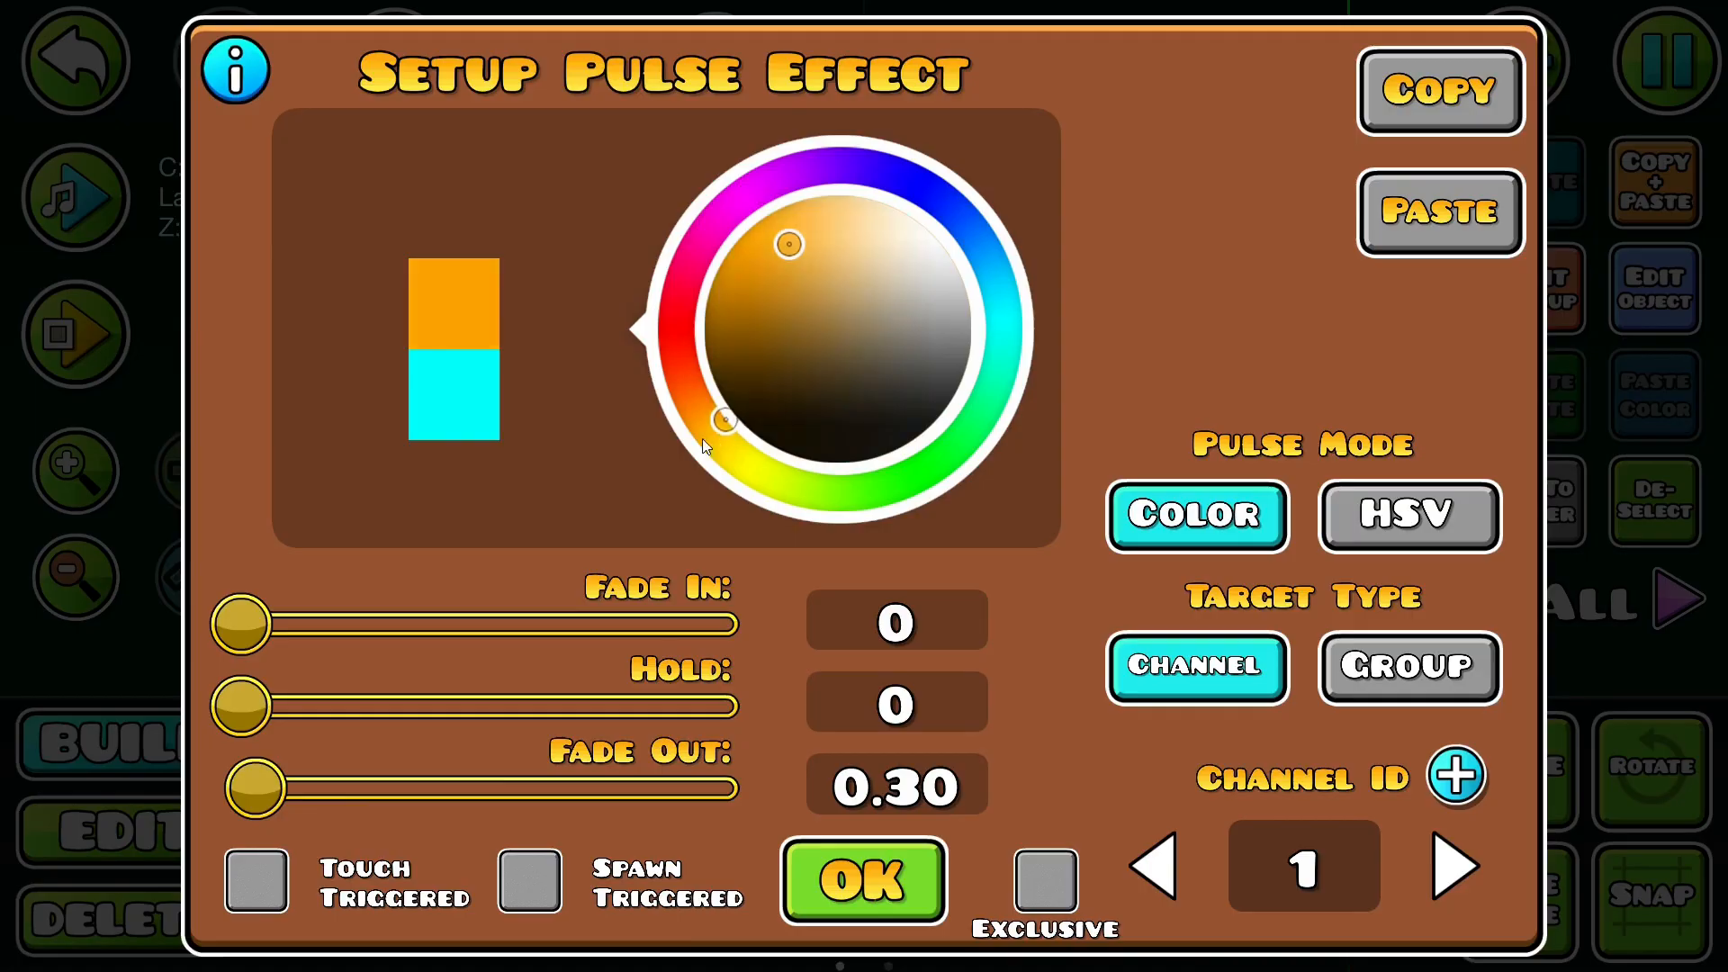
Step: Confirm the pulse effect: orange flash on channel 1 with 0.30 fade-out
{"action": "left_click", "coordinate": [862, 882]}
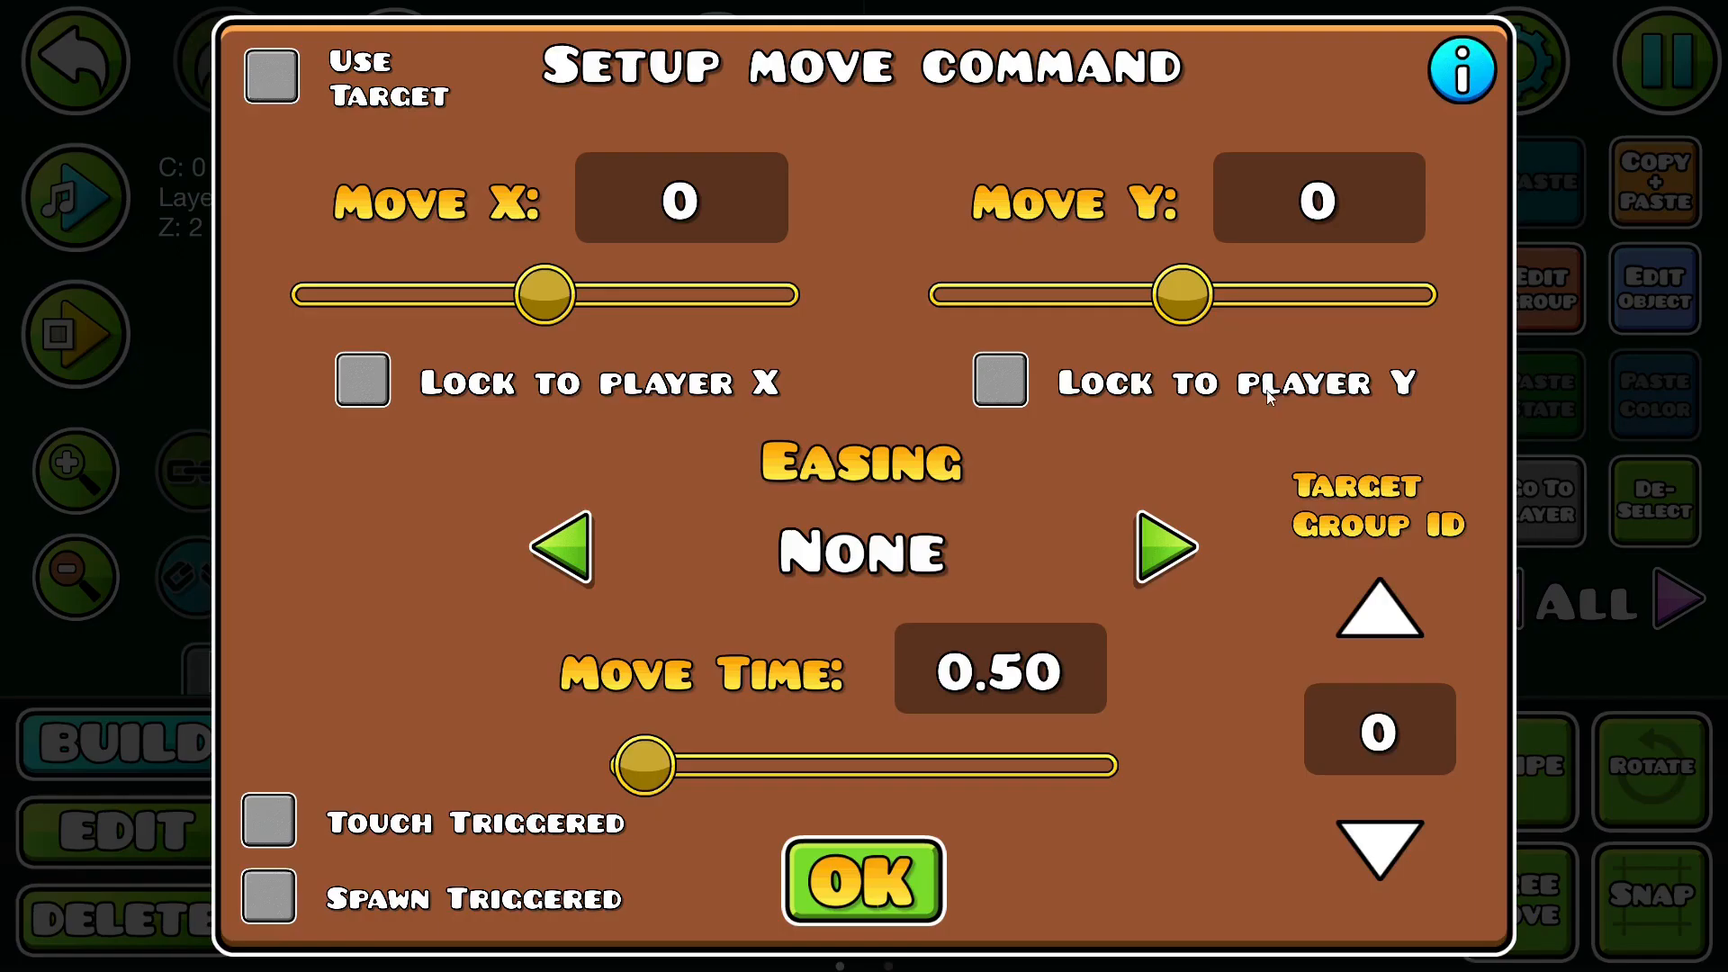
Step: Make the move trigger shift group 10 by 20 X and 10 Y with Bounce In easing
{"action": "left_click_drag", "start_coordinate": [540, 294], "coordinate": [581, 293]}
{"action": "type", "text": "10"}
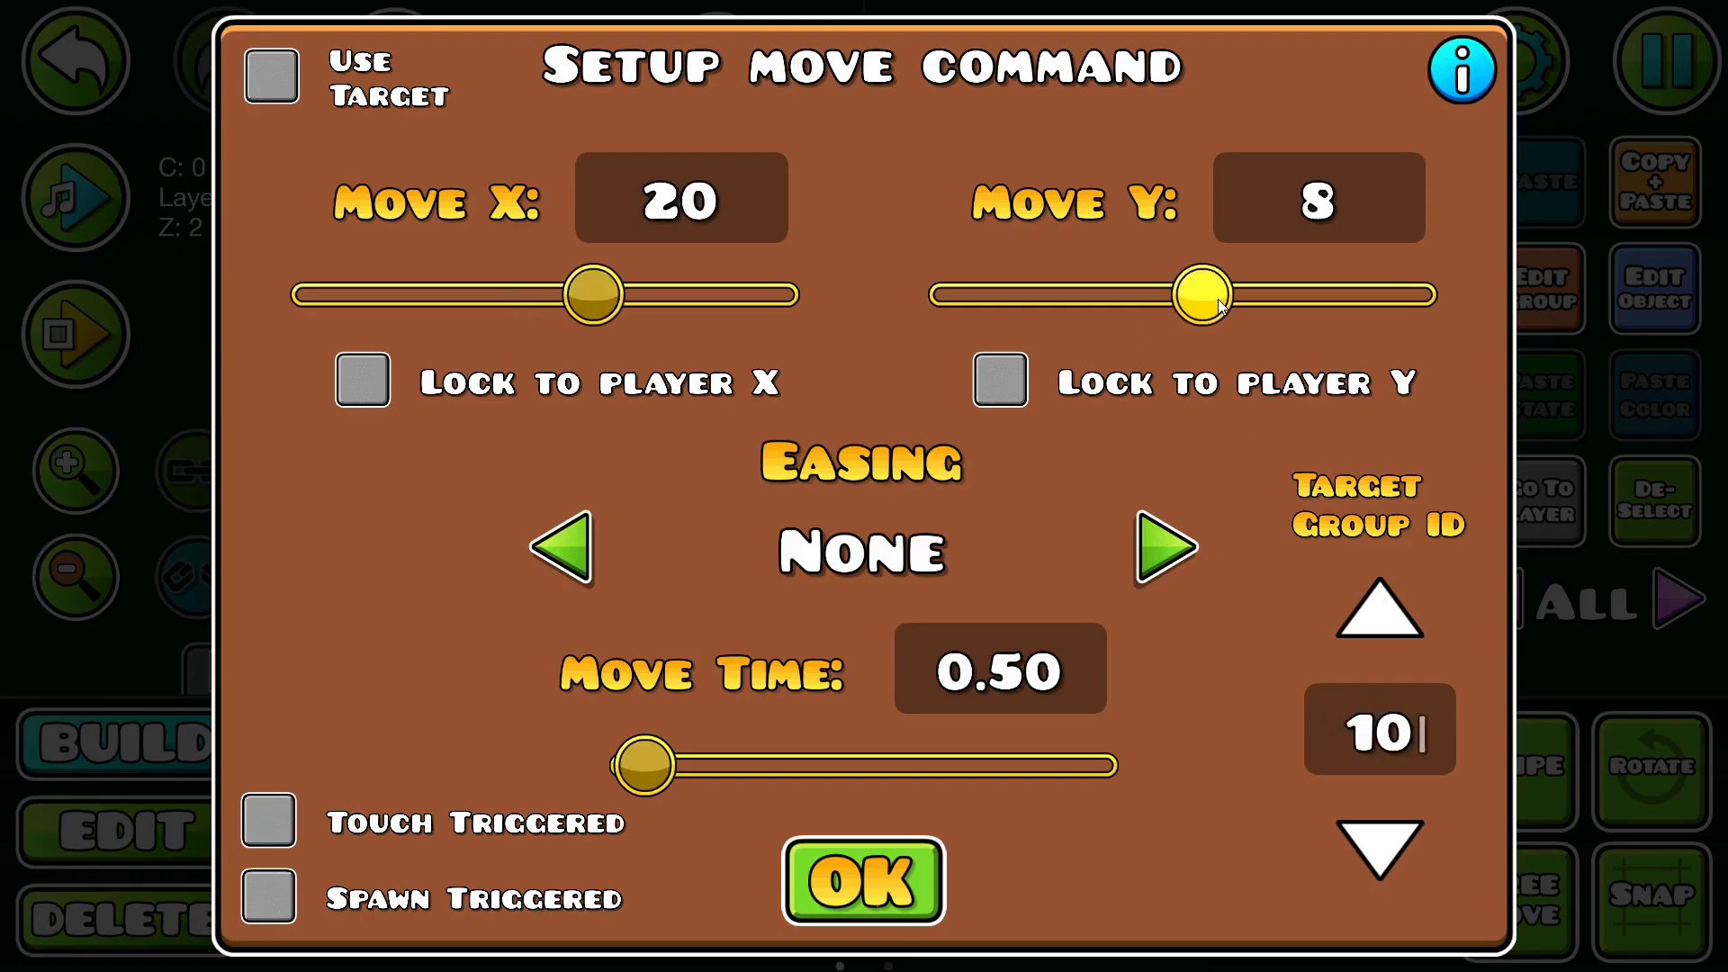
{"action": "left_click", "coordinate": [1160, 547]}
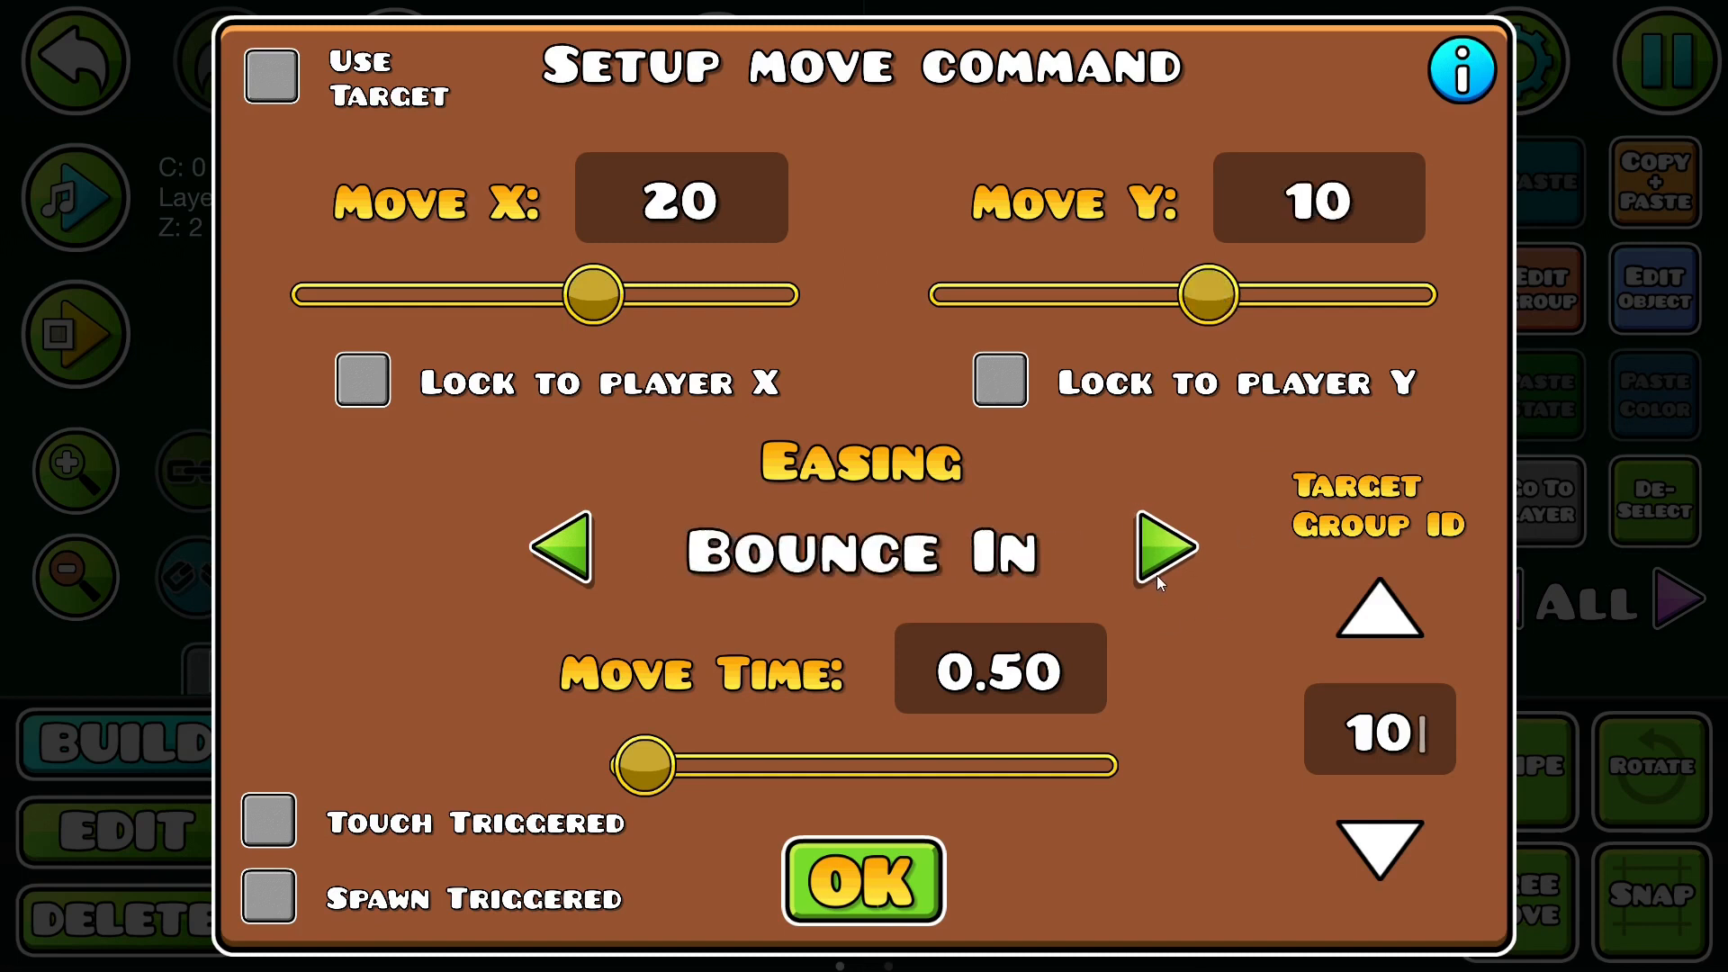
{"action": "left_click", "coordinate": [862, 882]}
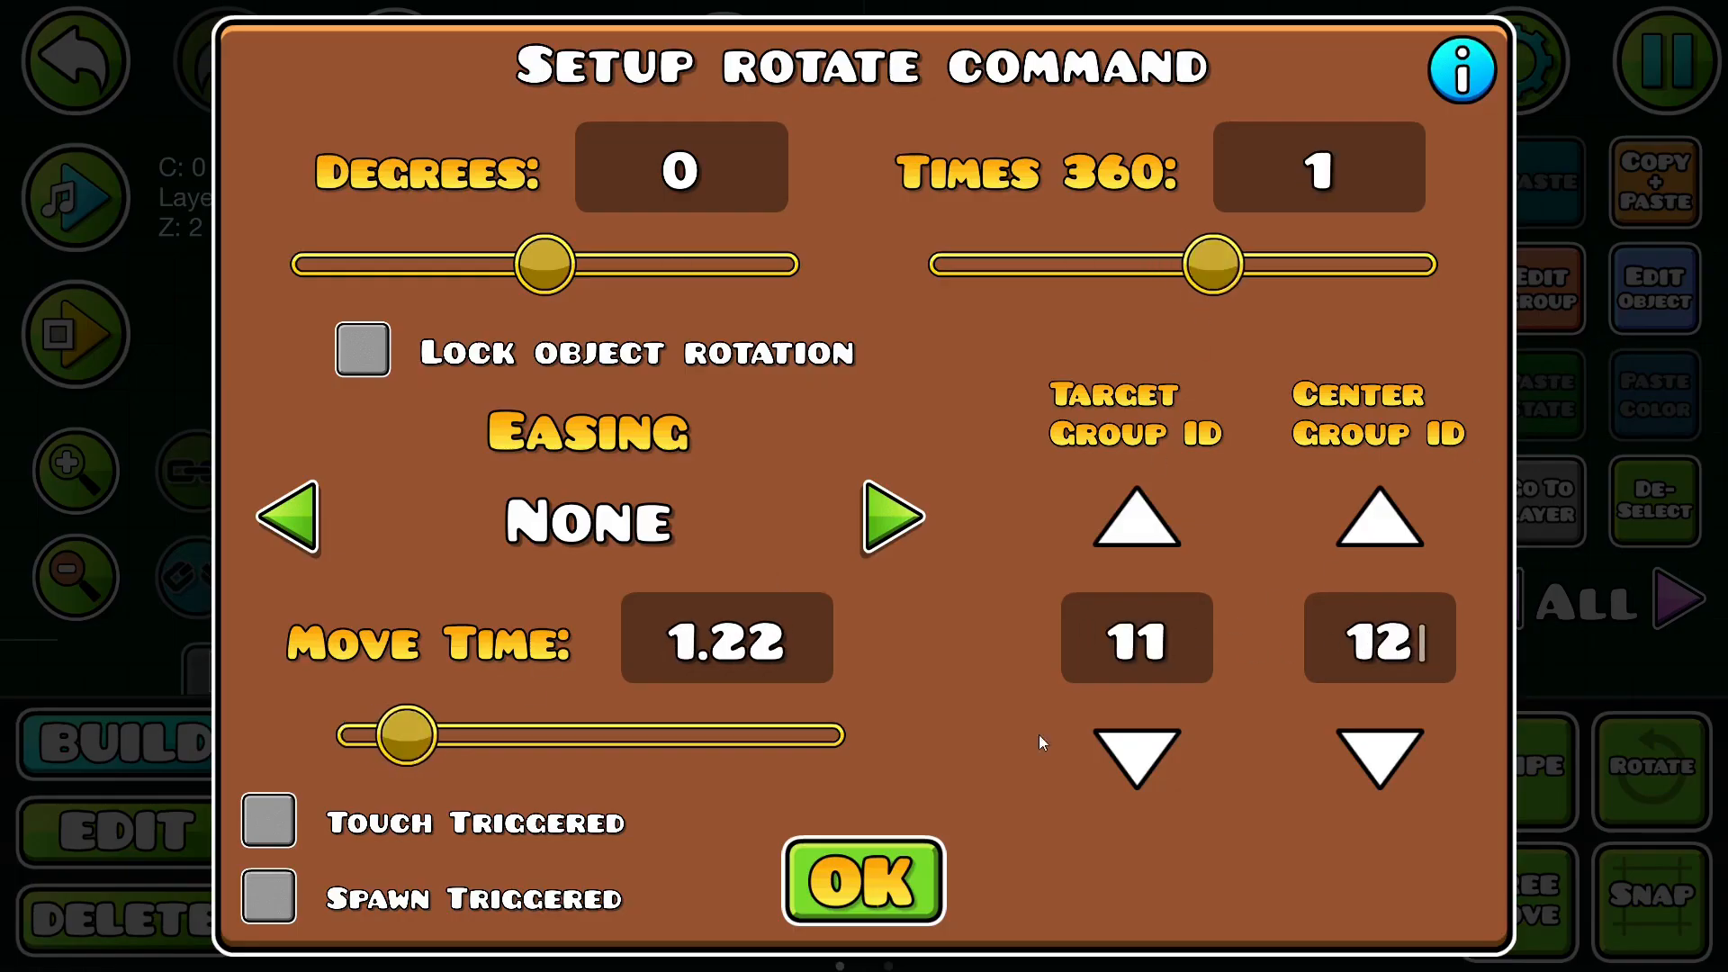
Step: Confirm the rotate trigger spinning group 11 once (360) around group 12
{"action": "left_click", "coordinate": [862, 882]}
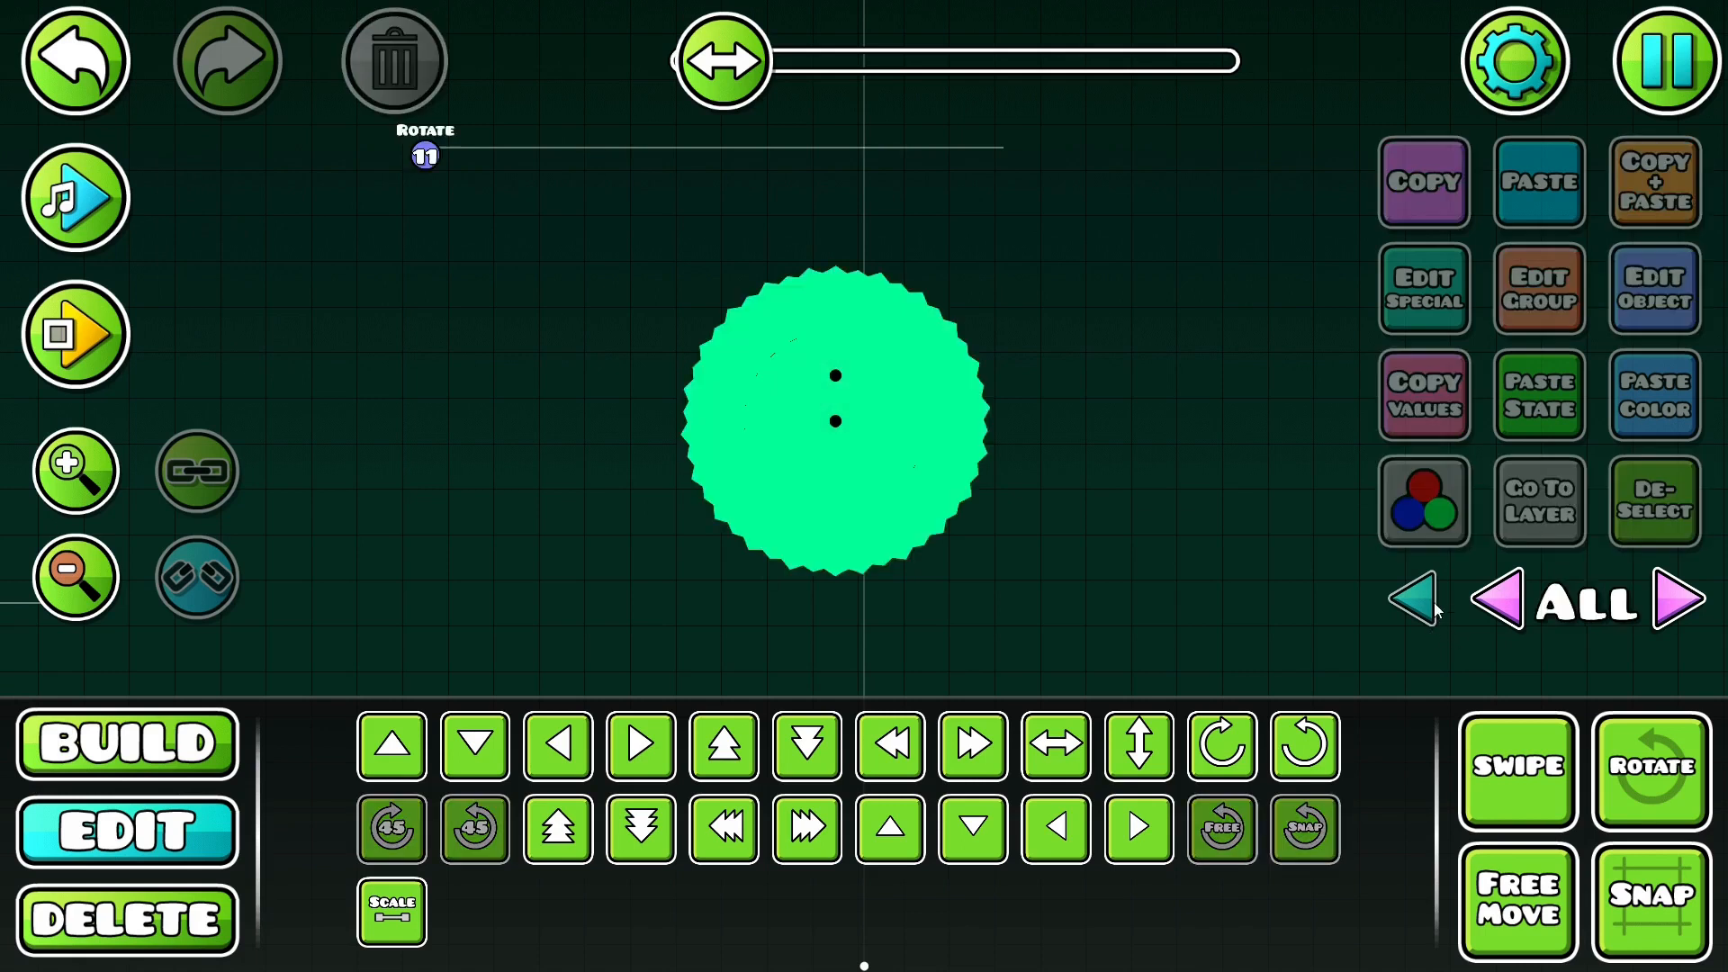
{"action": "left_click", "coordinate": [74, 334]}
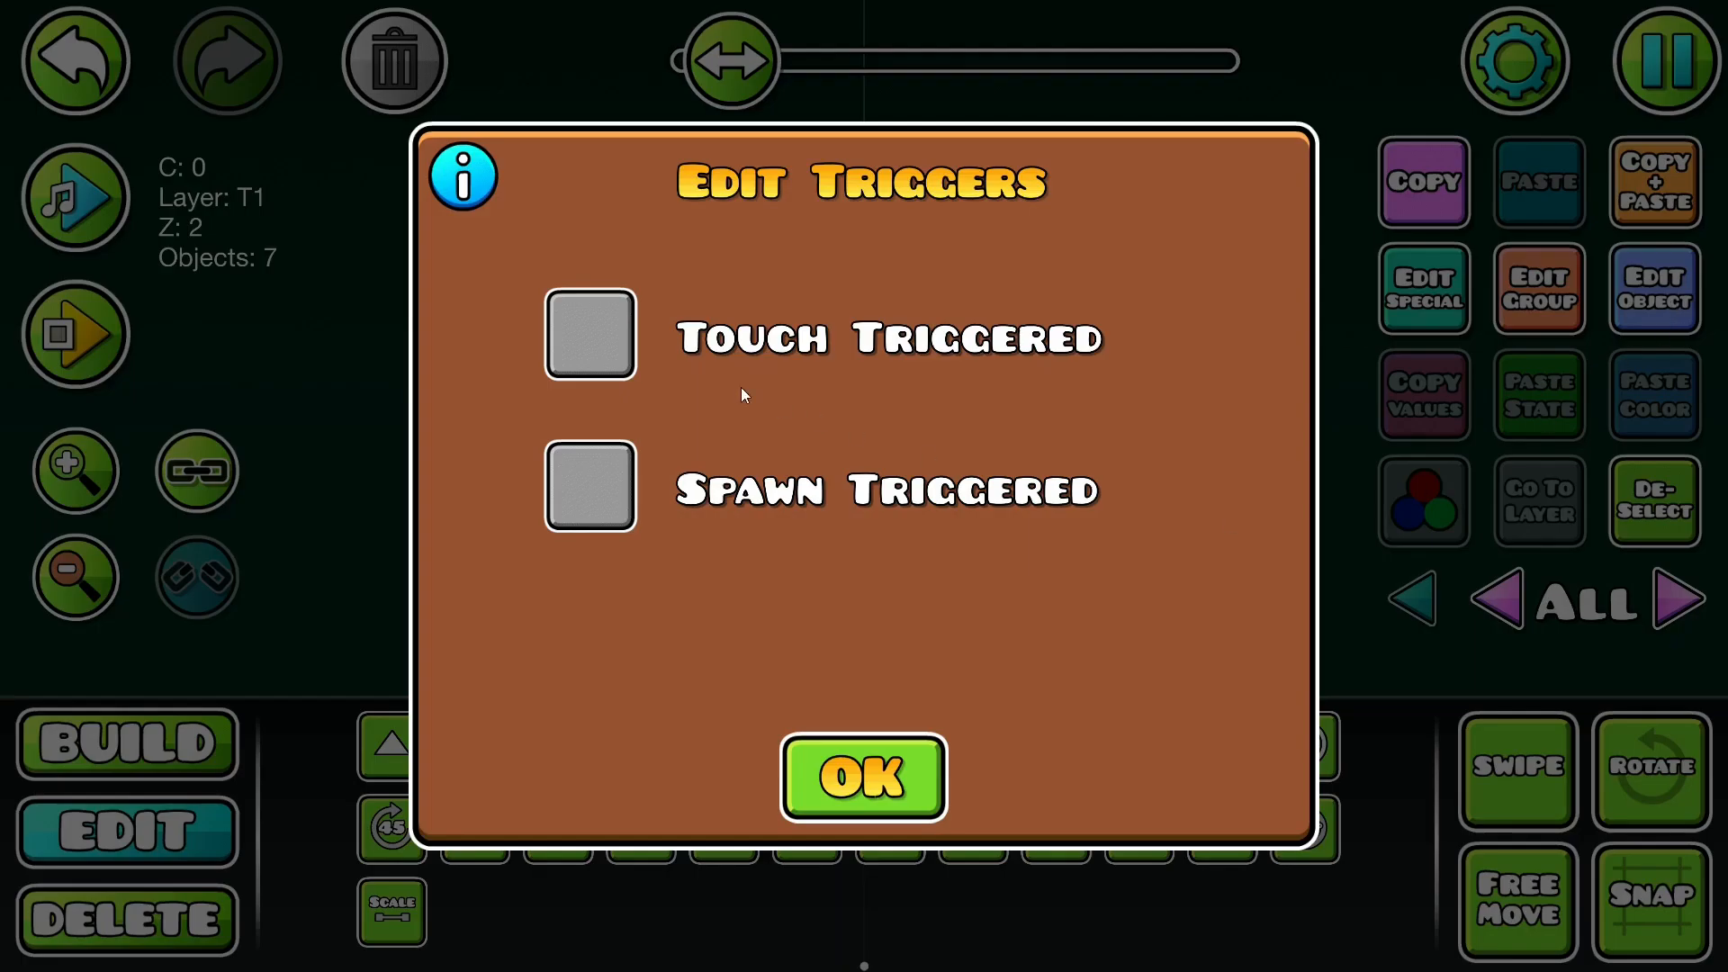
Step: Close the trigger activation options with touch and spawn triggering off
{"action": "left_click", "coordinate": [862, 778]}
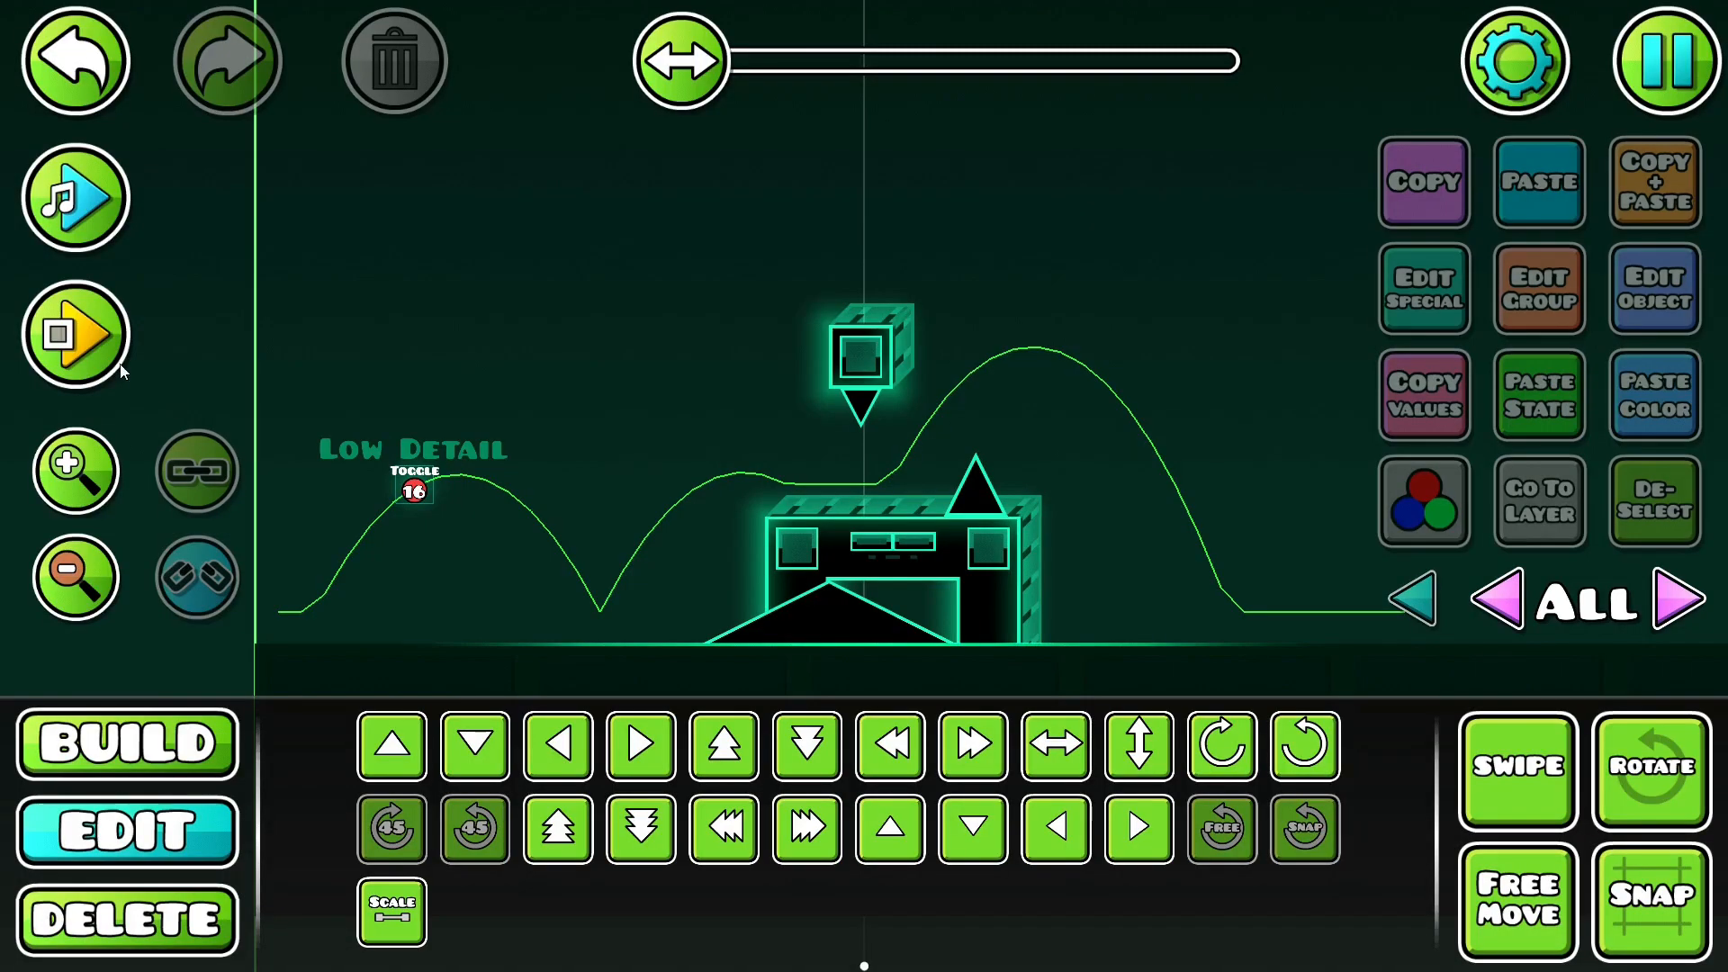
{"action": "left_click", "coordinate": [73, 336]}
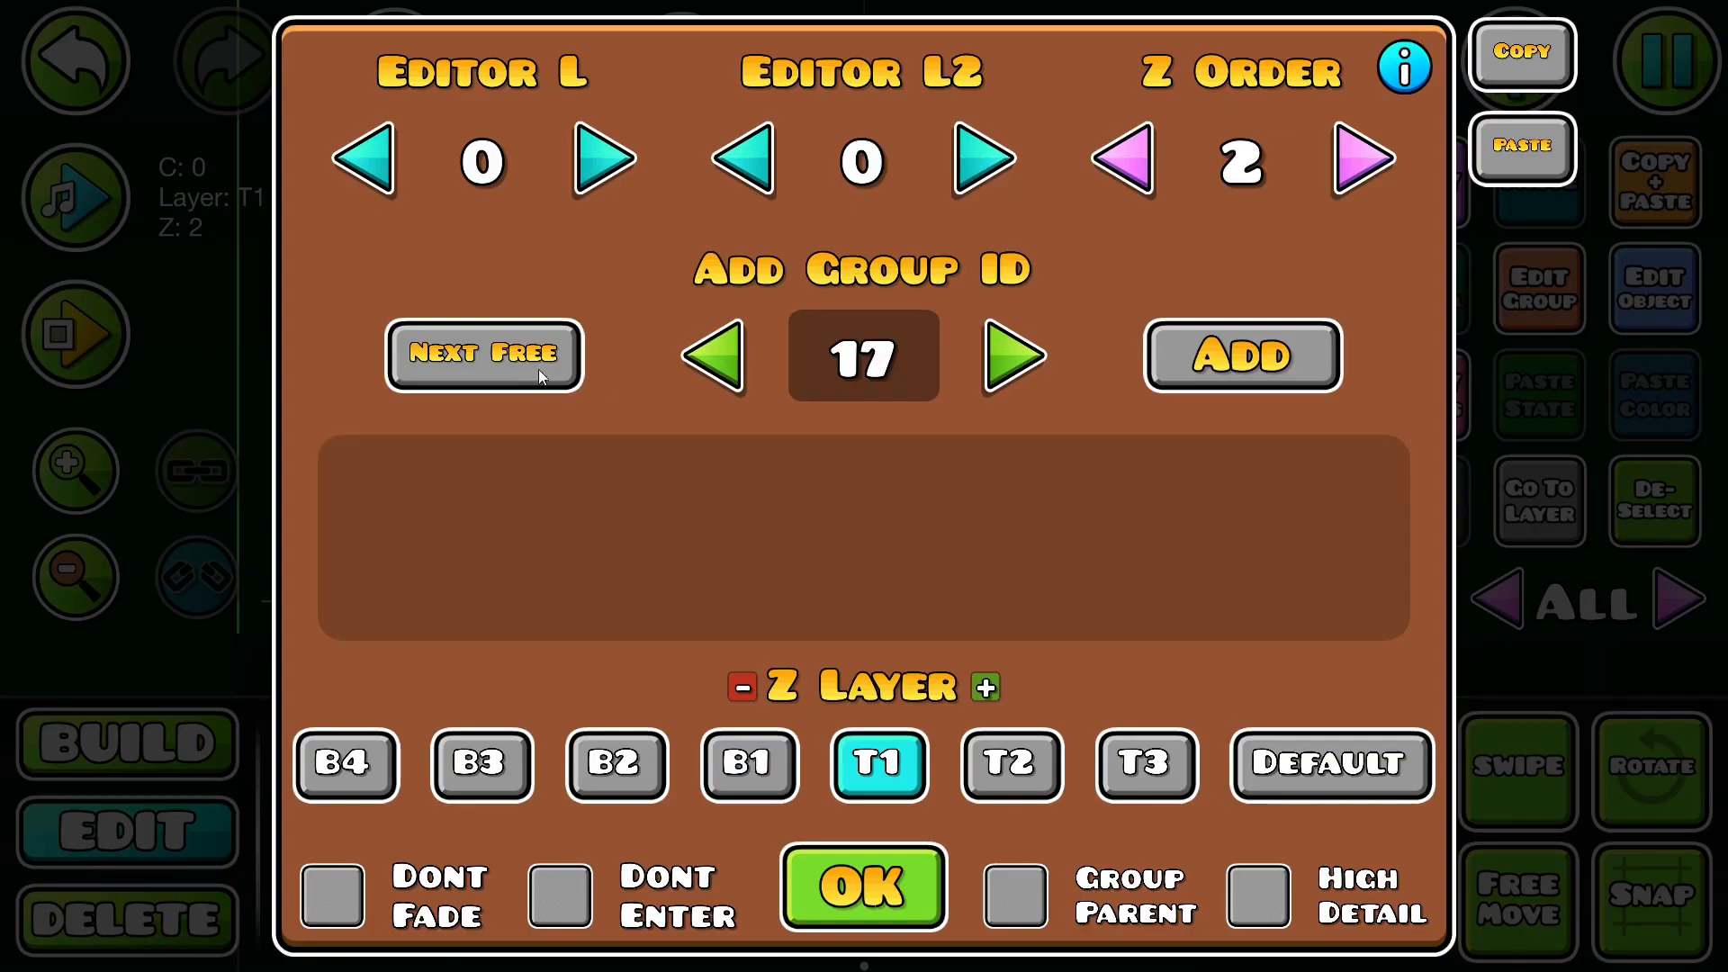
Step: Give the spawn group trigger the next free group ID and confirm its settings
{"action": "left_click", "coordinate": [862, 888]}
{"action": "type", "text": "1"}
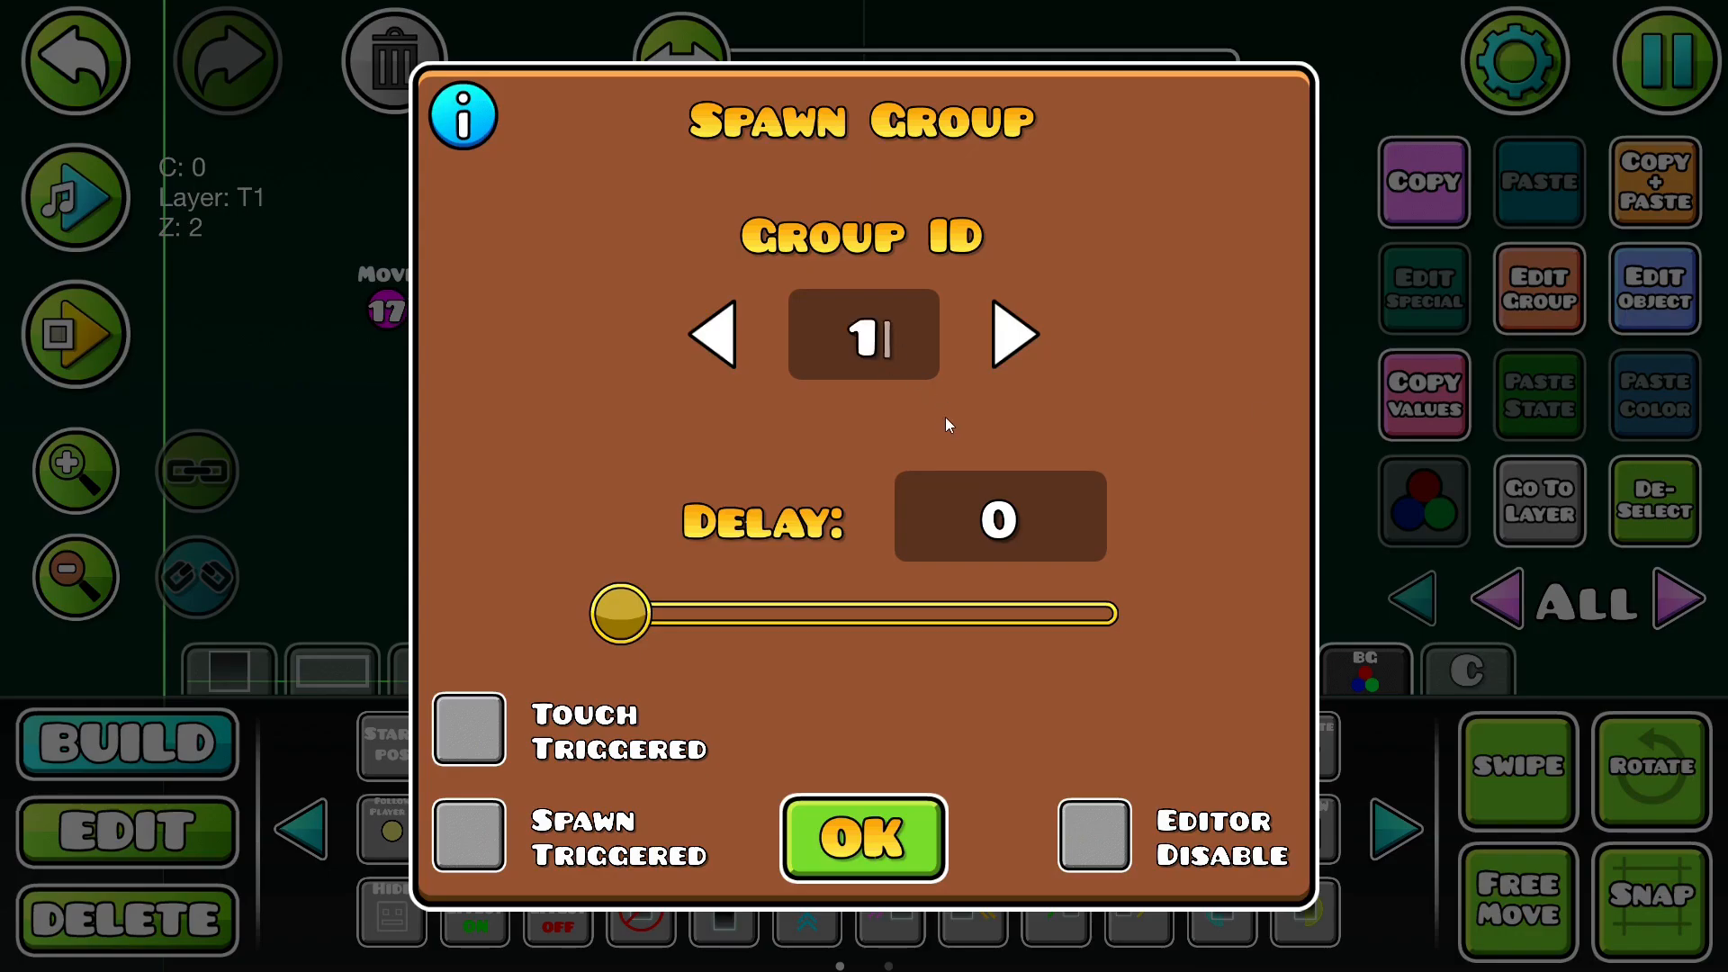
{"action": "left_click", "coordinate": [863, 837]}
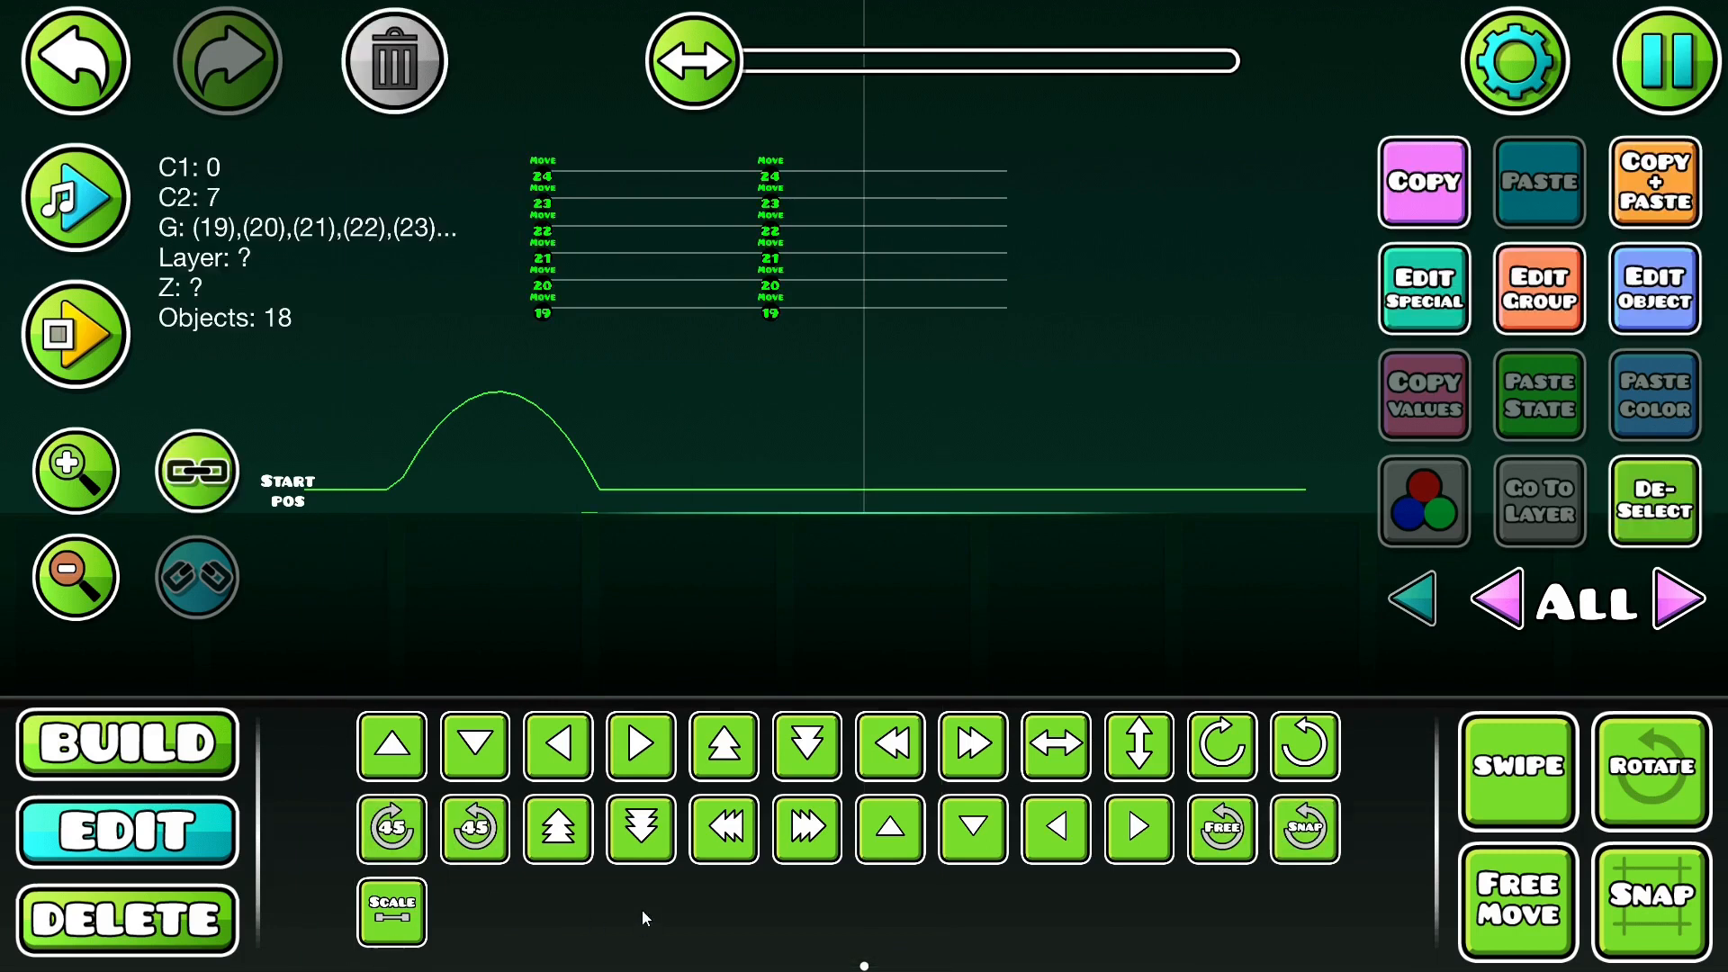
Step: Playtest the move triggers, stop, and resume editing from the pause menu
{"action": "left_click", "coordinate": [1667, 60]}
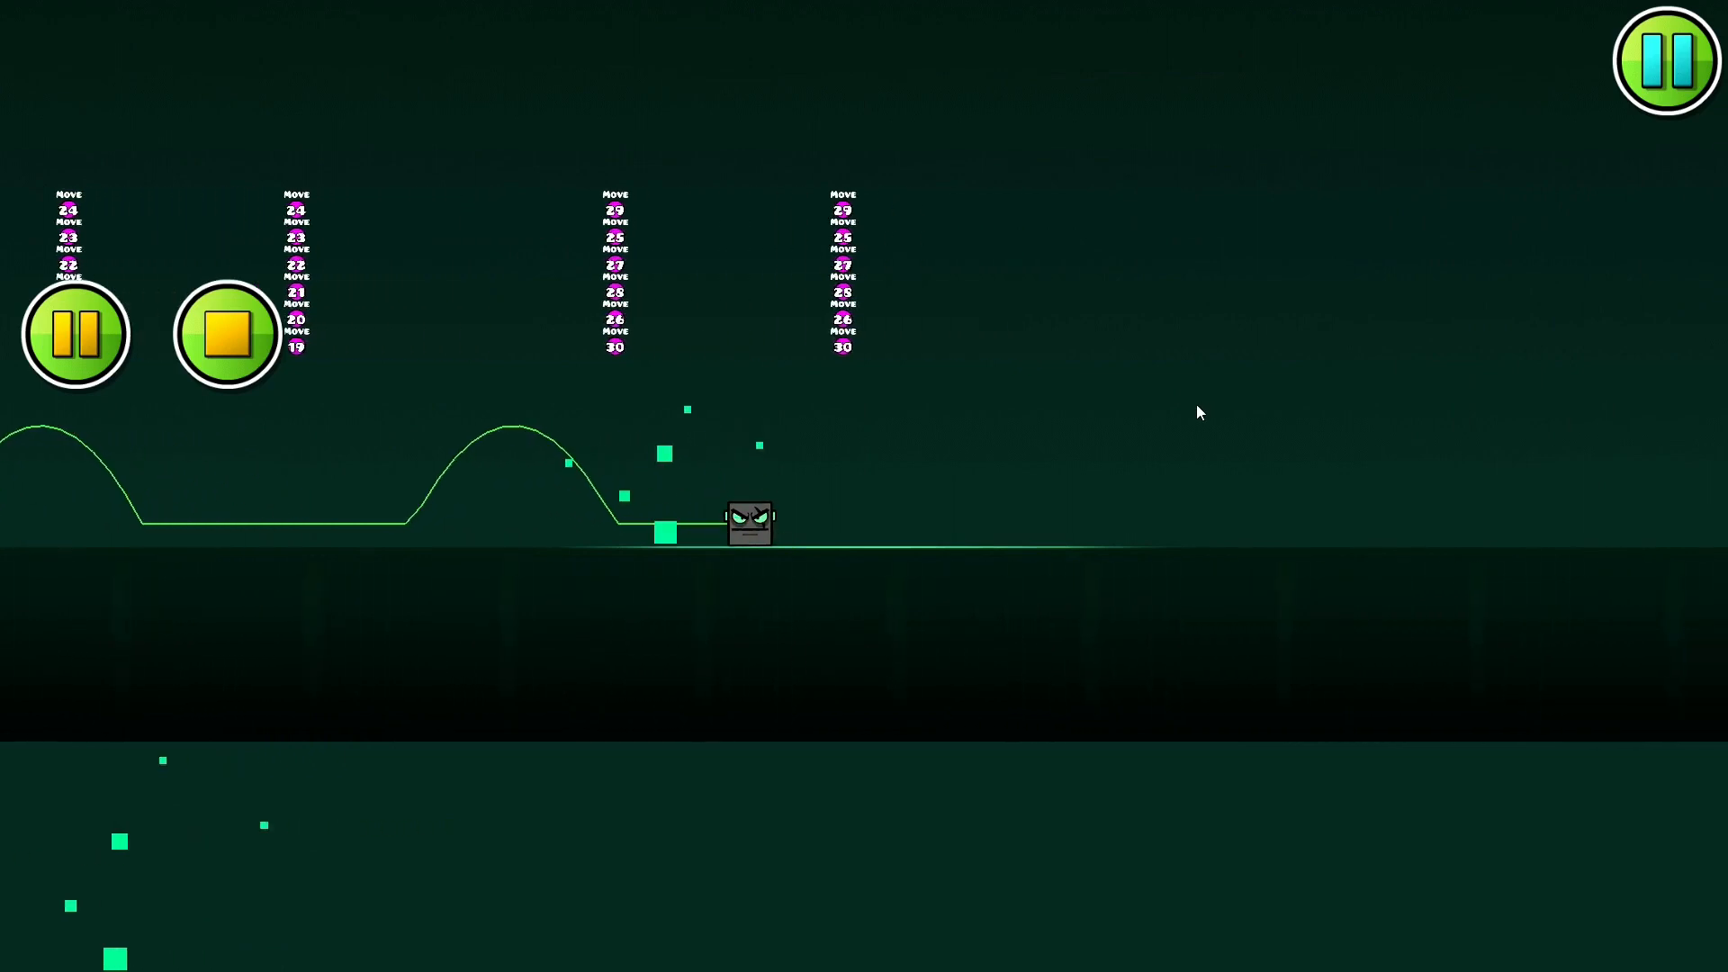
{"action": "left_click", "coordinate": [1665, 60]}
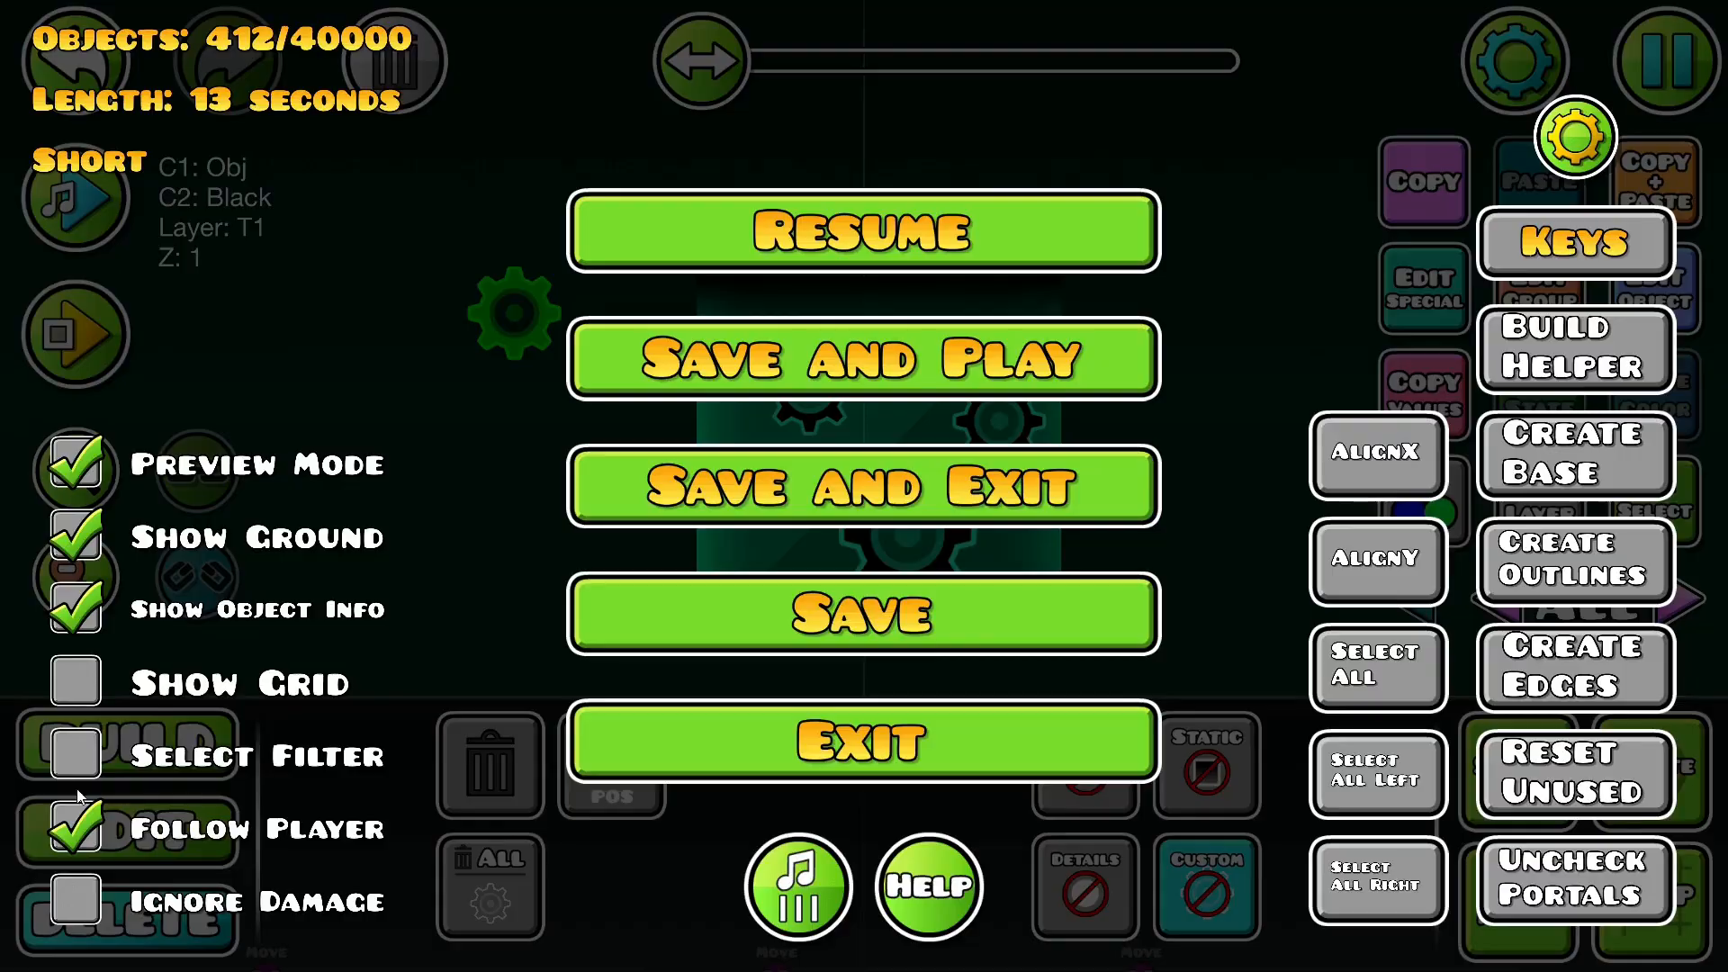
{"action": "left_click", "coordinate": [863, 231]}
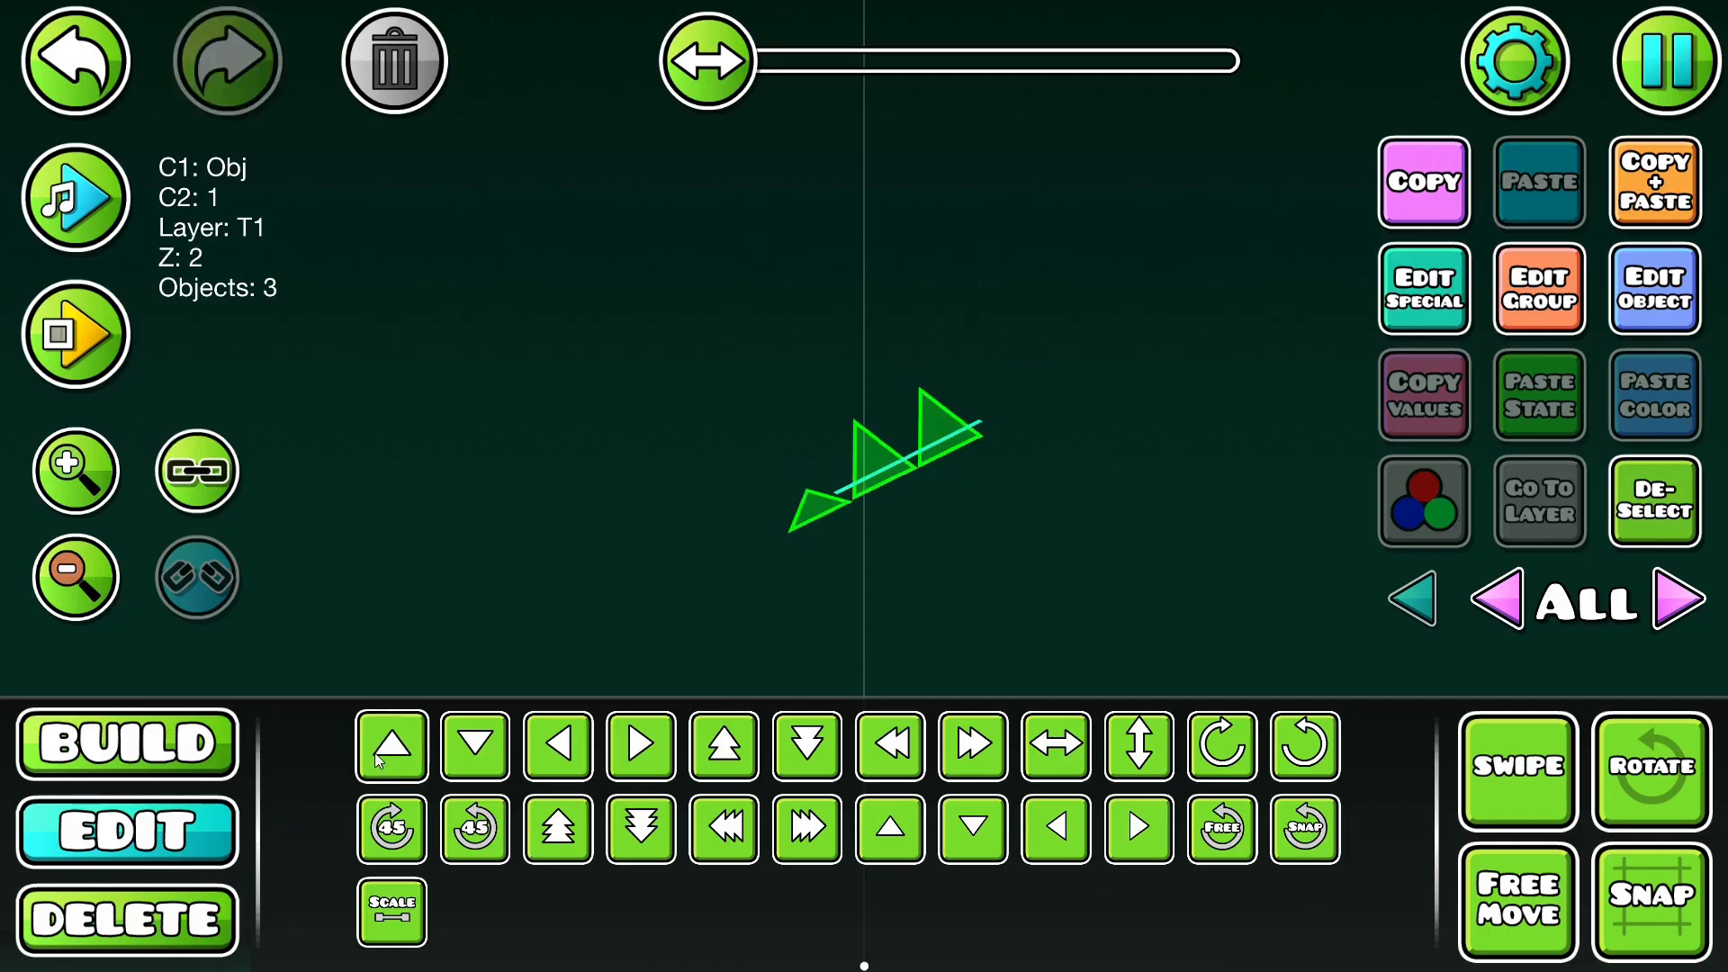